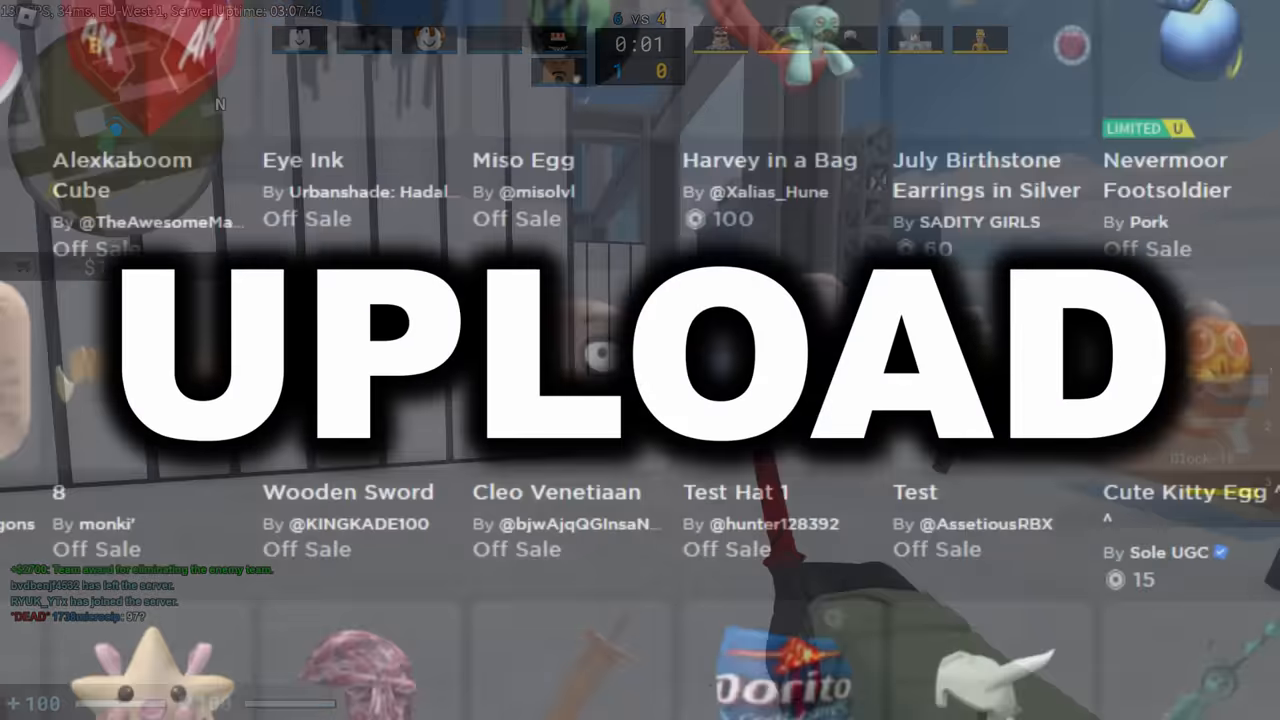
# - Browse the UGC Custom Thumbnail Tool, Asset Creator and Load Character Lite plugin pages and reviews
pyautogui.scroll(-3)
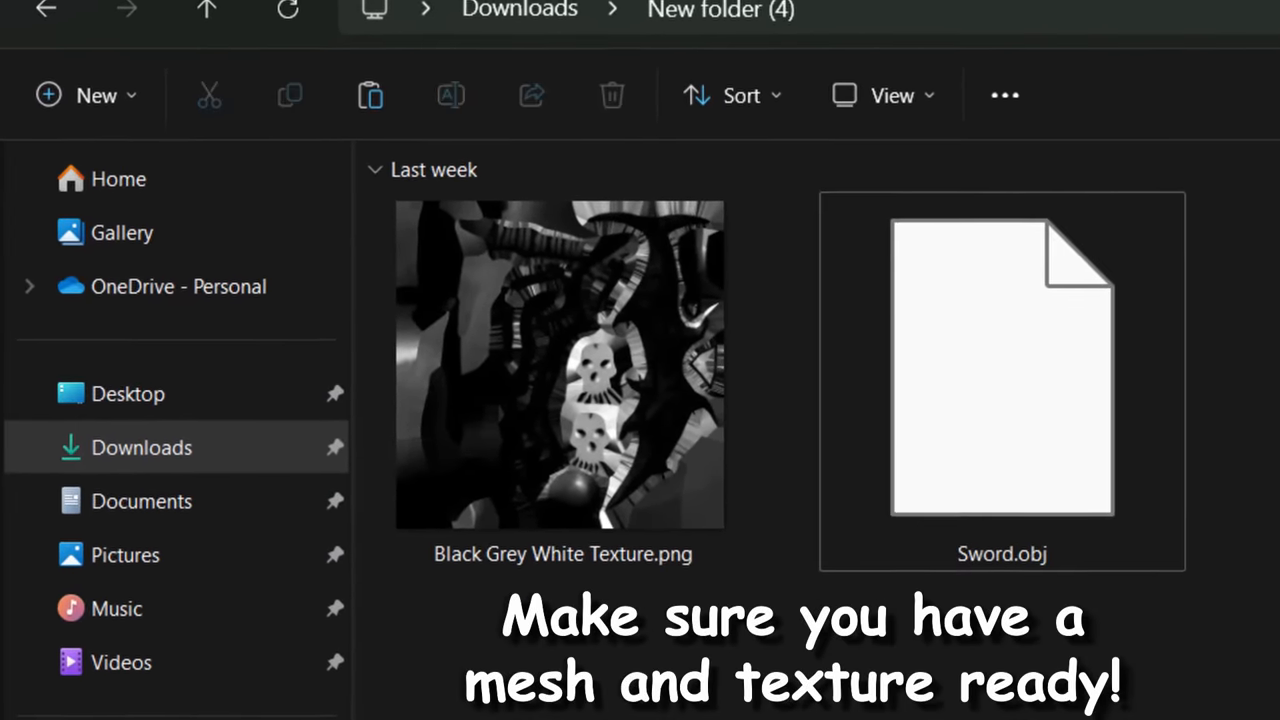
pyautogui.click(563, 365)
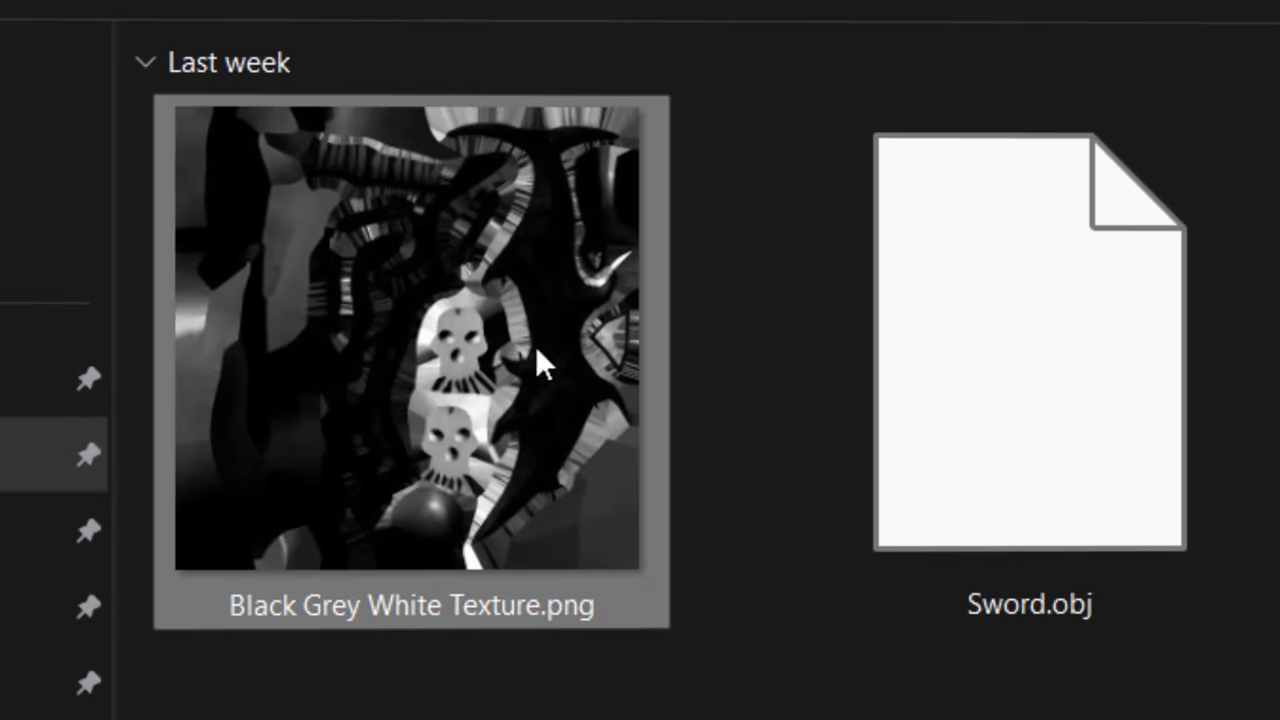
pyautogui.moveTo(320, 405)
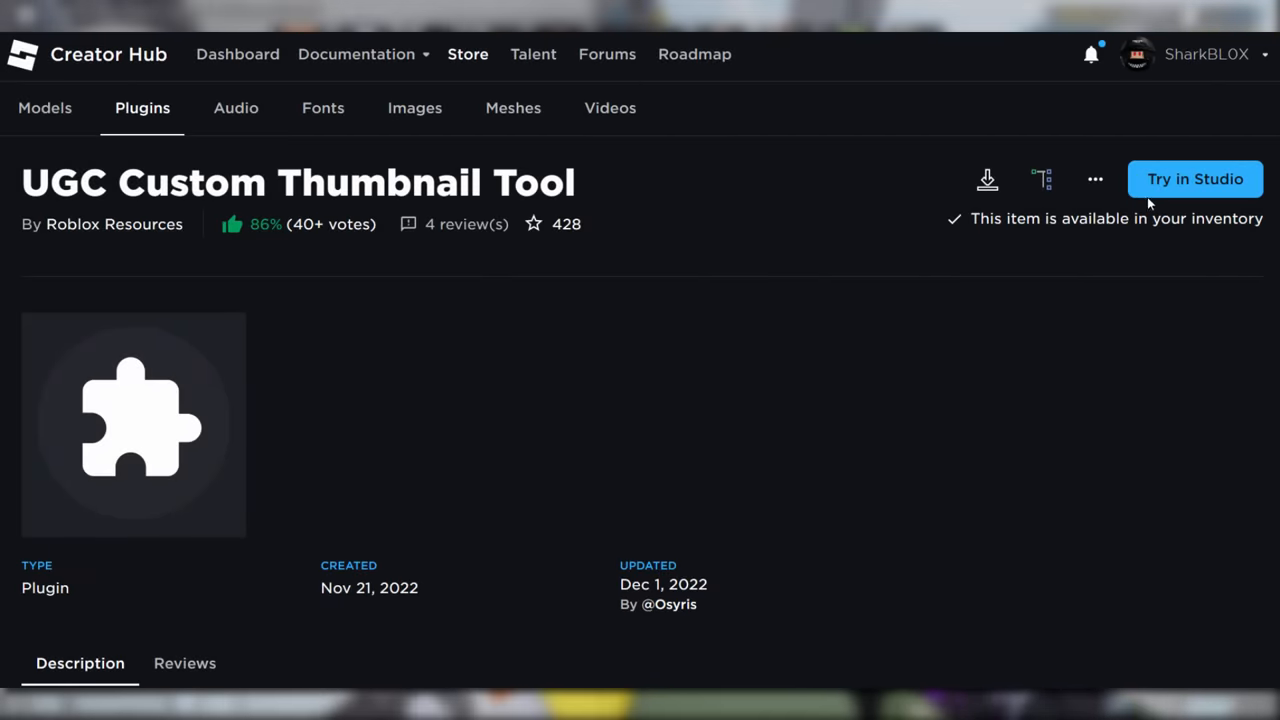
pyautogui.moveTo(454, 224)
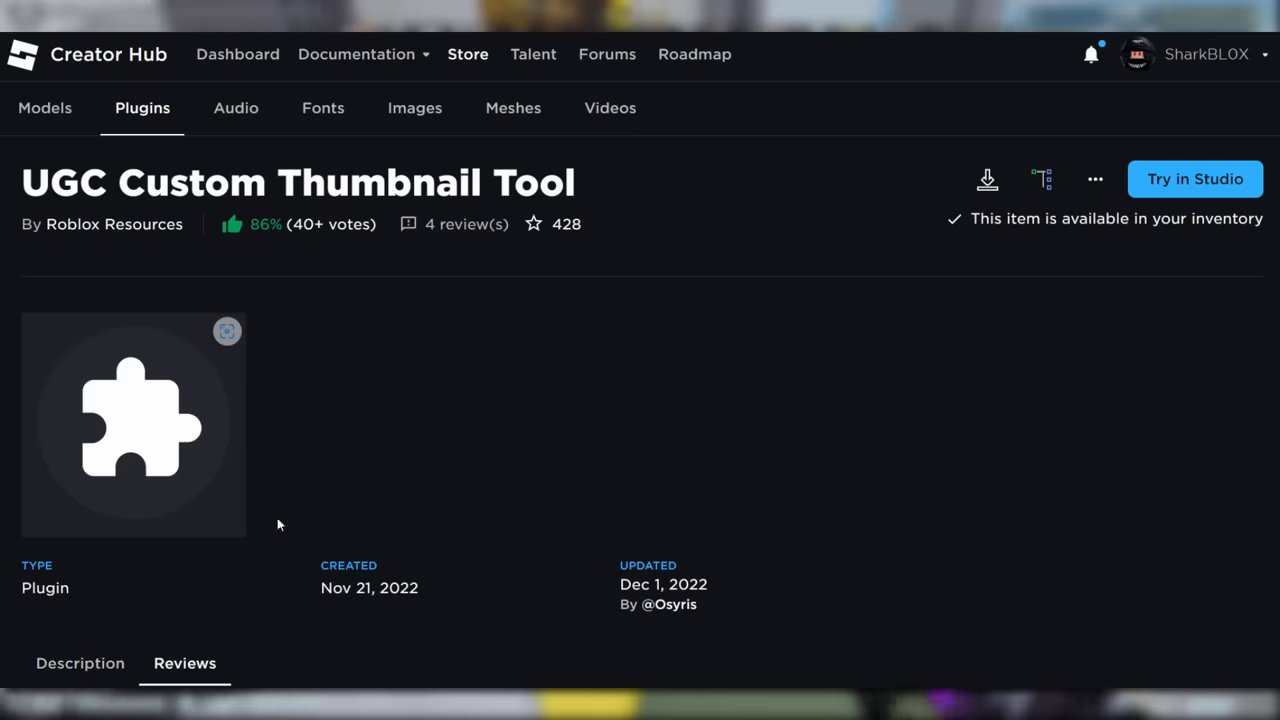
pyautogui.scroll(-3)
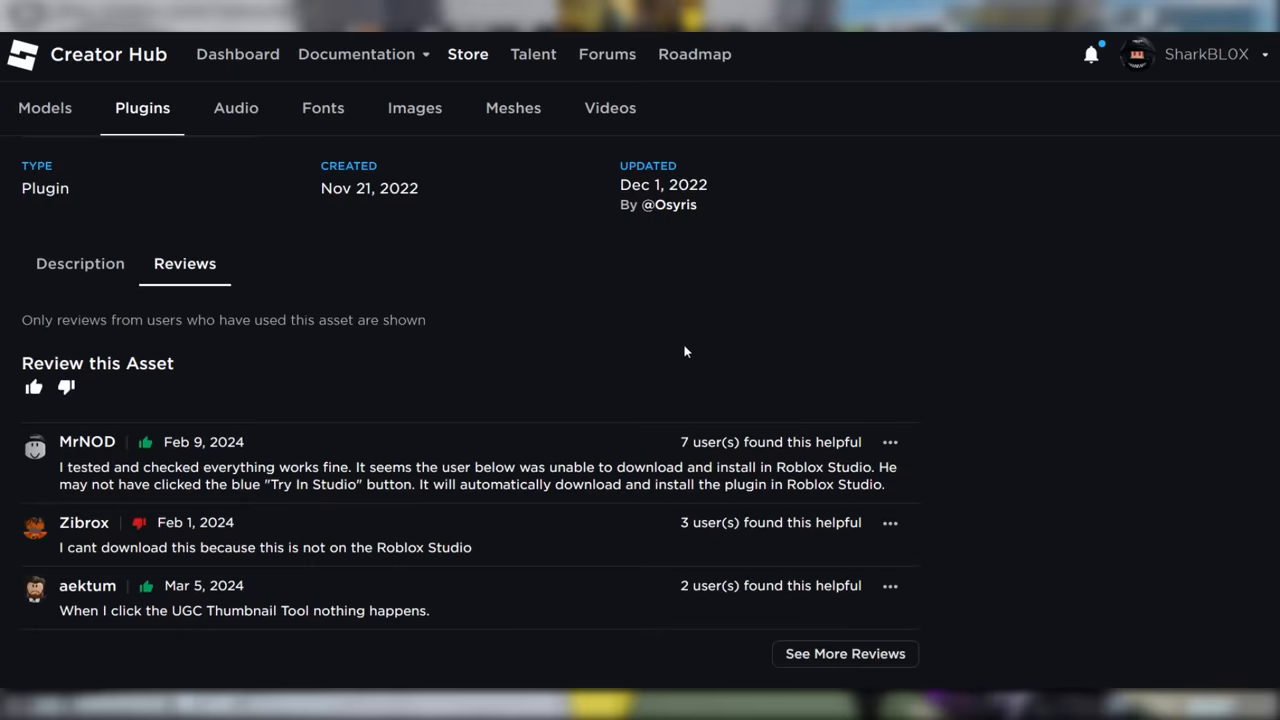
pyautogui.moveTo(313, 537)
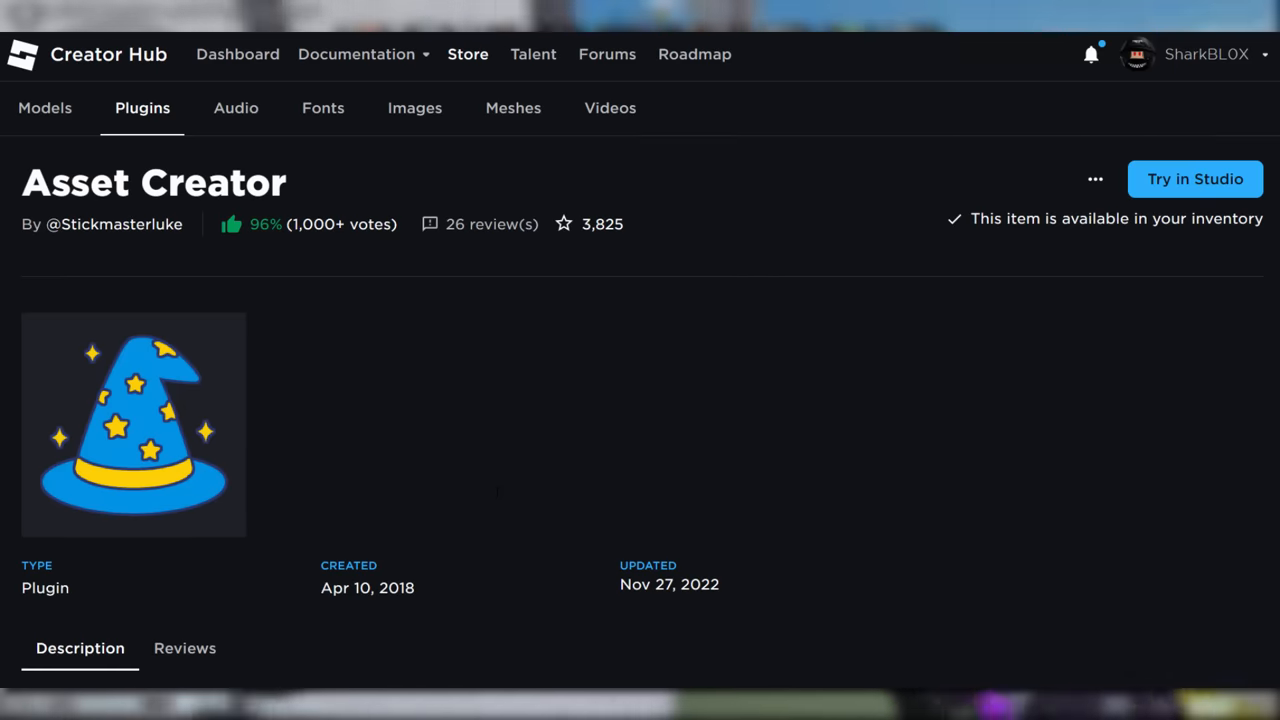
pyautogui.scroll(-3)
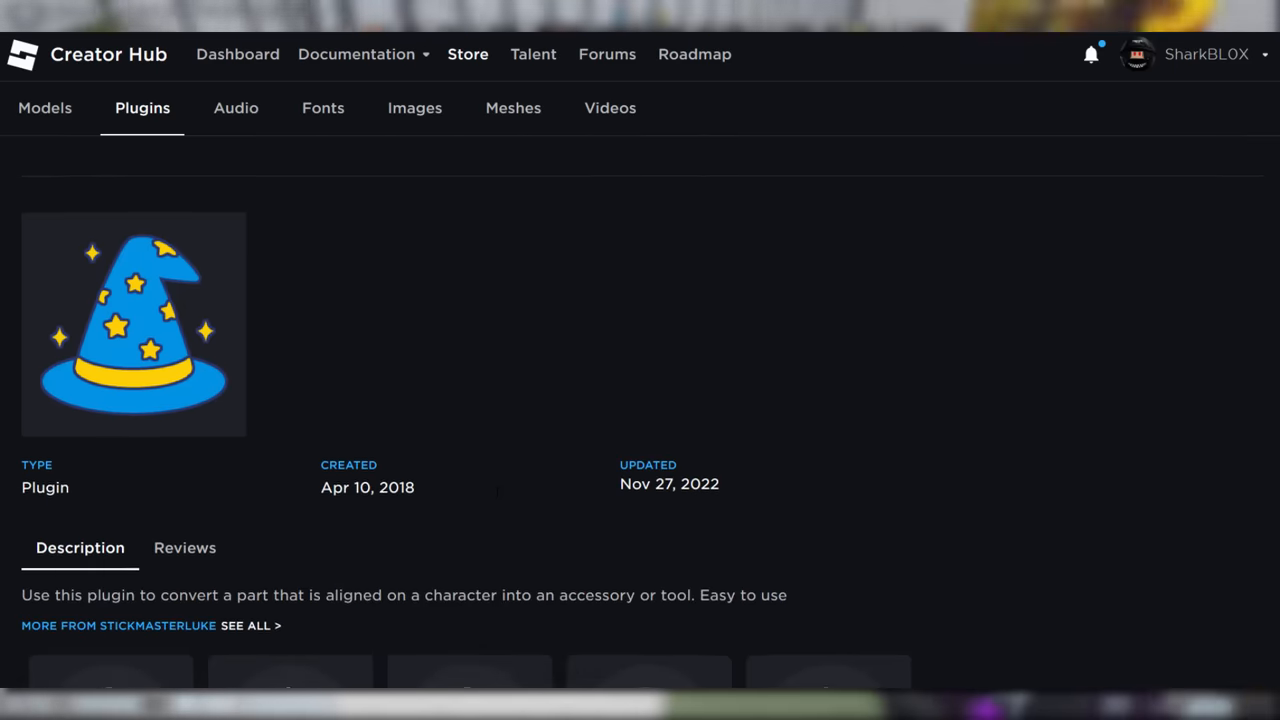
pyautogui.scroll(-3)
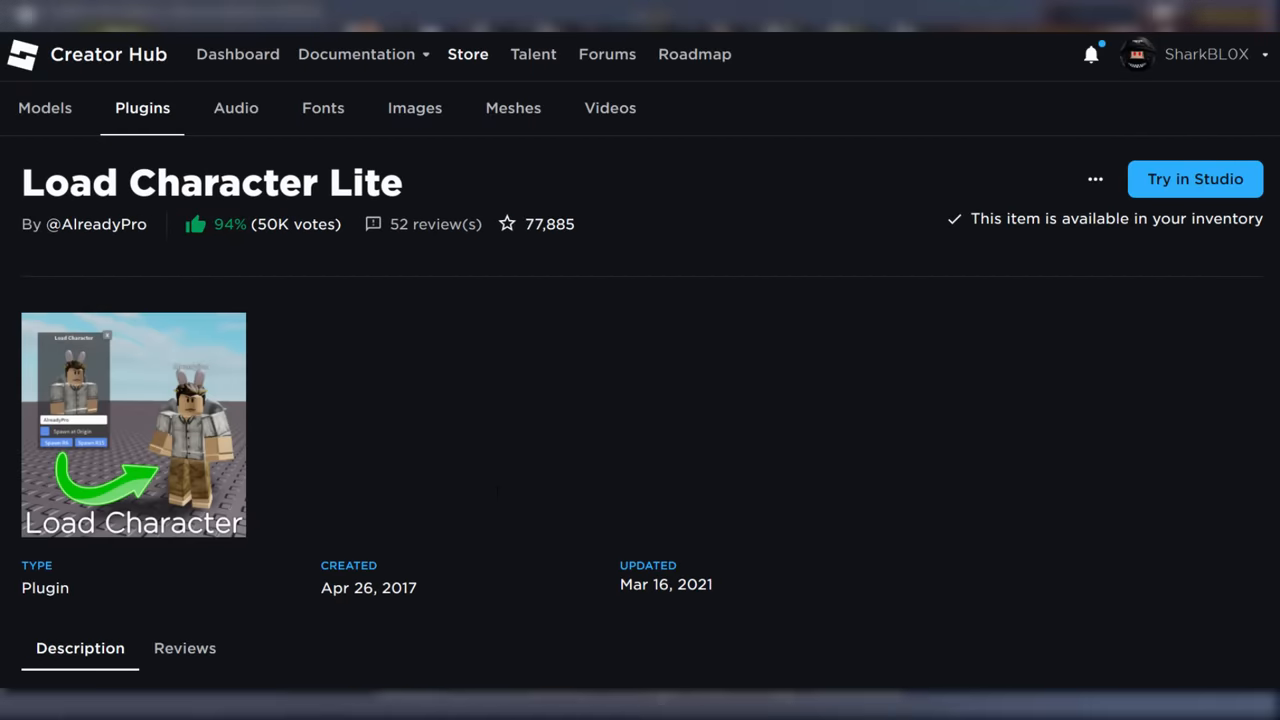
pyautogui.scroll(-3)
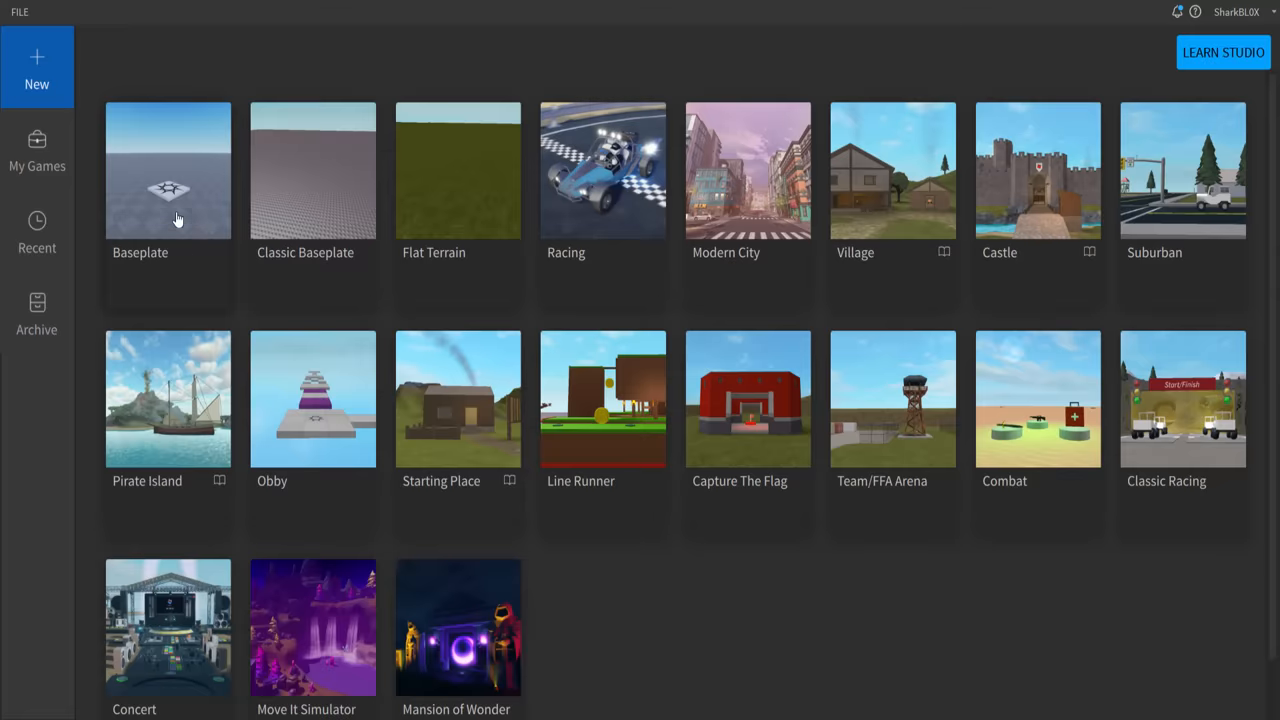
# - Create a Baseplate place and load the noob935 character with Load Character Pro
pyautogui.click(168, 170)
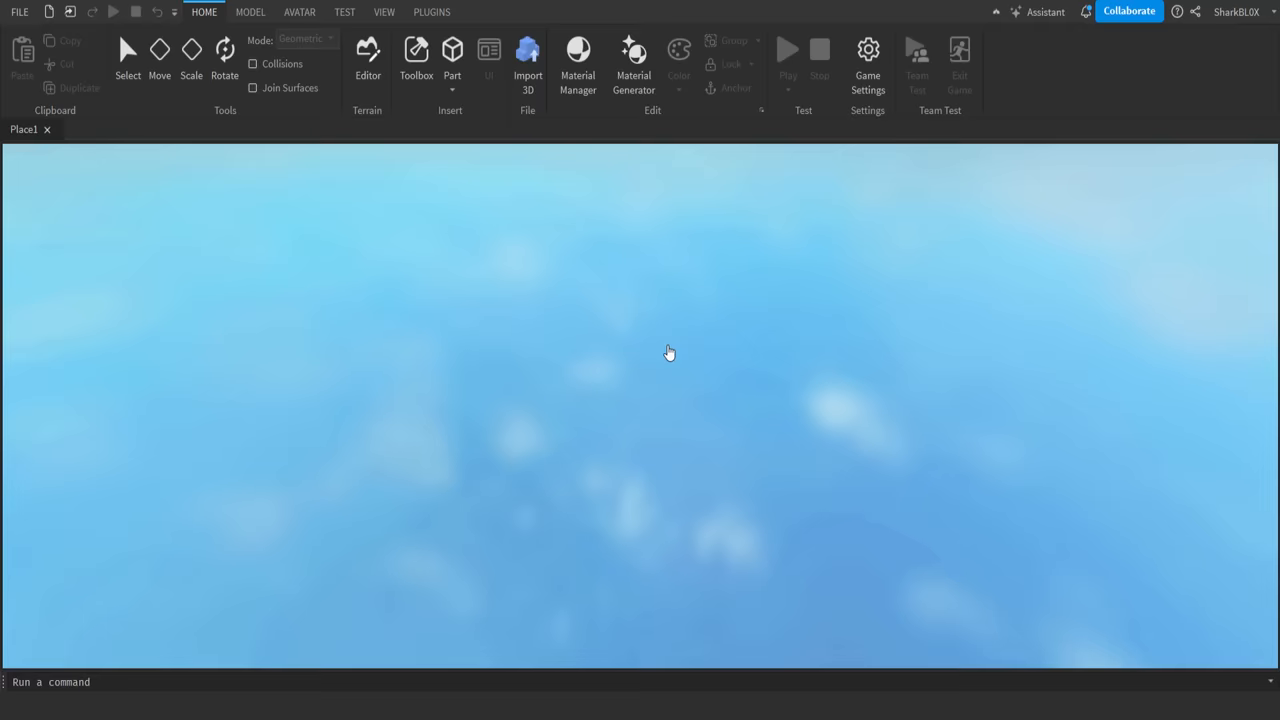
pyautogui.moveTo(750, 413)
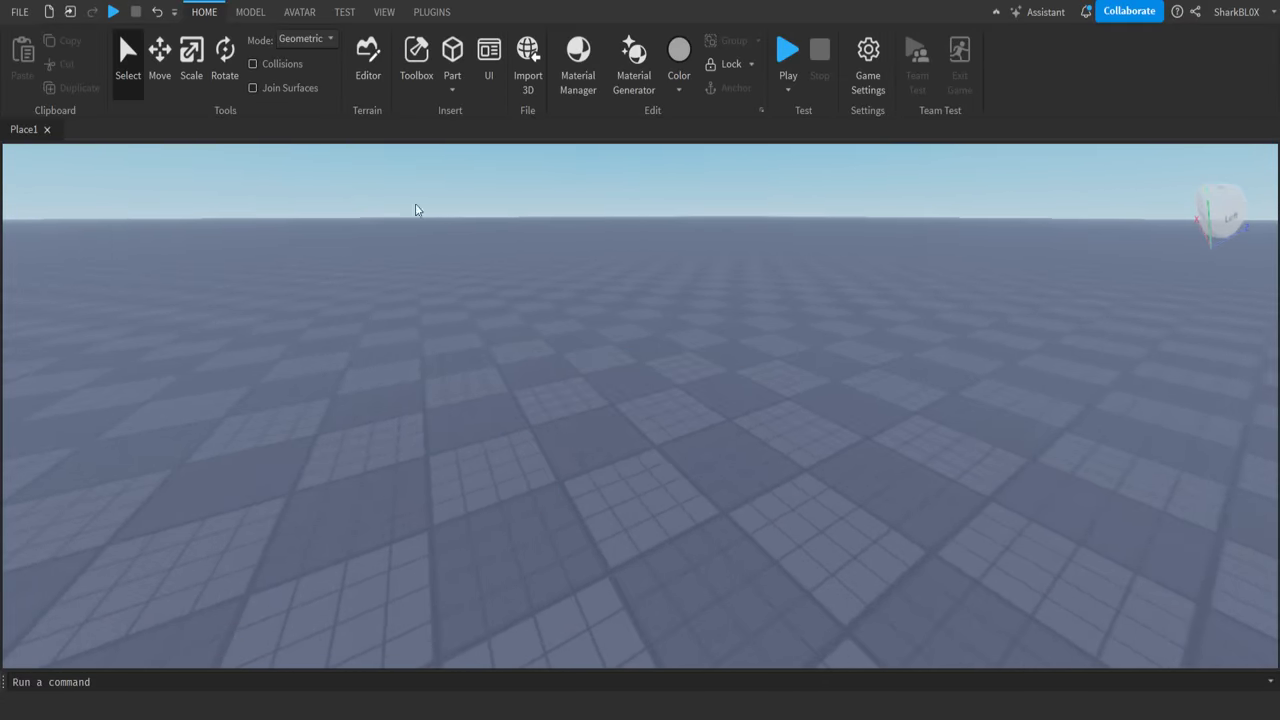
pyautogui.click(431, 12)
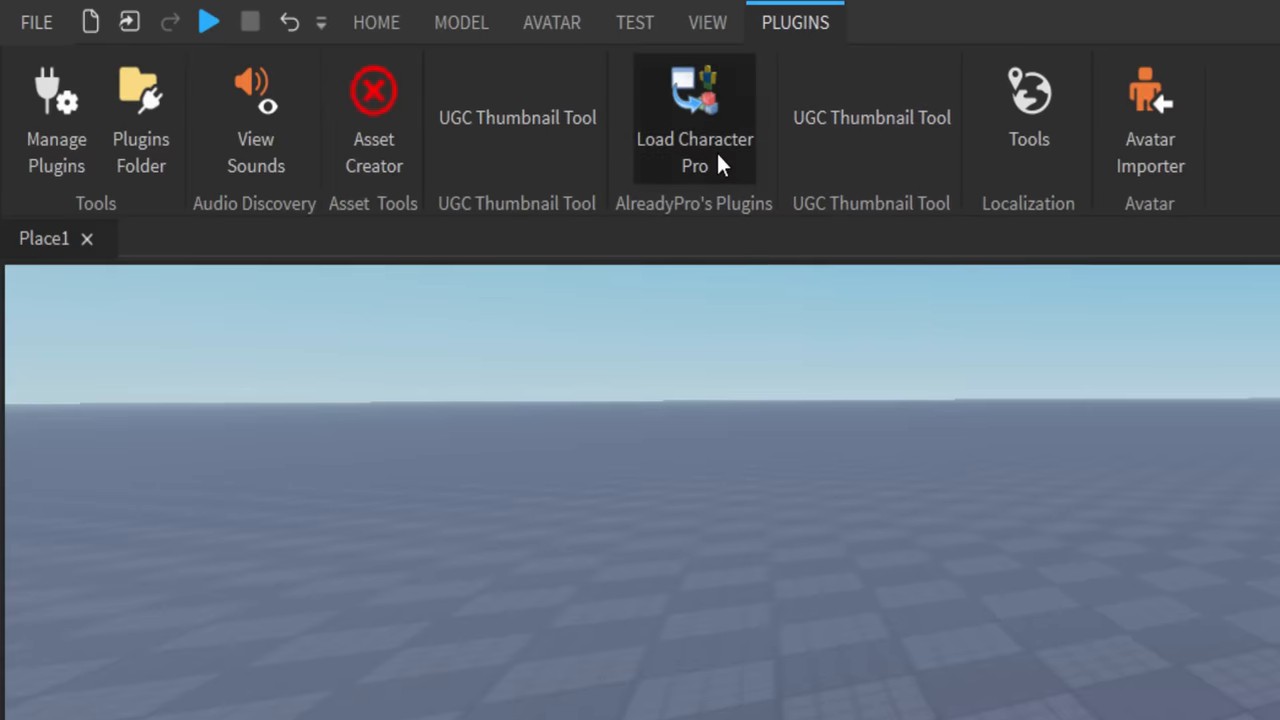
pyautogui.click(694, 117)
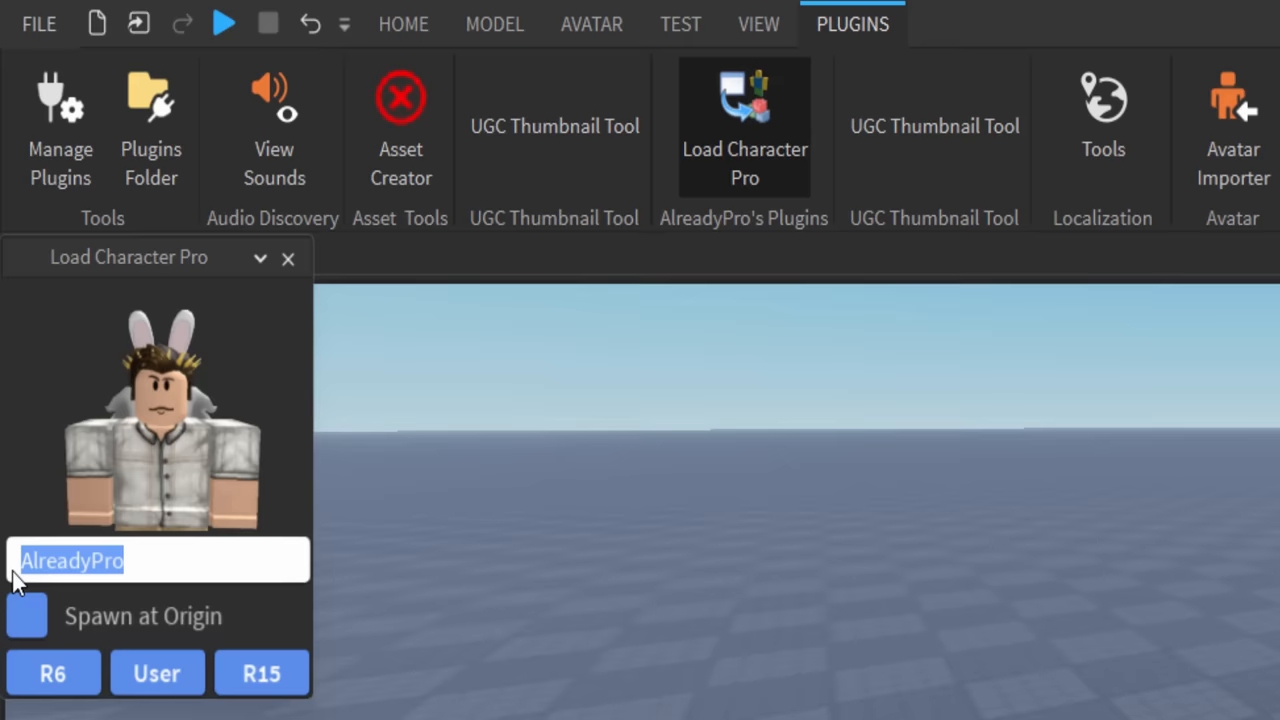
pyautogui.write('noob9358')
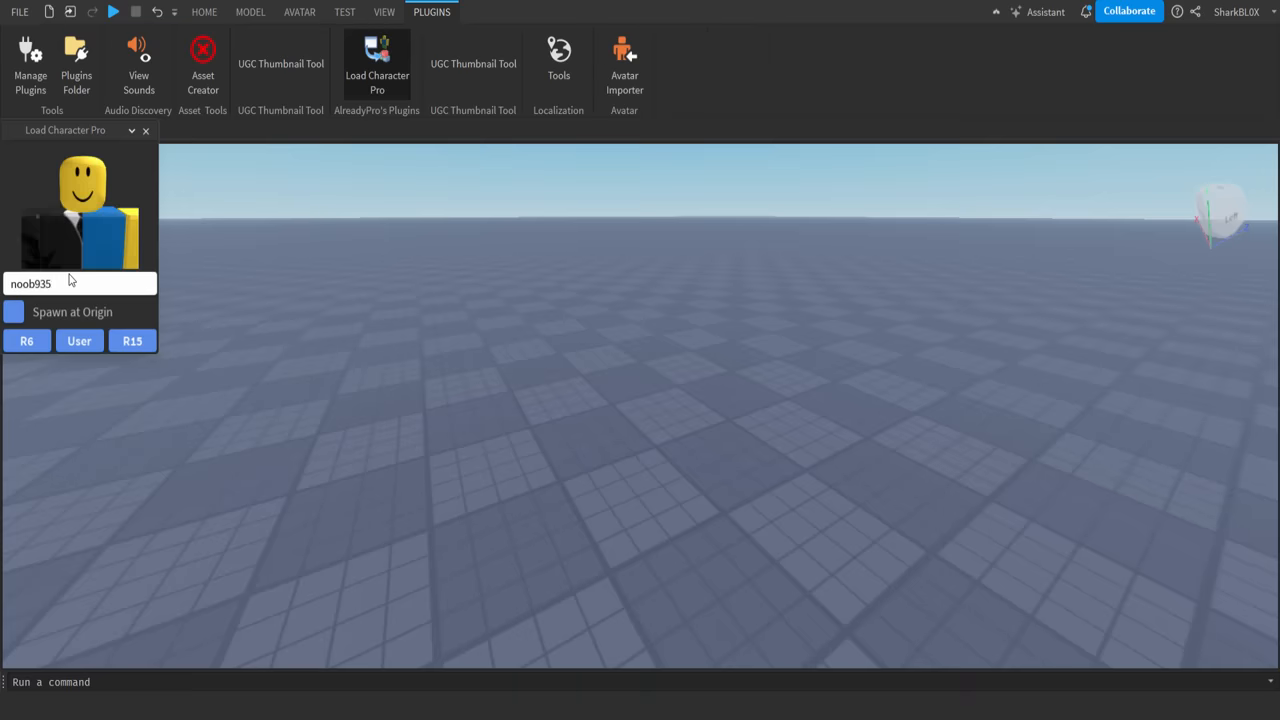
pyautogui.moveTo(522, 364)
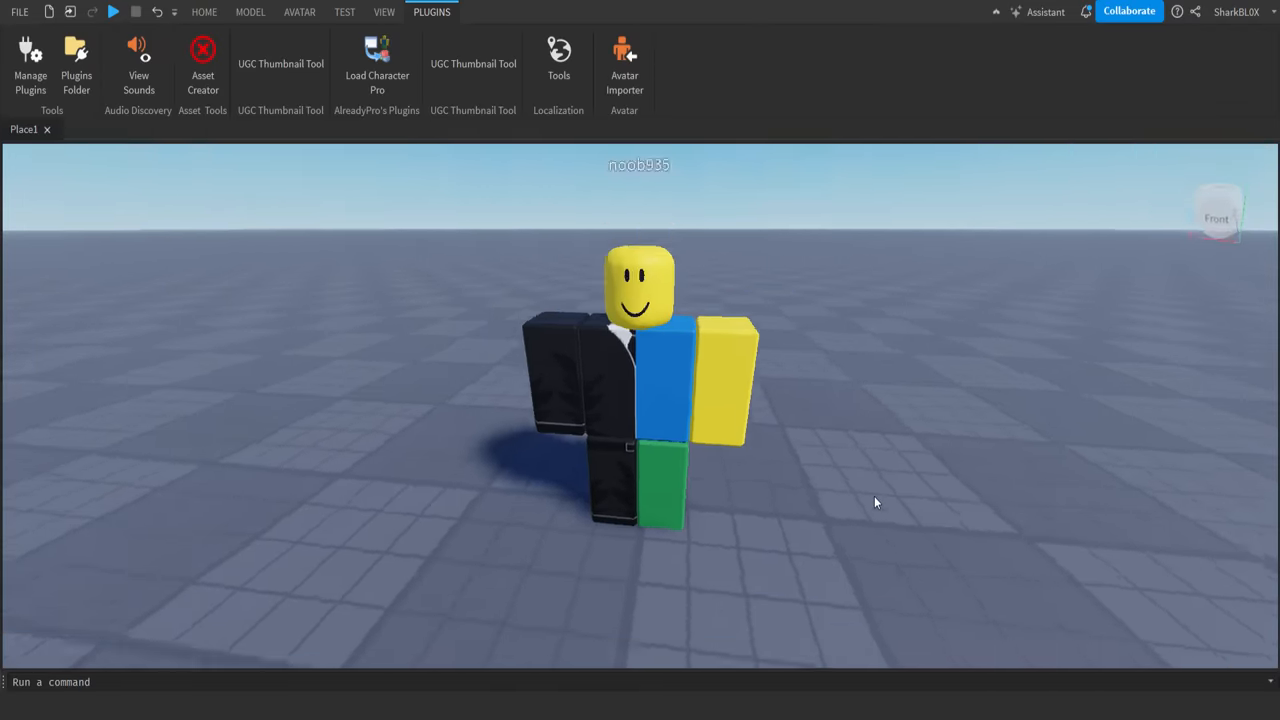
# - Insert a MeshPart into the scene and load Sword.obj as its mesh
pyautogui.rightClick(875, 503)
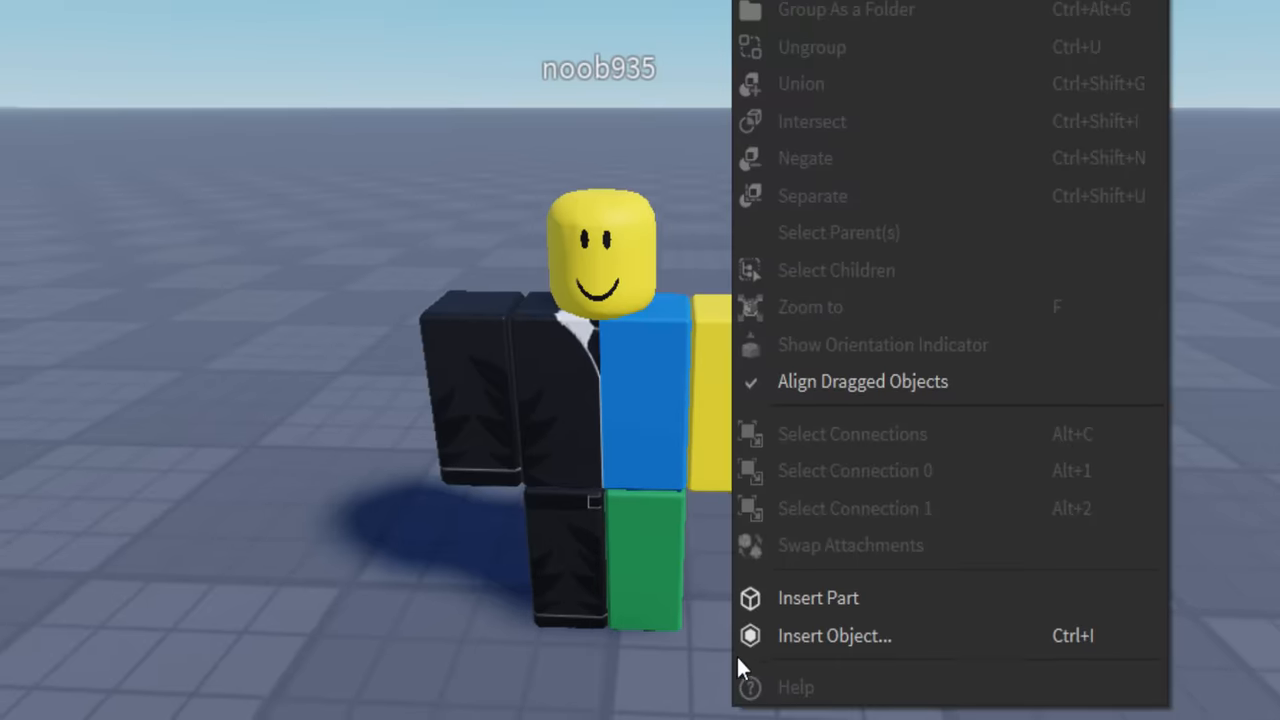
pyautogui.click(835, 635)
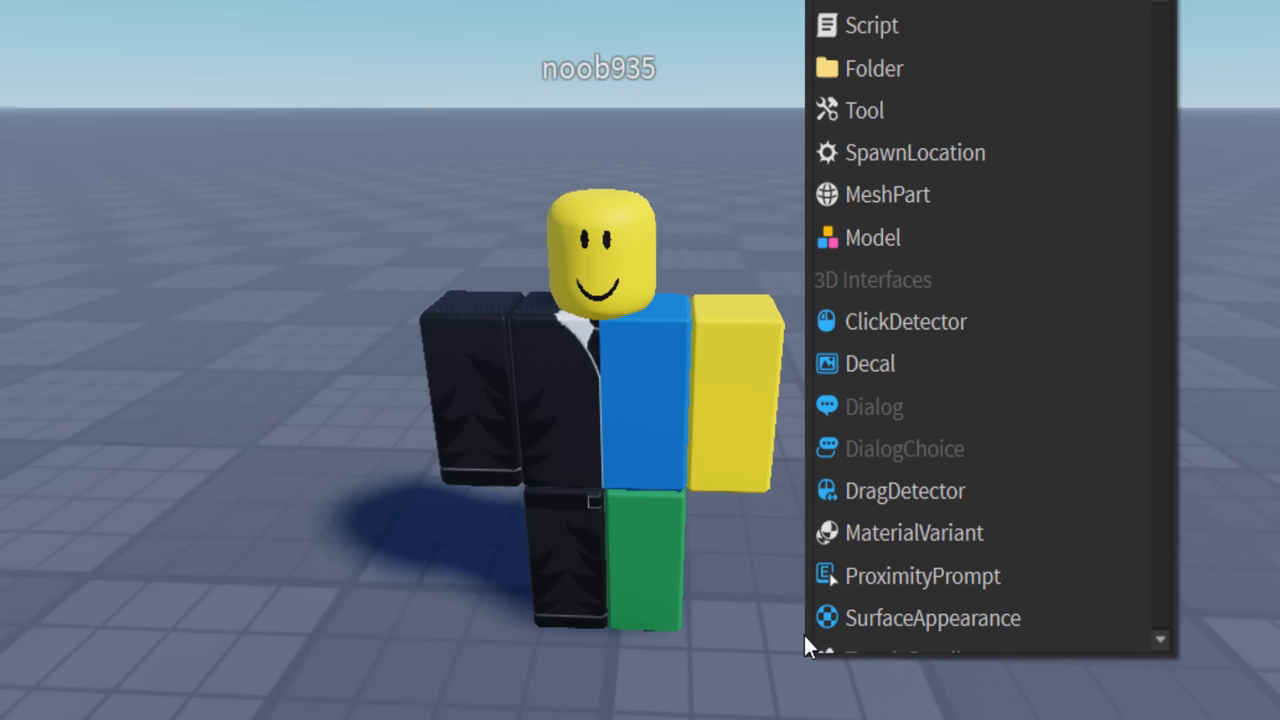
pyautogui.write('mesh')
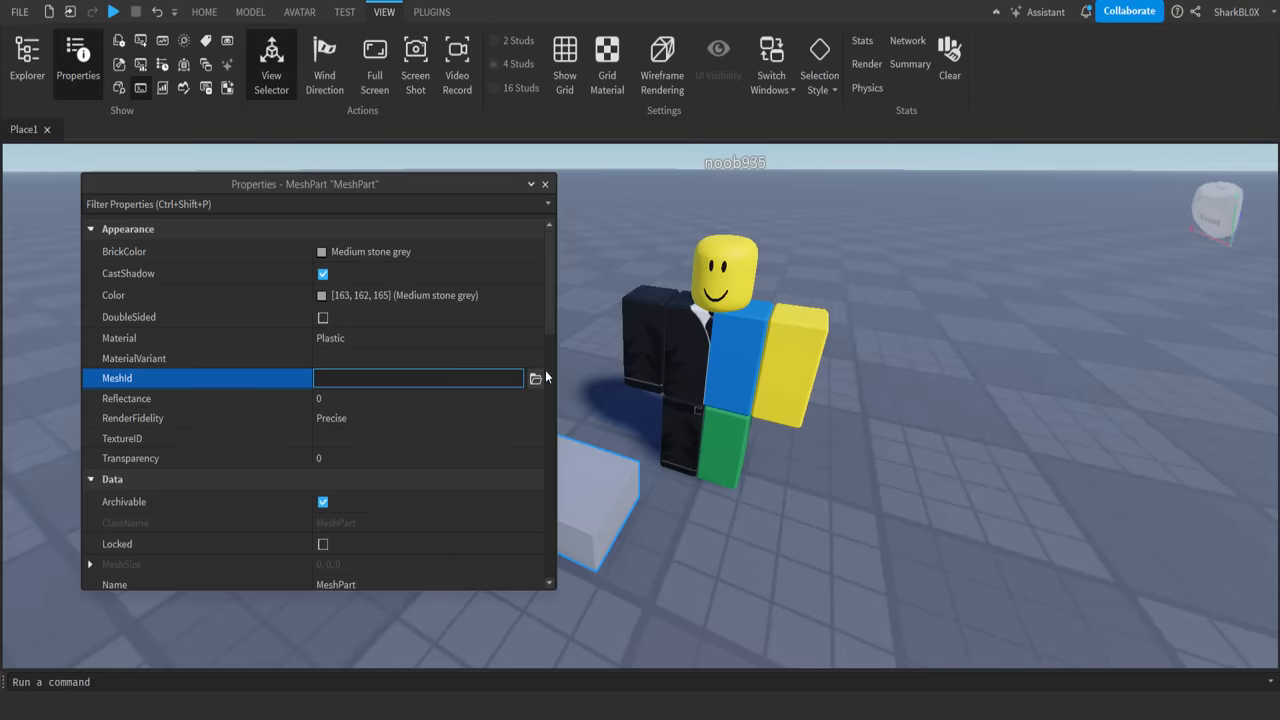
pyautogui.click(535, 378)
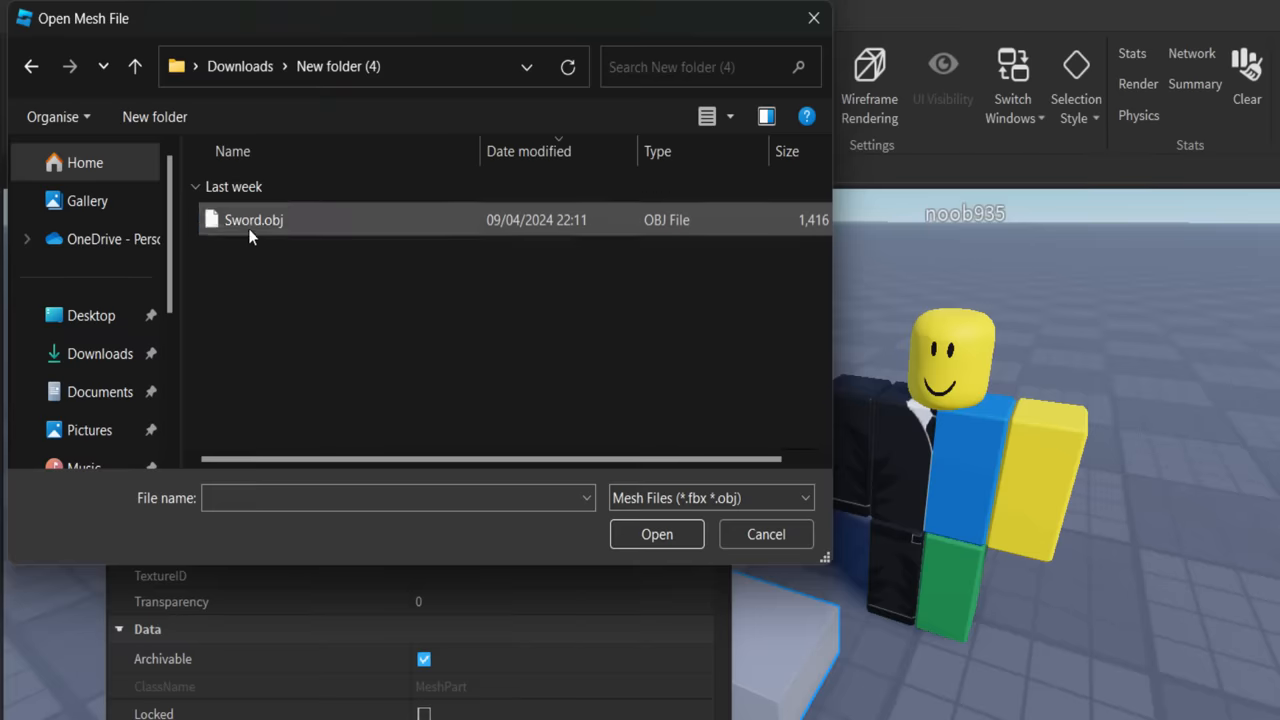
pyautogui.click(253, 219)
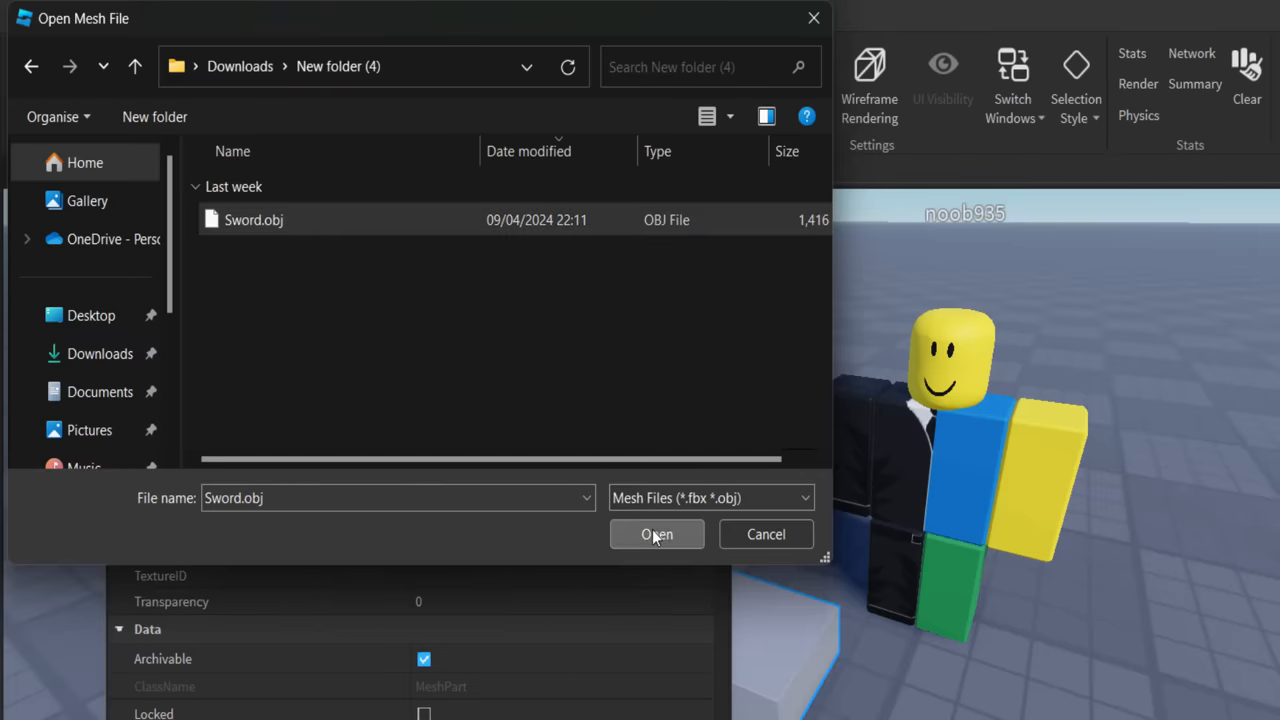
pyautogui.click(657, 534)
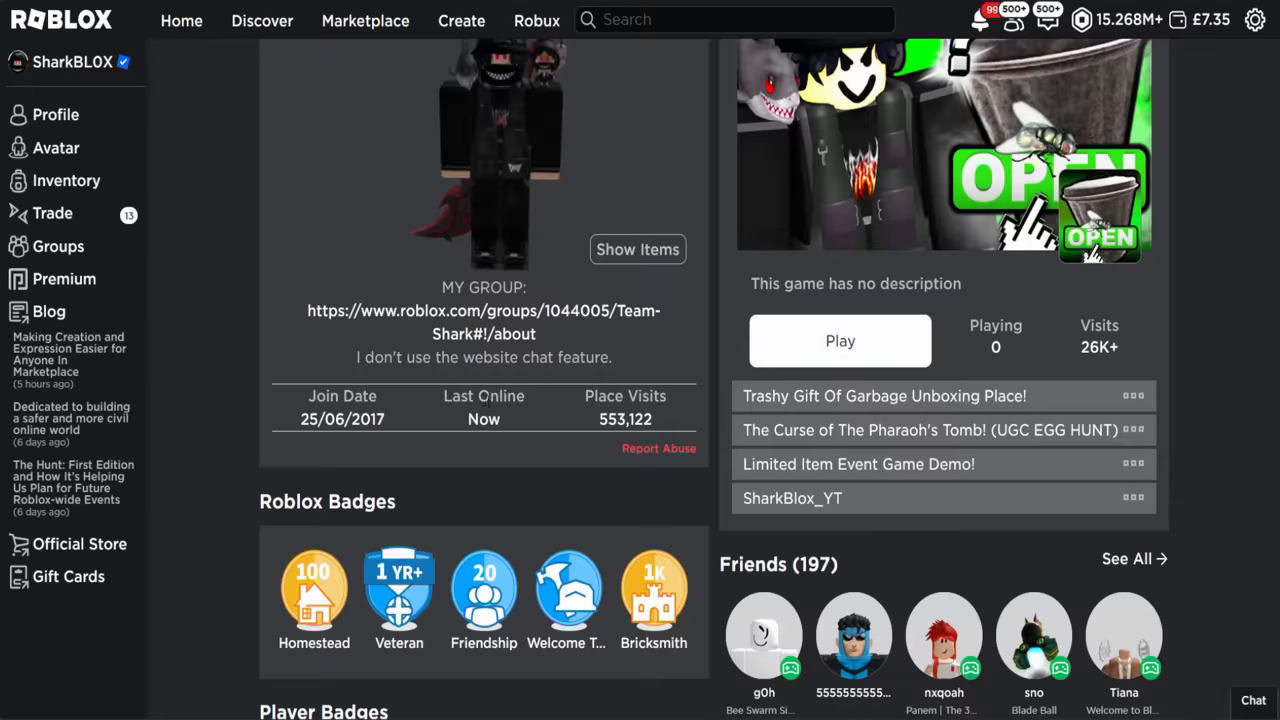
# - Upload the Black Grey White Texture image as a decal from Creations
pyautogui.scroll(3)
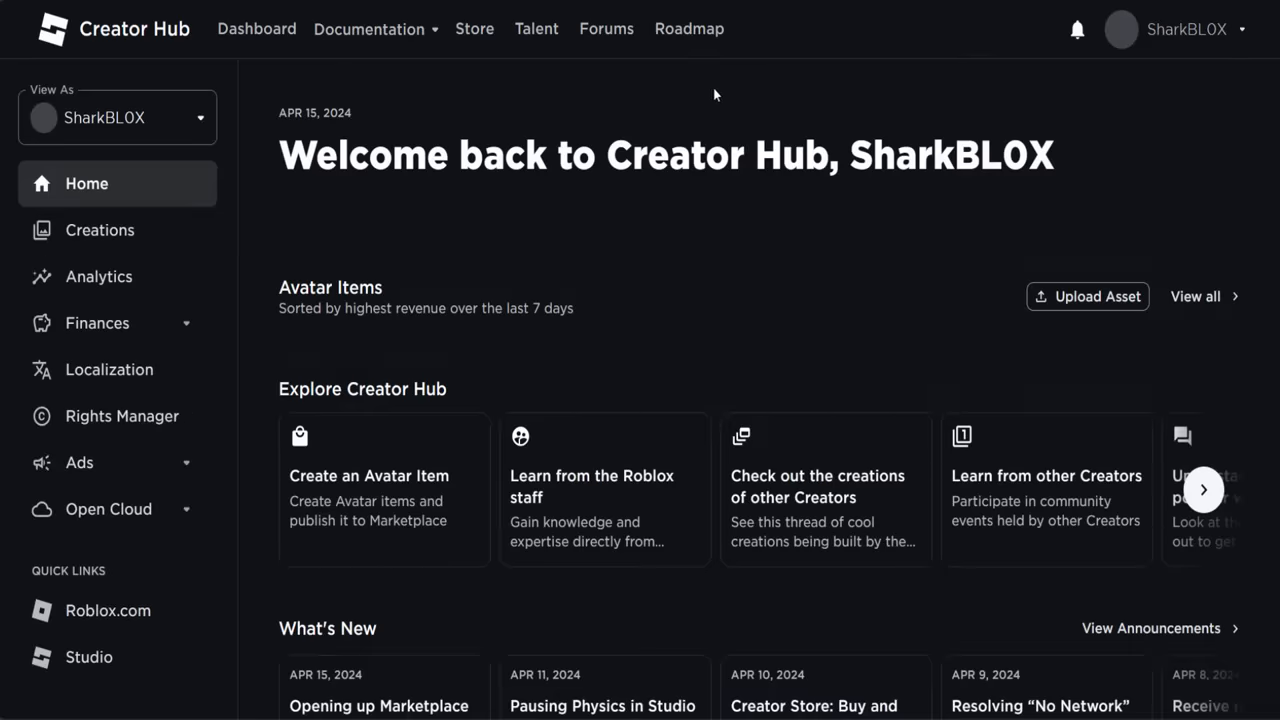
pyautogui.click(99, 230)
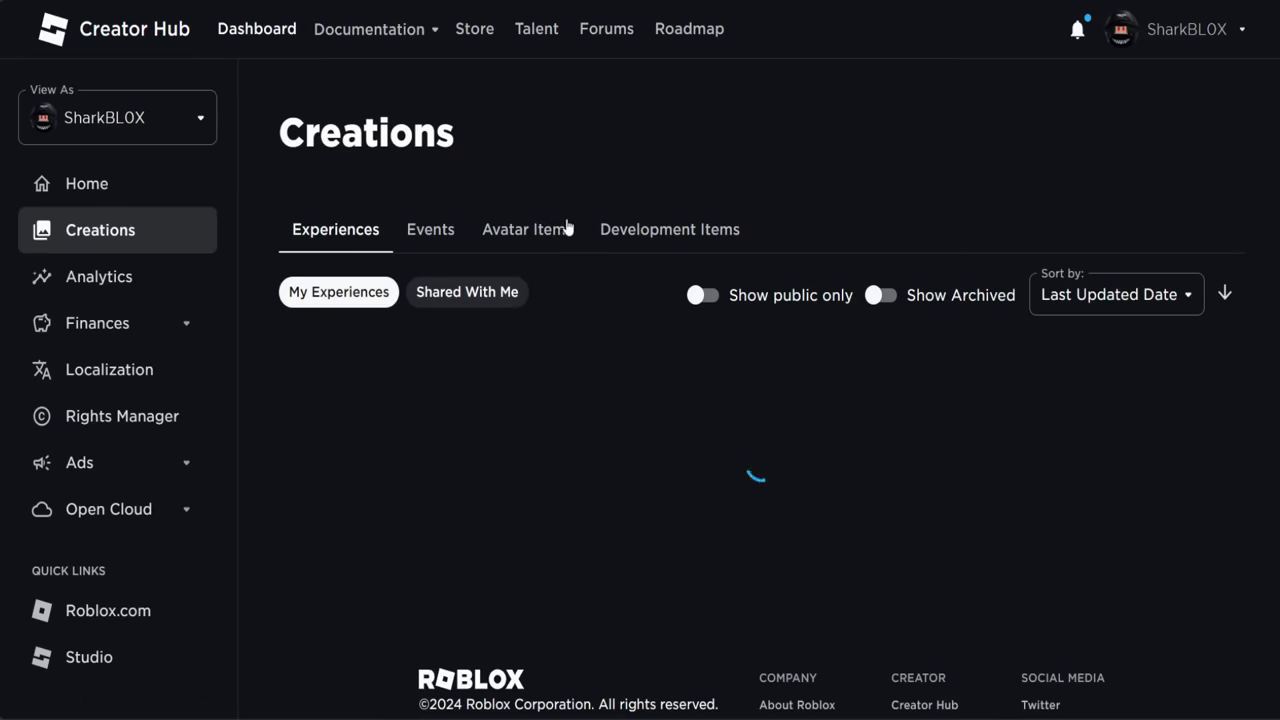
pyautogui.click(669, 229)
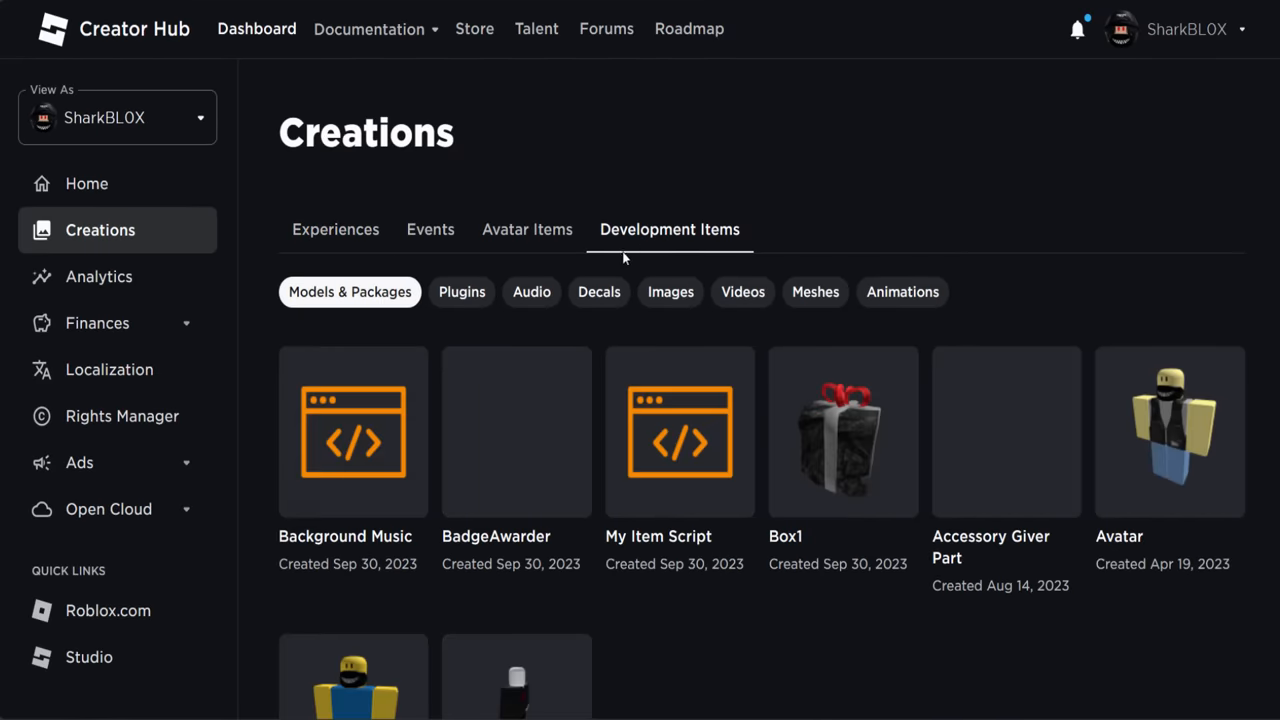
pyautogui.click(670, 292)
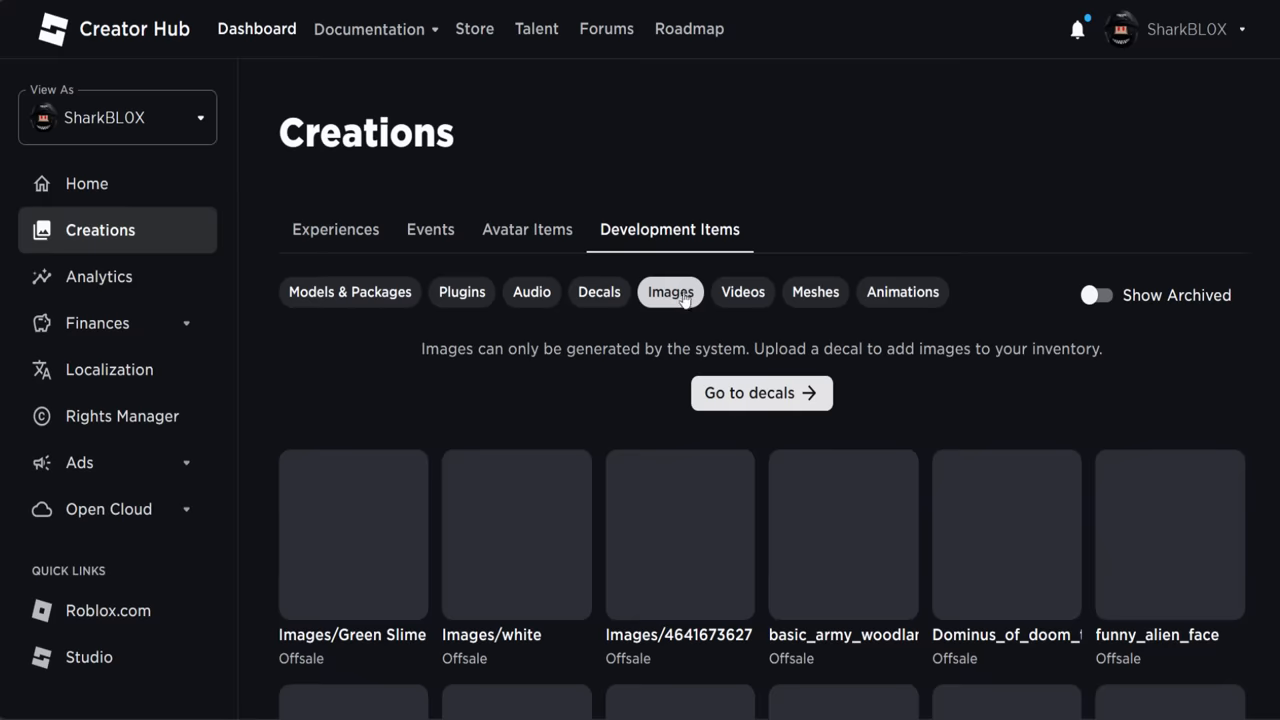
pyautogui.click(598, 292)
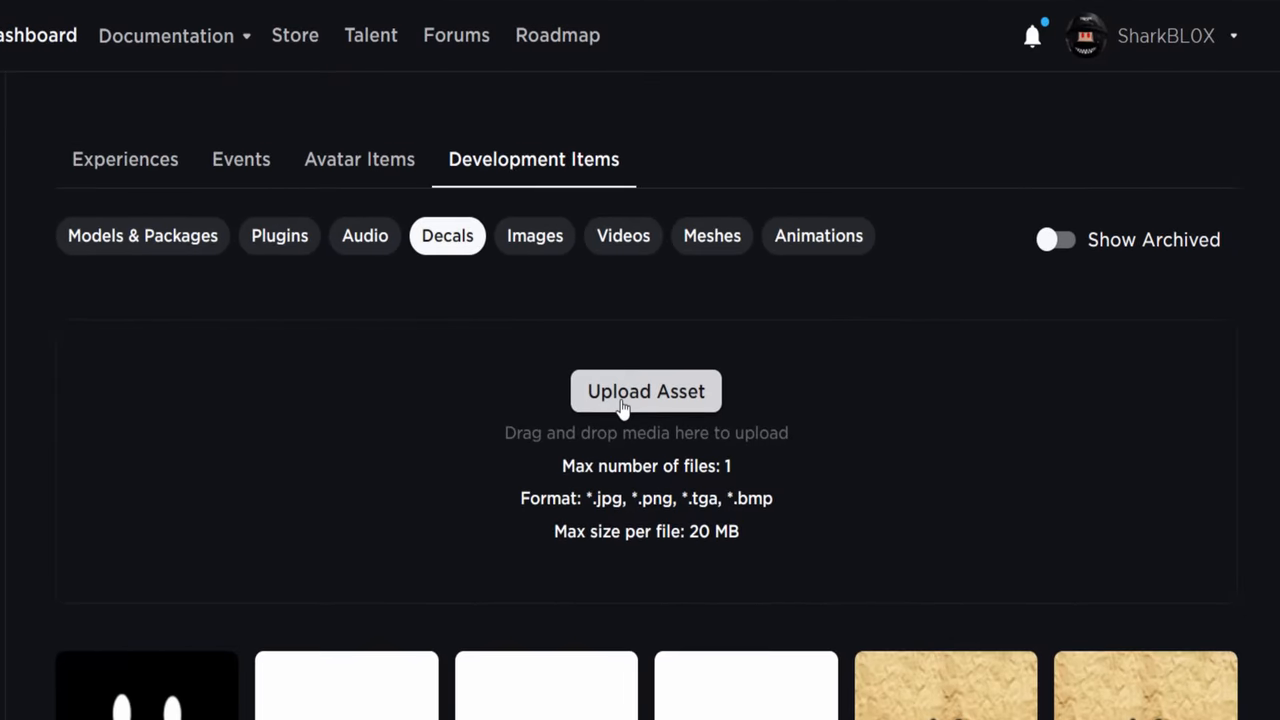
pyautogui.click(646, 391)
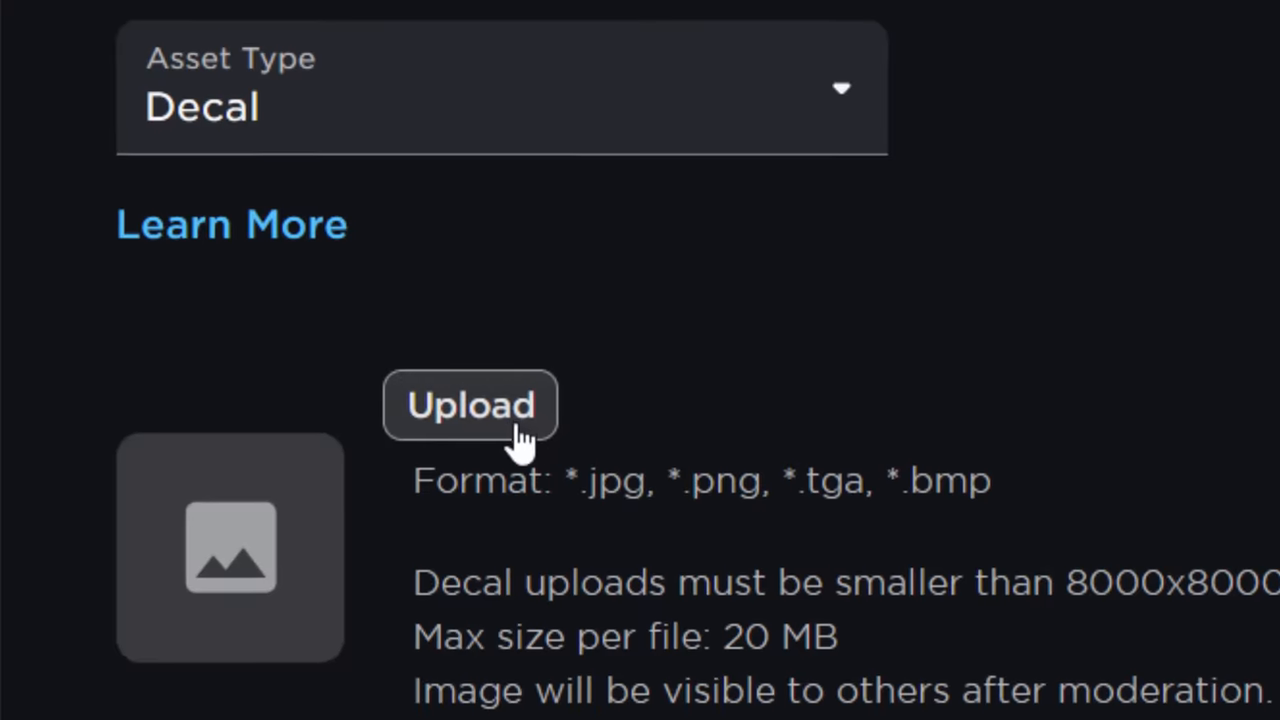
pyautogui.click(470, 405)
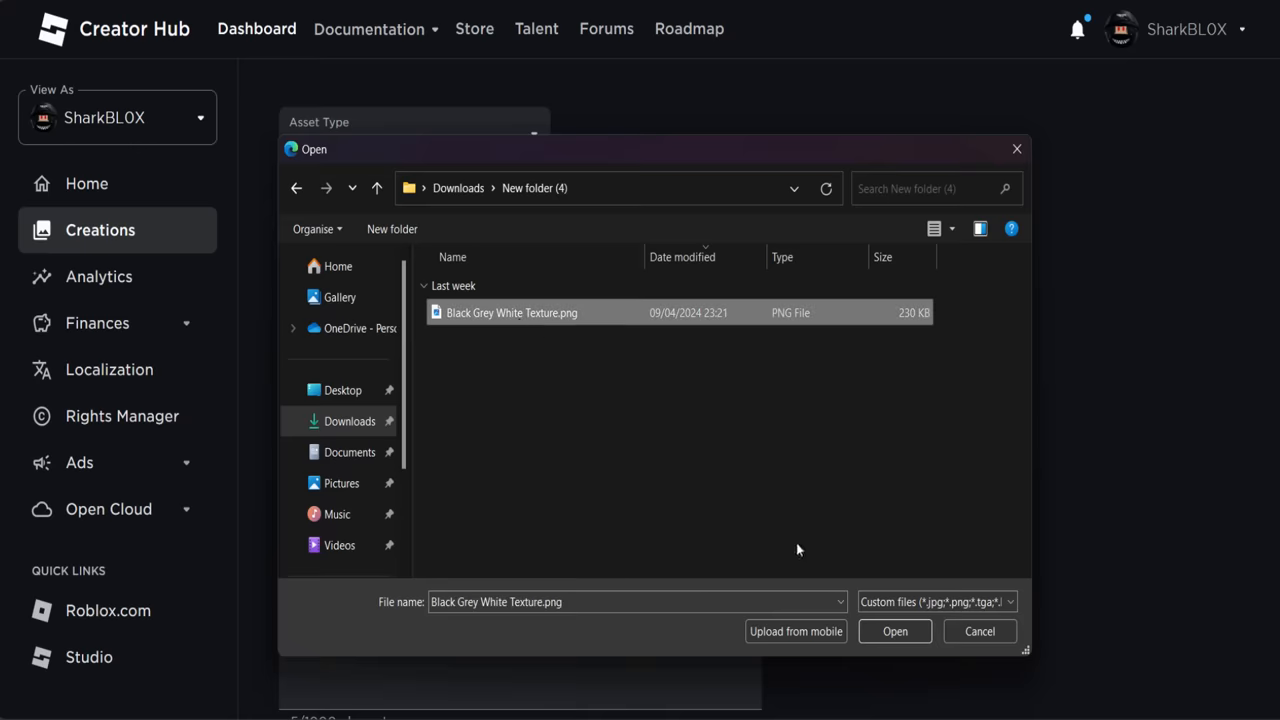
pyautogui.click(894, 631)
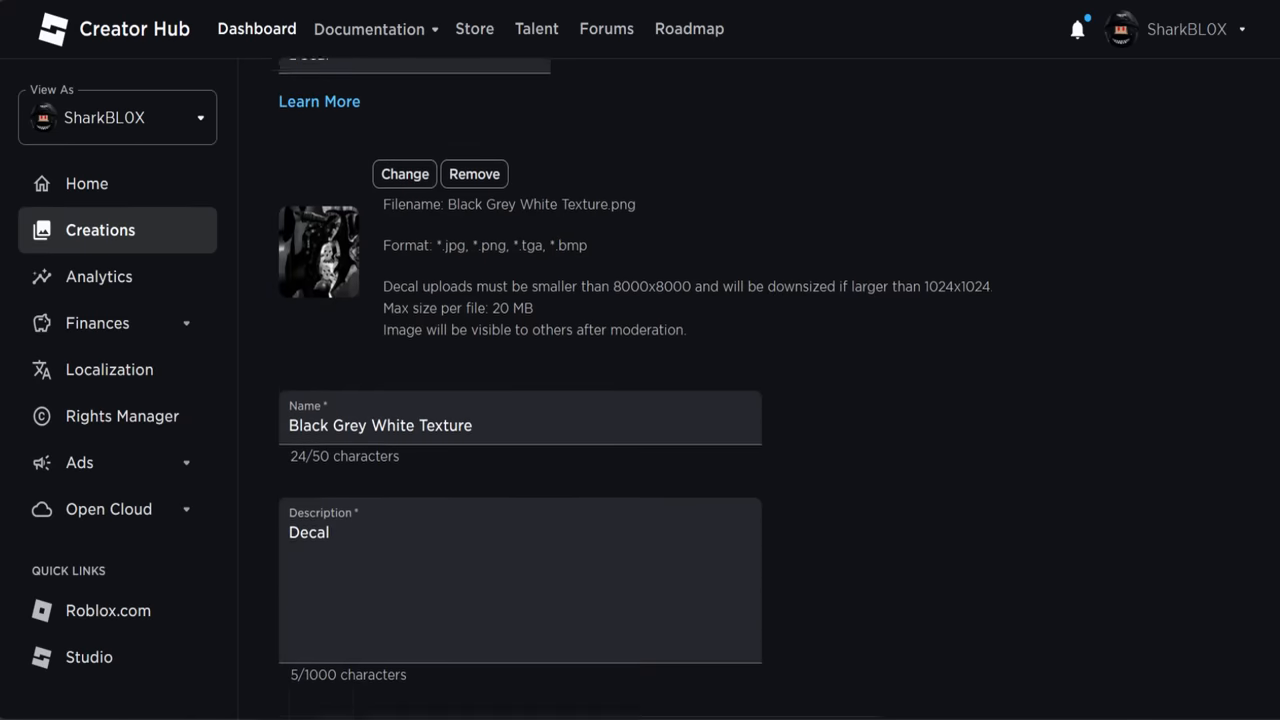
# - Copy the Black Grey White Texture's asset ID from its options menu
pyautogui.scroll(3)
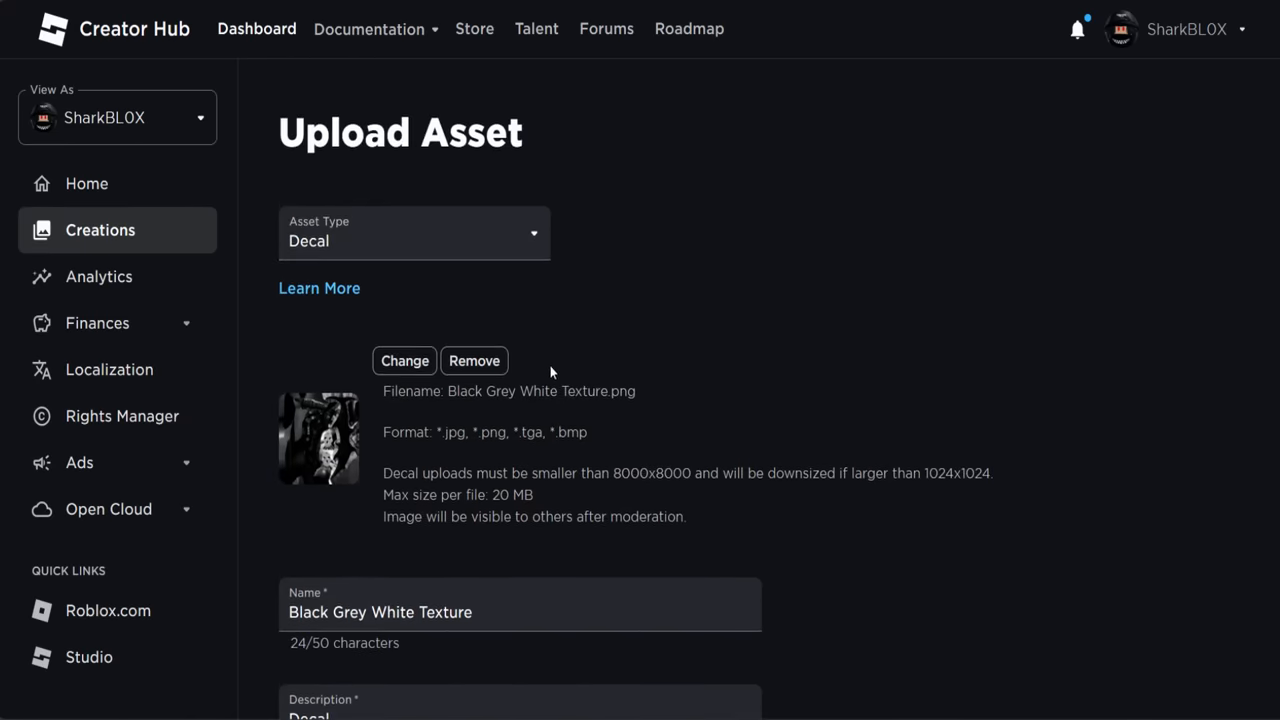
pyautogui.scroll(-3)
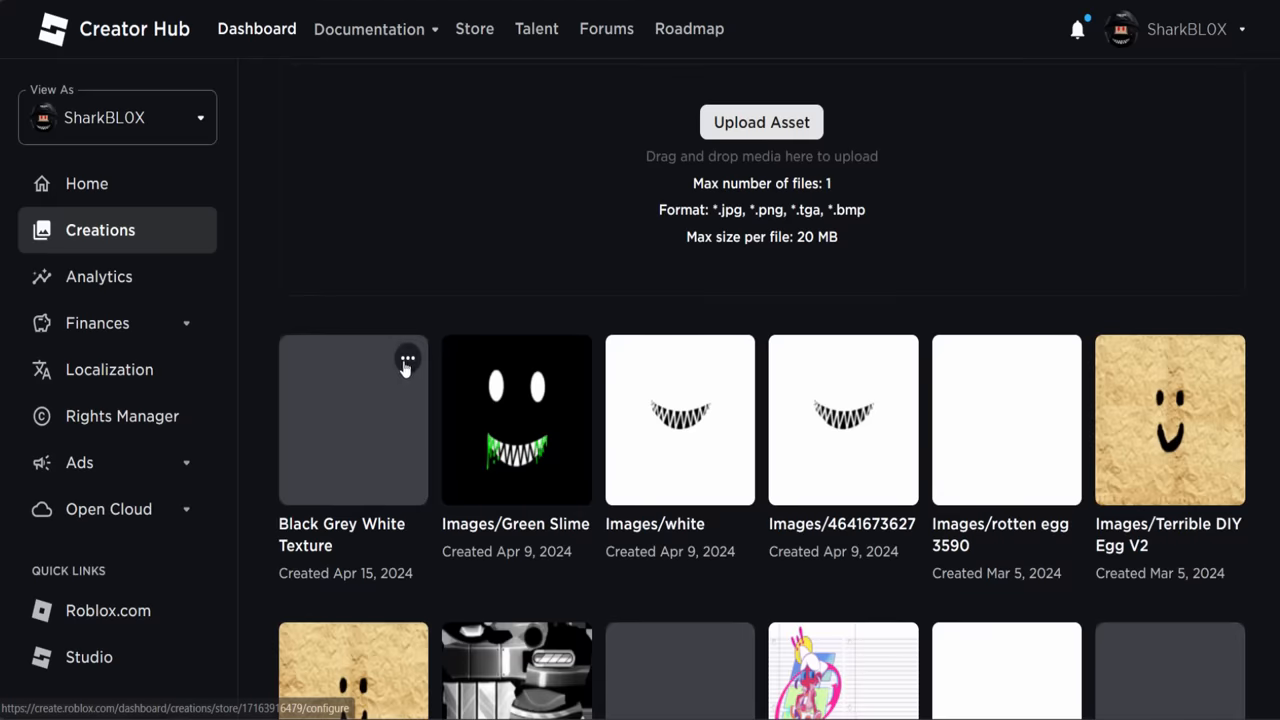
pyautogui.click(408, 359)
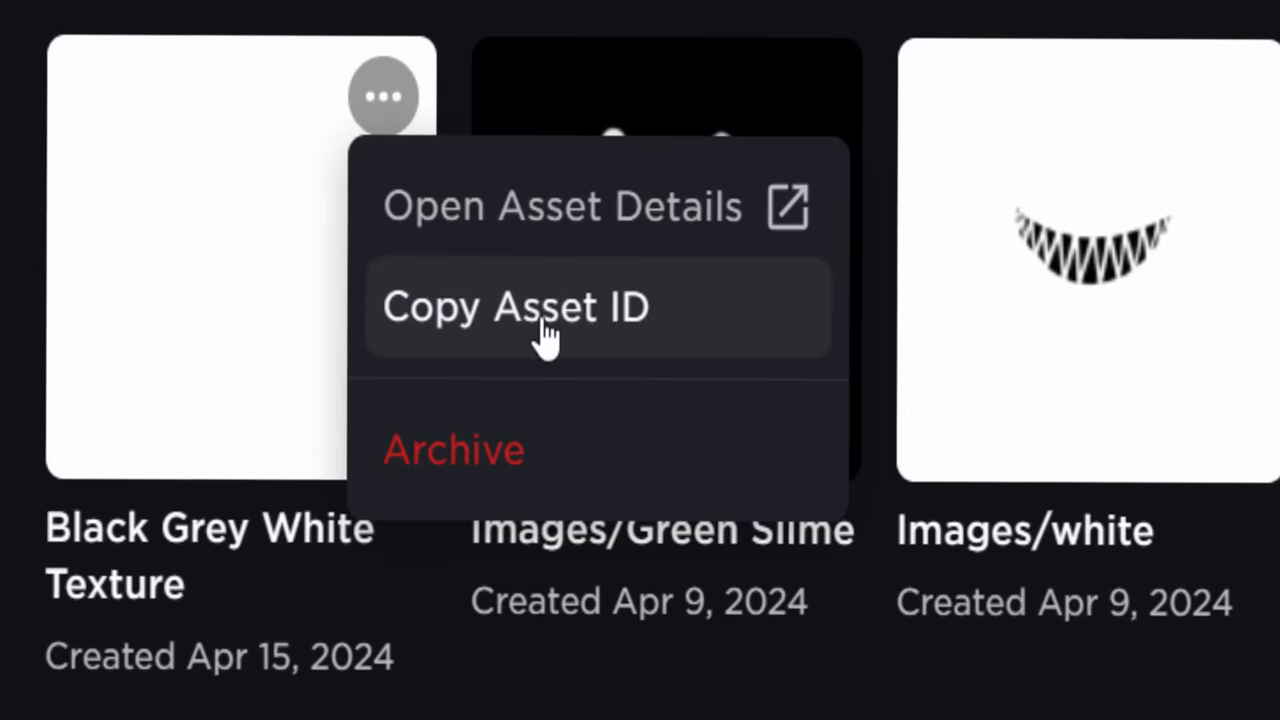
pyautogui.click(515, 306)
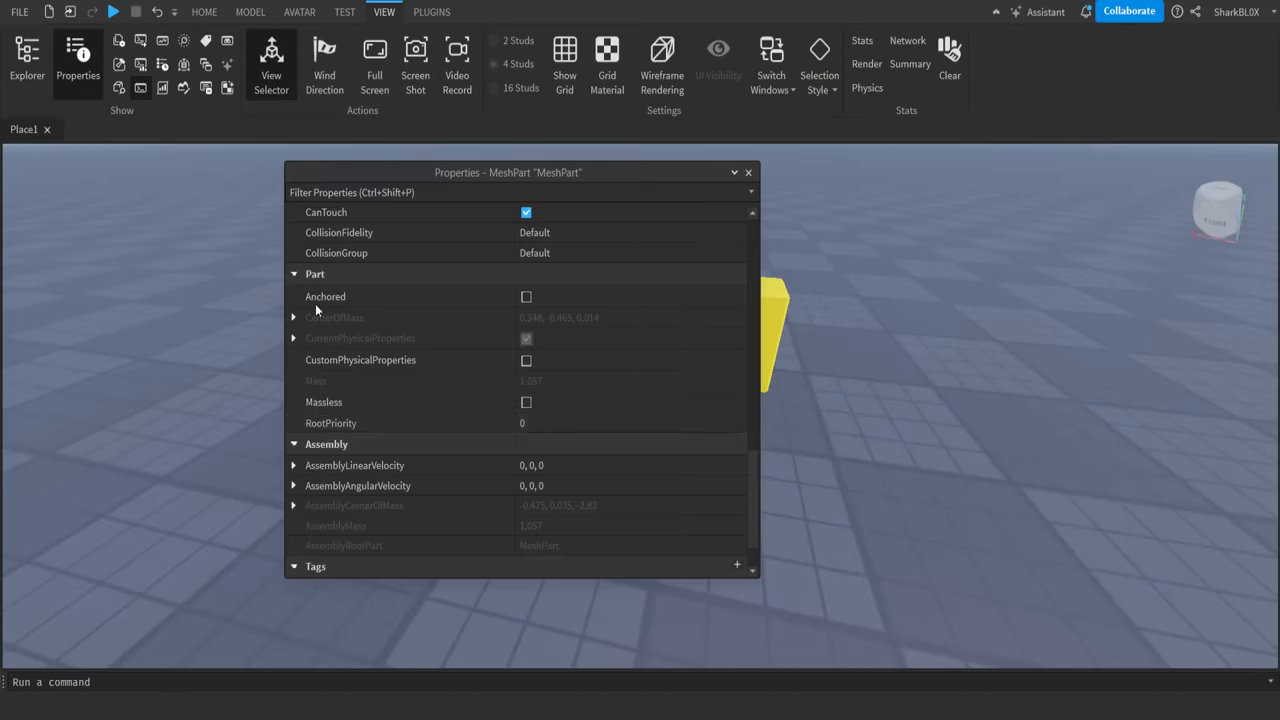
# - Copy noob935's Origin Position (-3.898, 4.5, -0.27) to the sword MeshPart and close Properties
pyautogui.scroll(3)
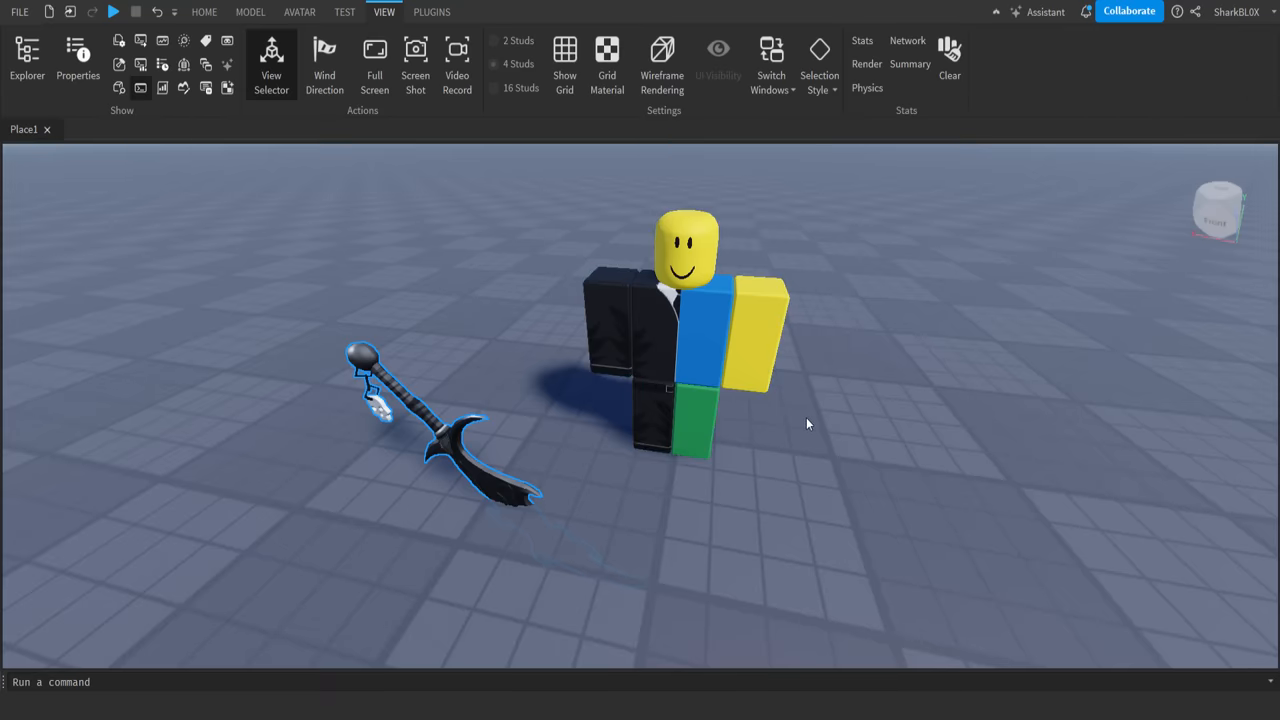
pyautogui.moveTo(520, 338)
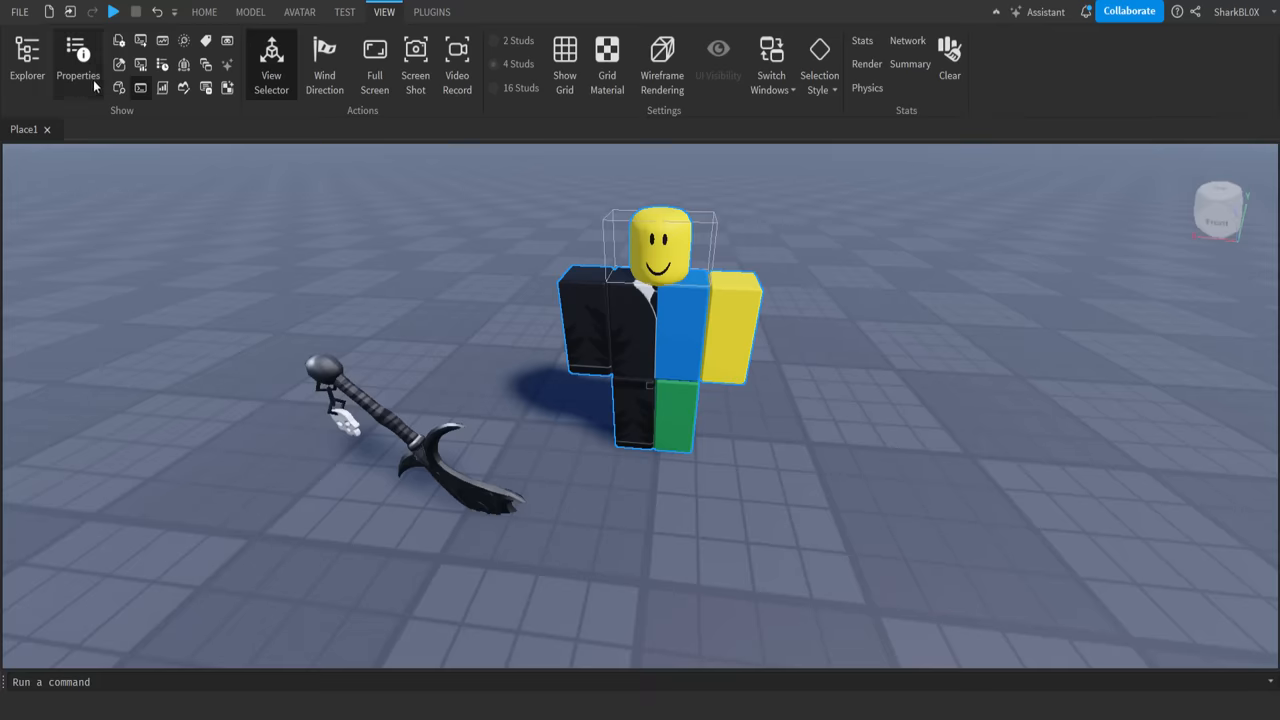
pyautogui.click(78, 60)
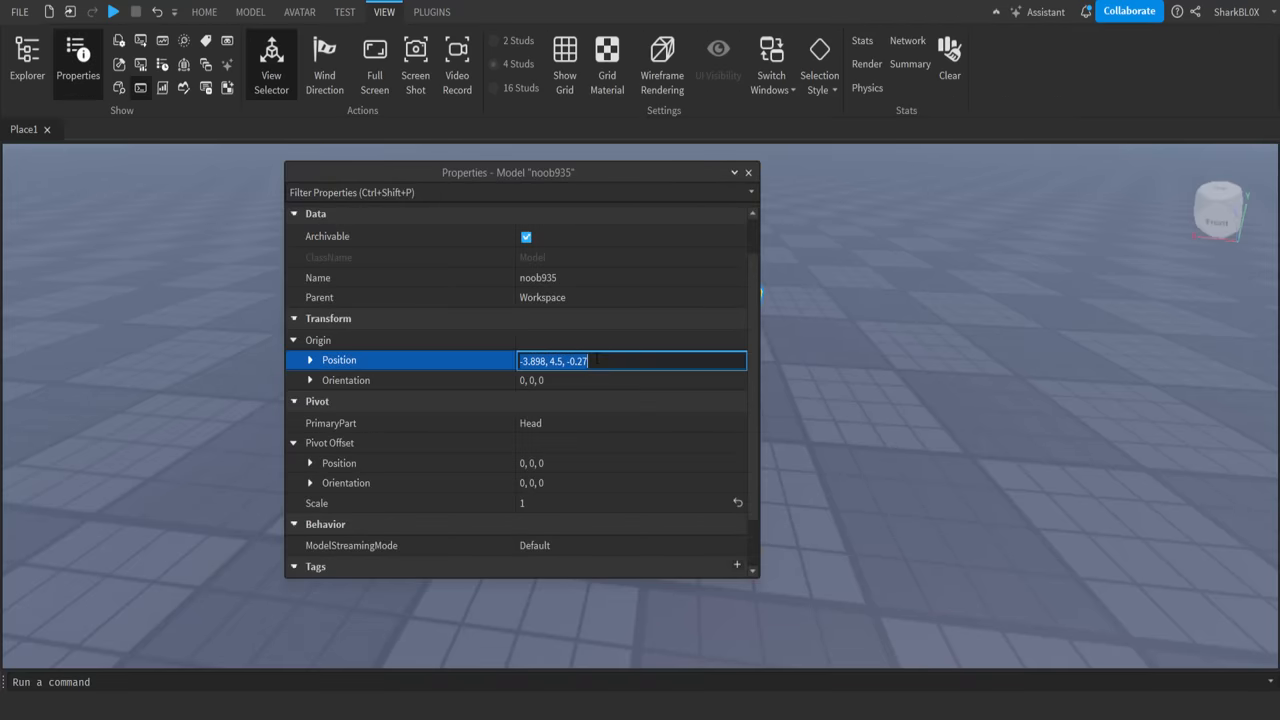
pyautogui.moveTo(508, 172); pyautogui.dragTo(830, 181)
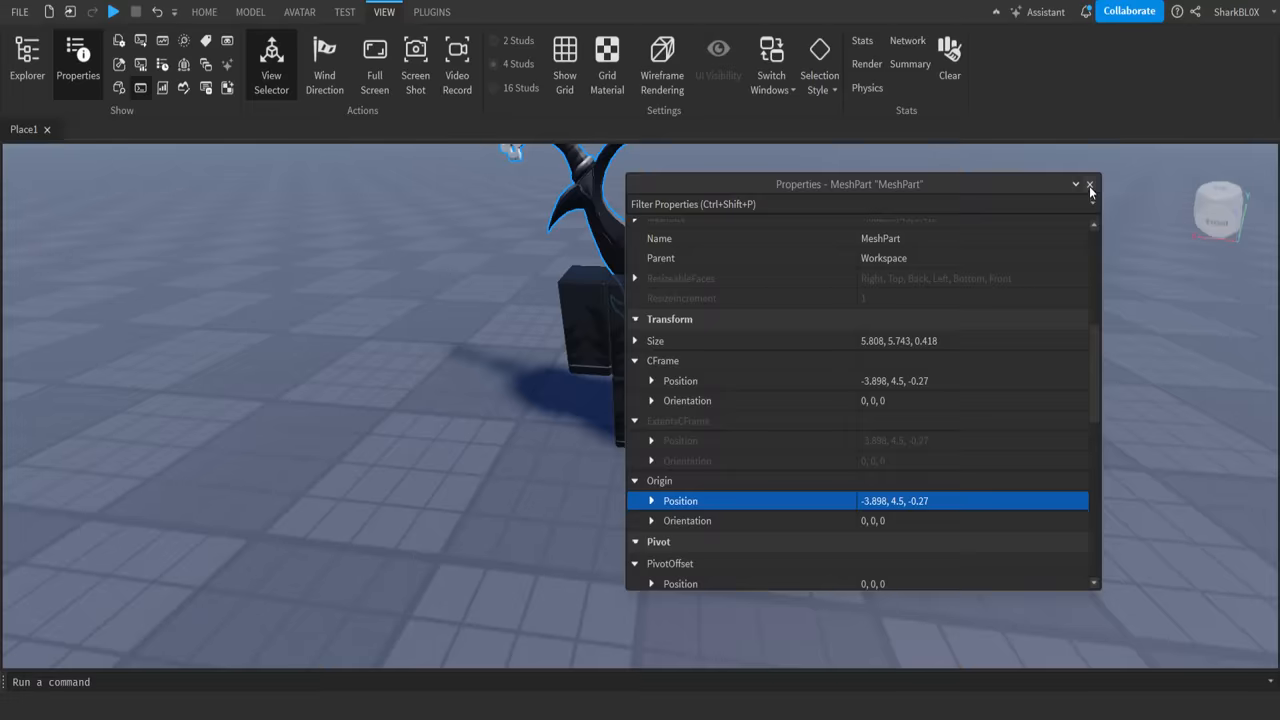
pyautogui.click(1090, 184)
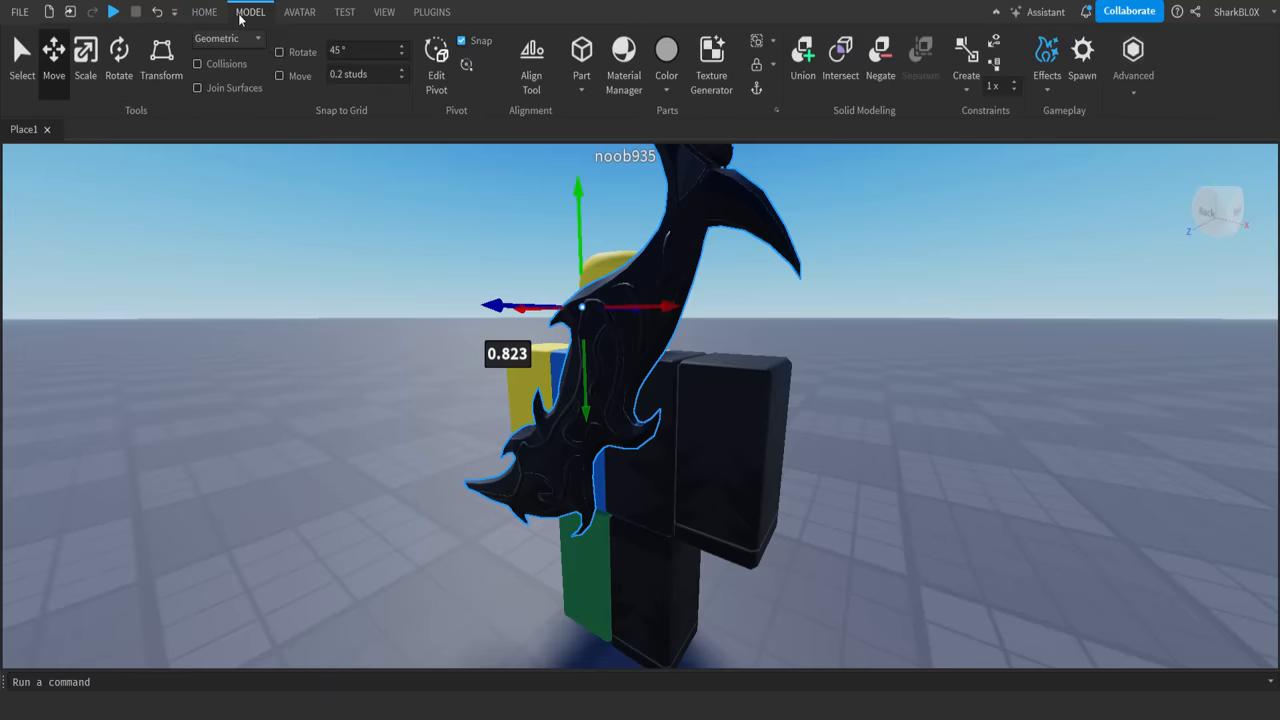
pyautogui.moveTo(235, 14)
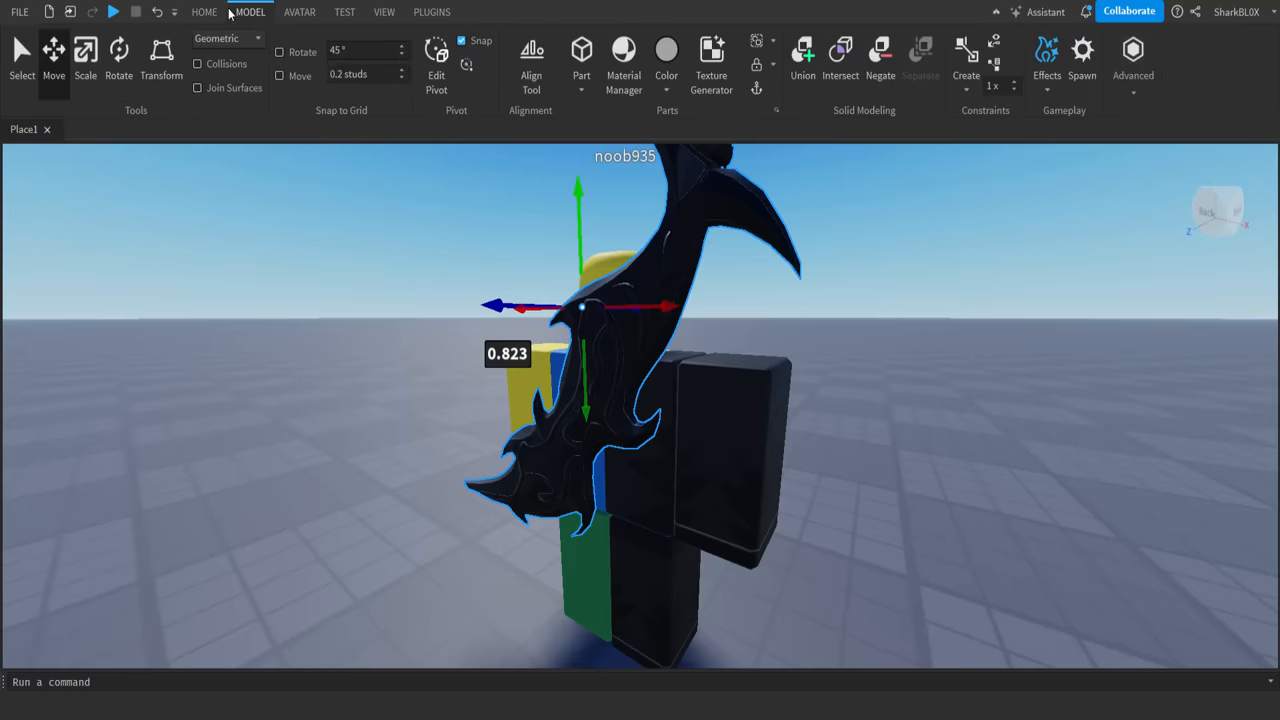
# - Move the sword onto the character's back behind the torso
pyautogui.click(204, 11)
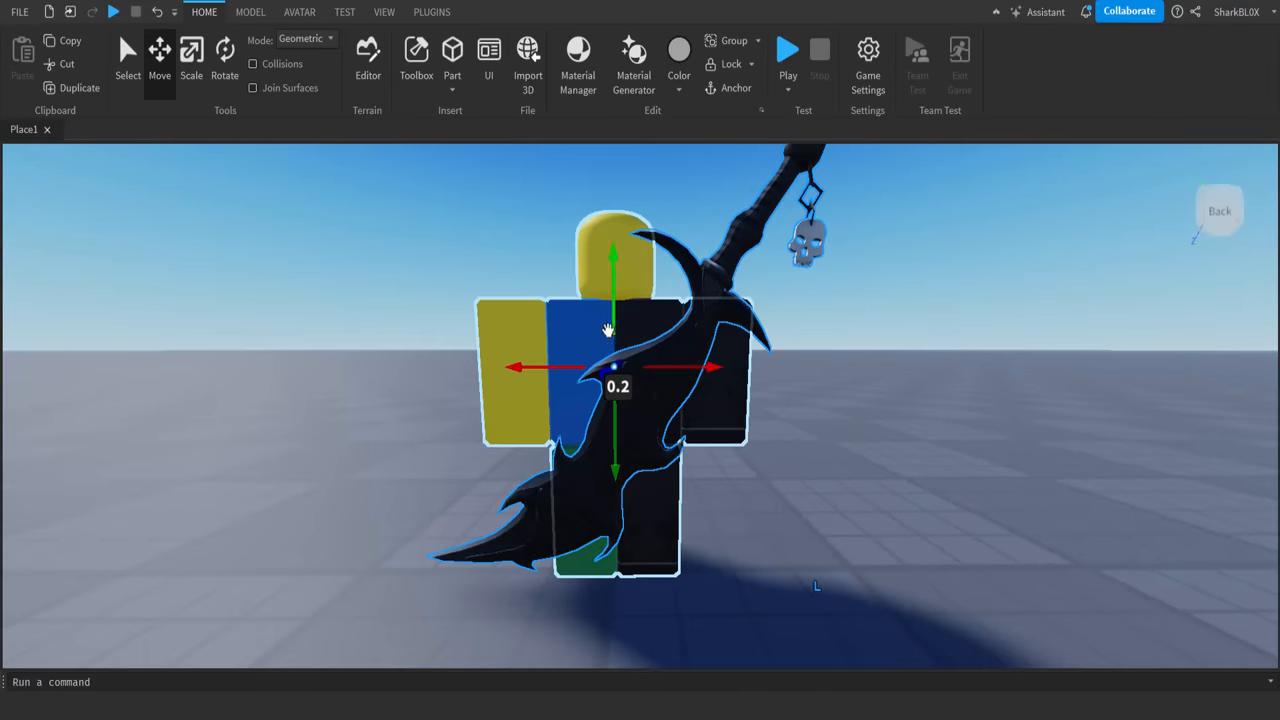
pyautogui.moveTo(615, 371); pyautogui.dragTo(697, 374)
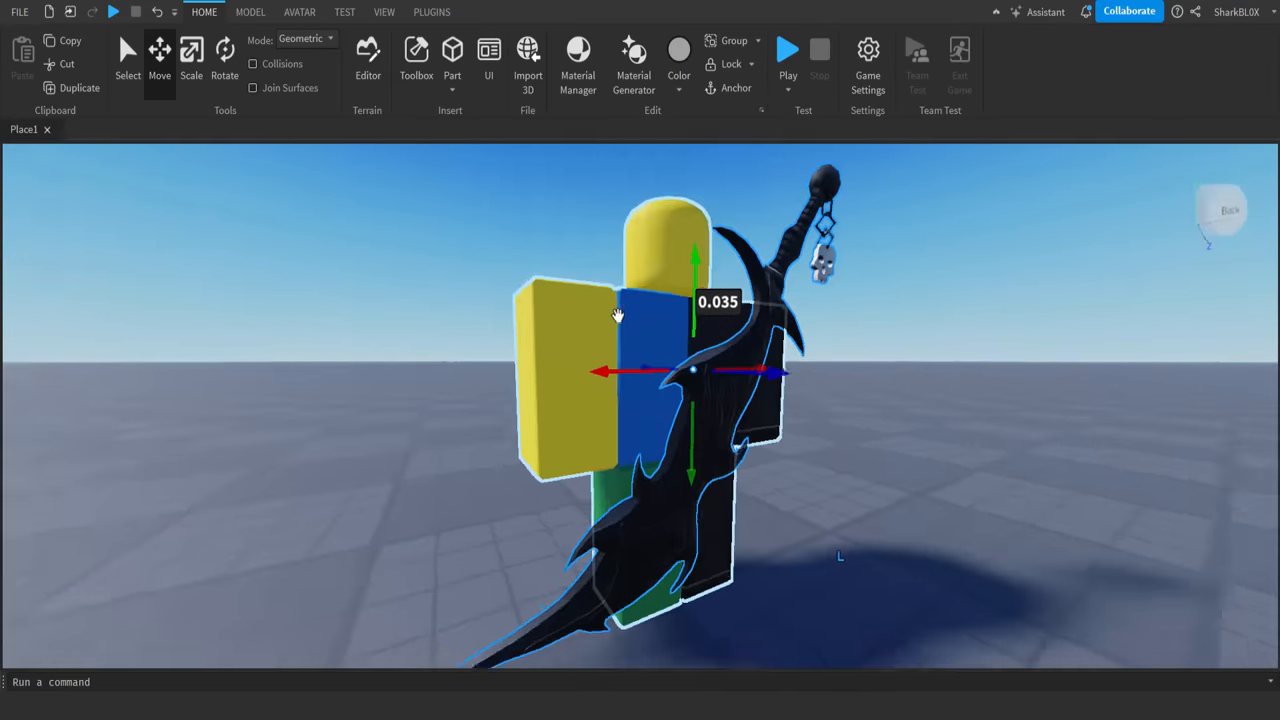
pyautogui.click(250, 11)
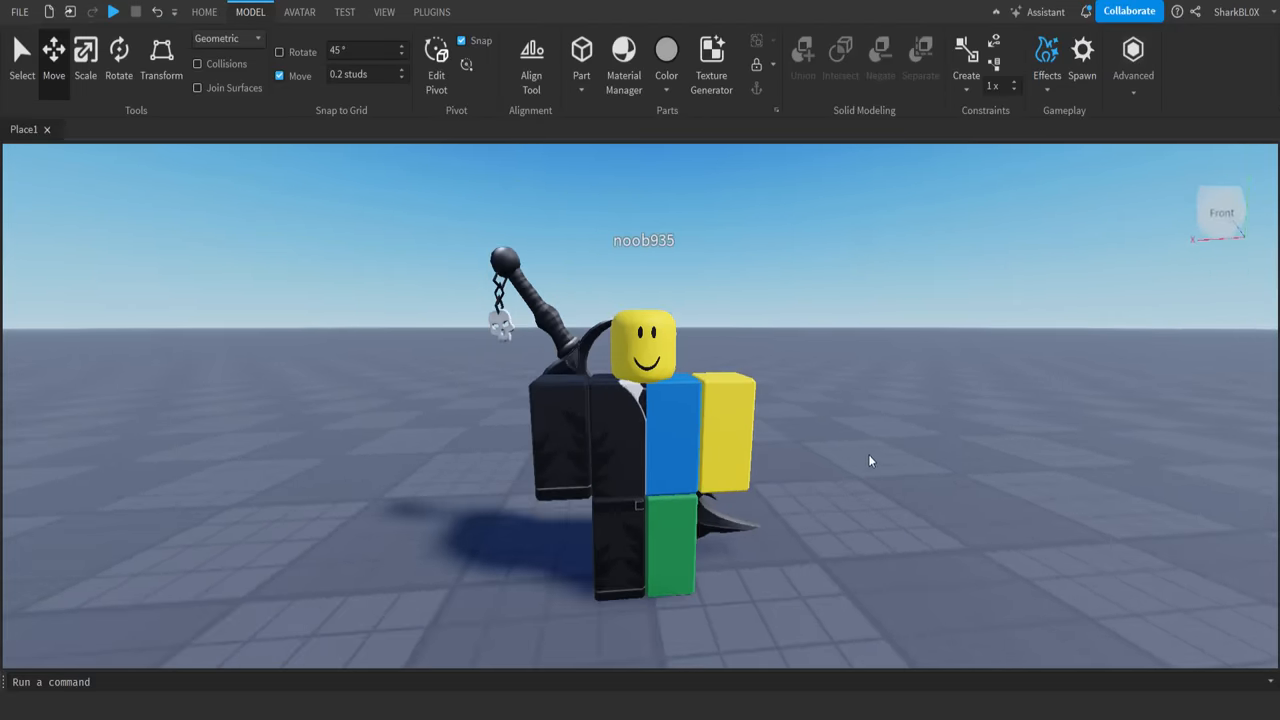
# - Rotate the sword diagonally across the back, hilt above the shoulder
pyautogui.click(204, 12)
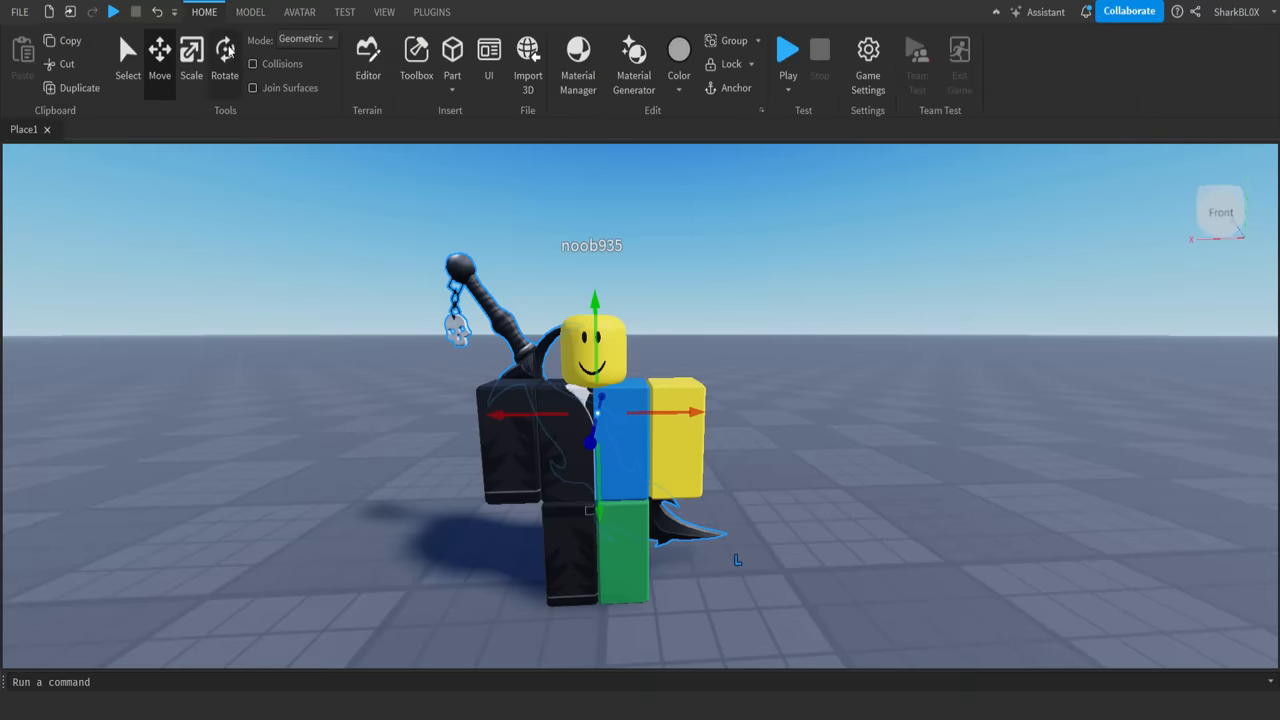
pyautogui.click(191, 55)
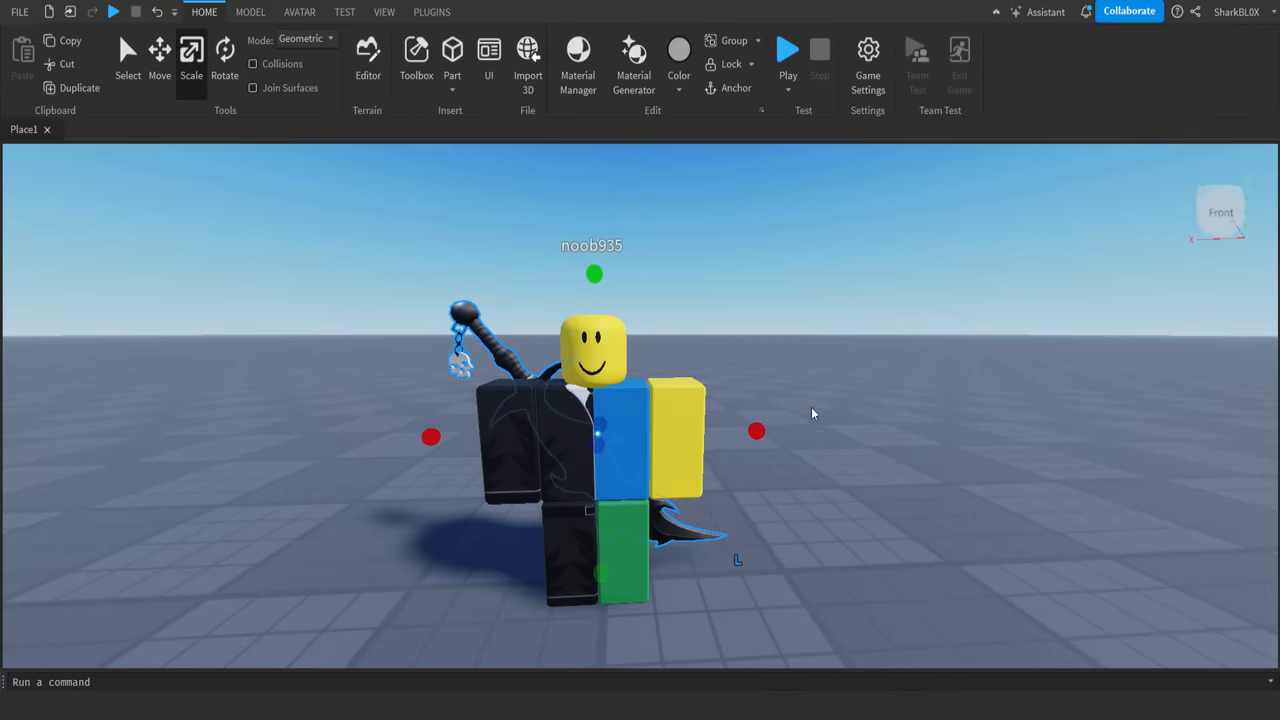
pyautogui.click(224, 55)
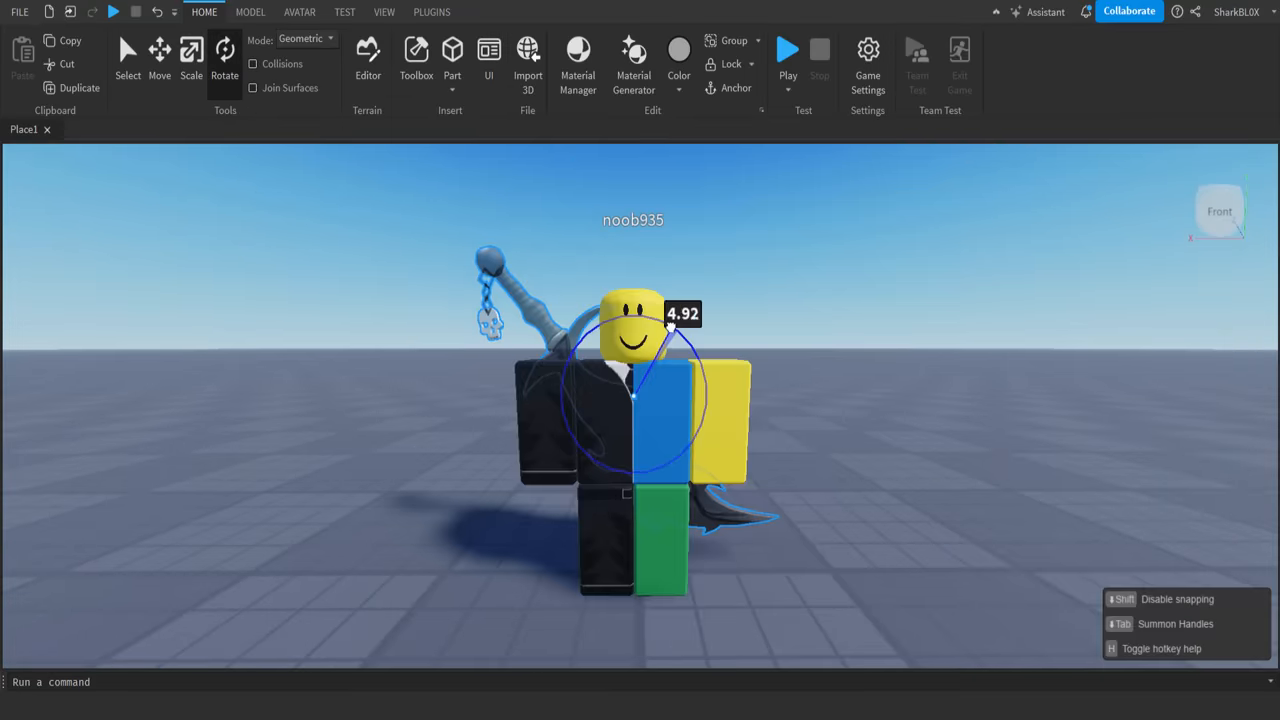
pyautogui.click(160, 55)
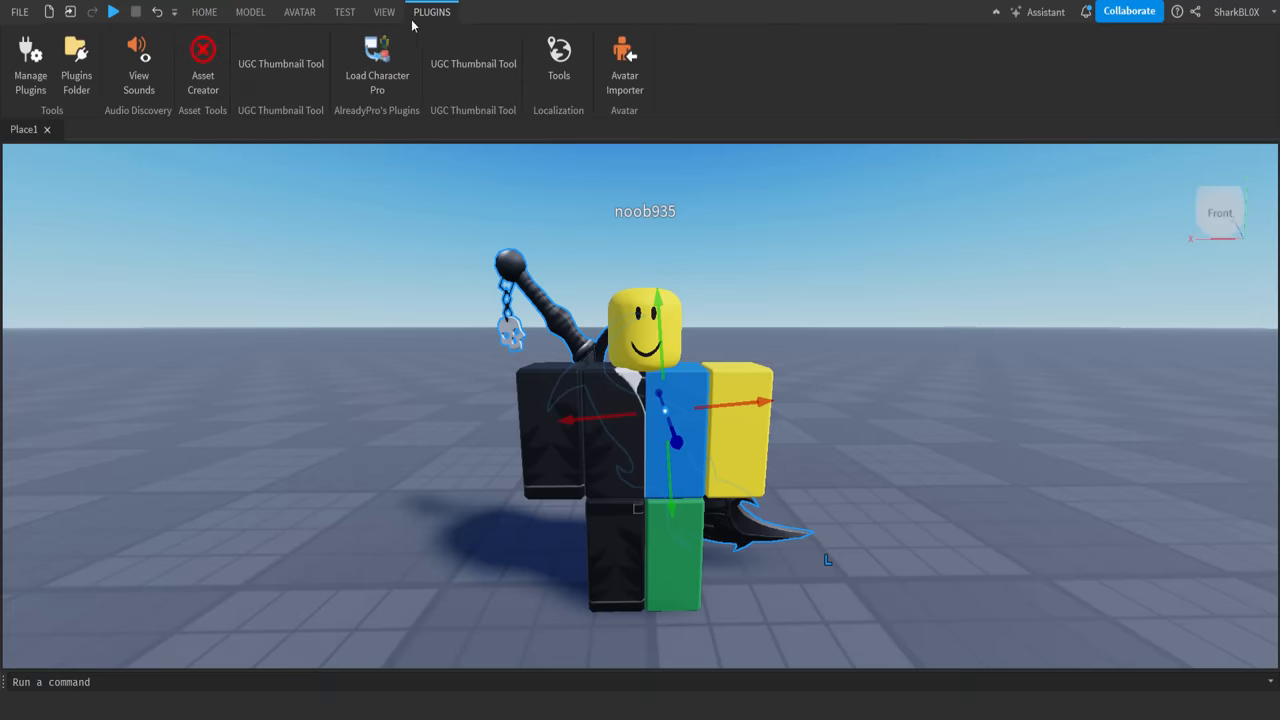
# - Convert the sword MeshPart into an Accessory with Asset Creator, choosing its attachment point
pyautogui.click(203, 63)
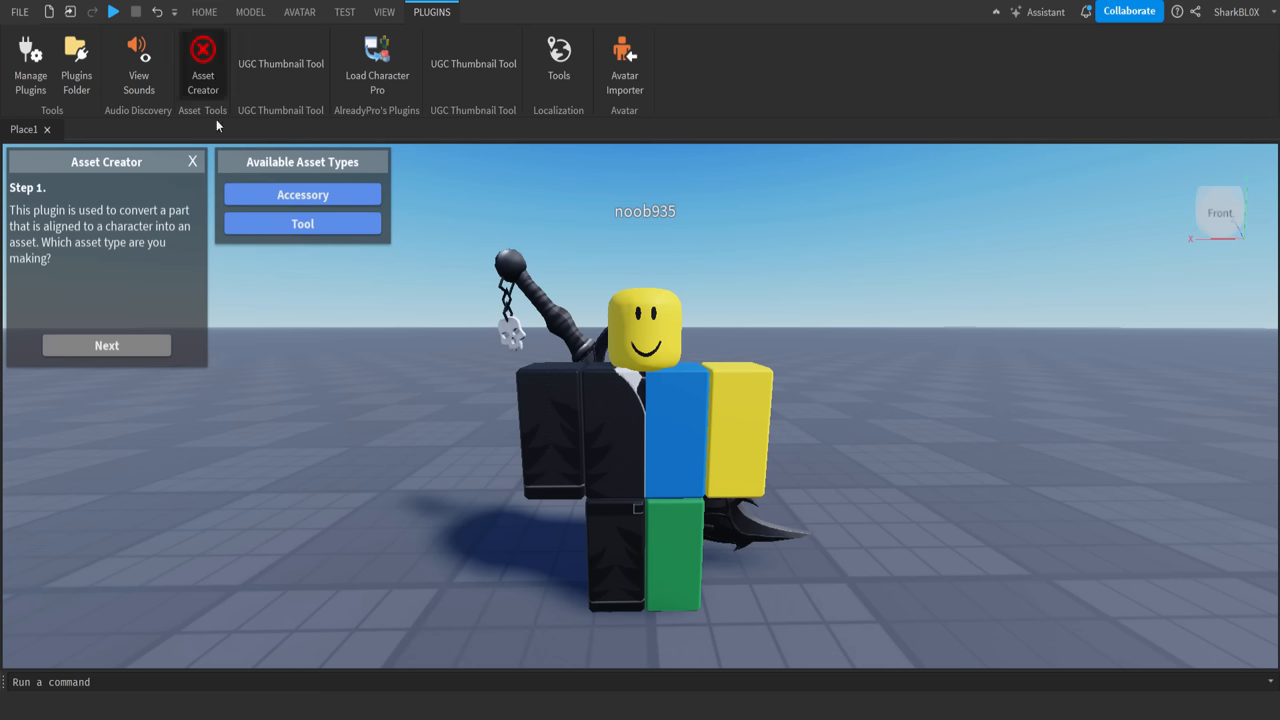
pyautogui.moveTo(283, 185)
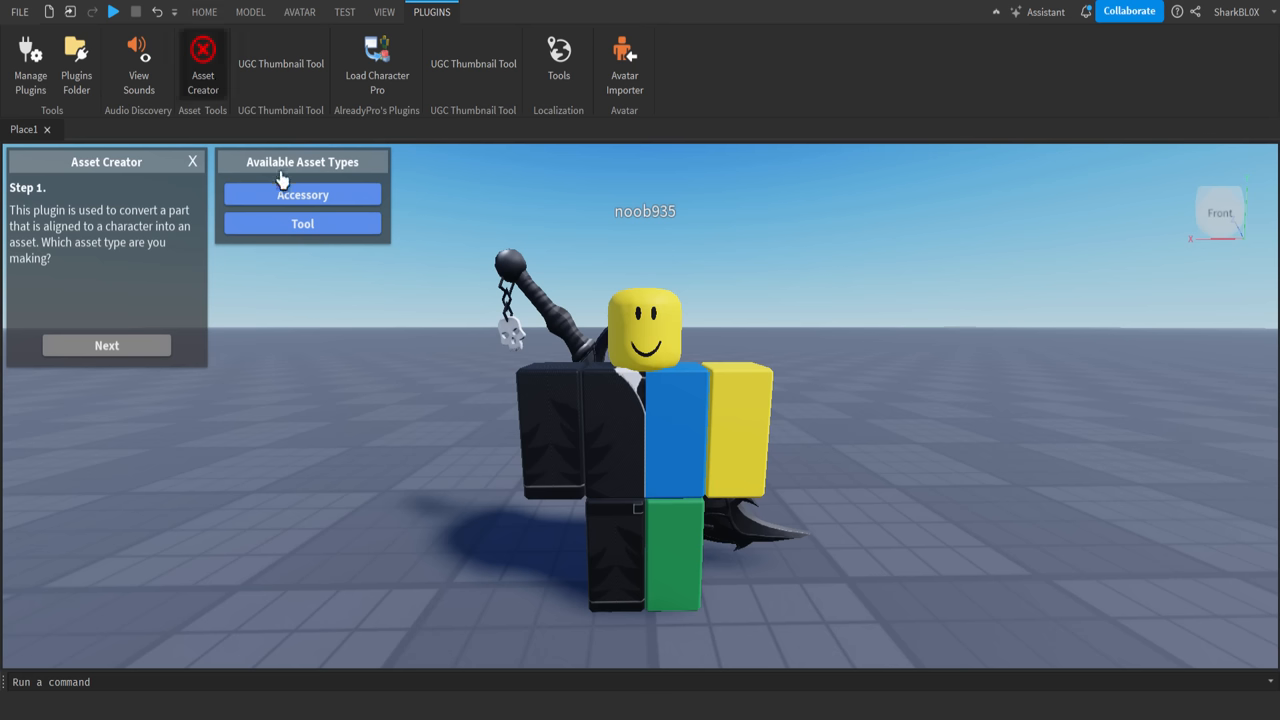
pyautogui.moveTo(318, 178)
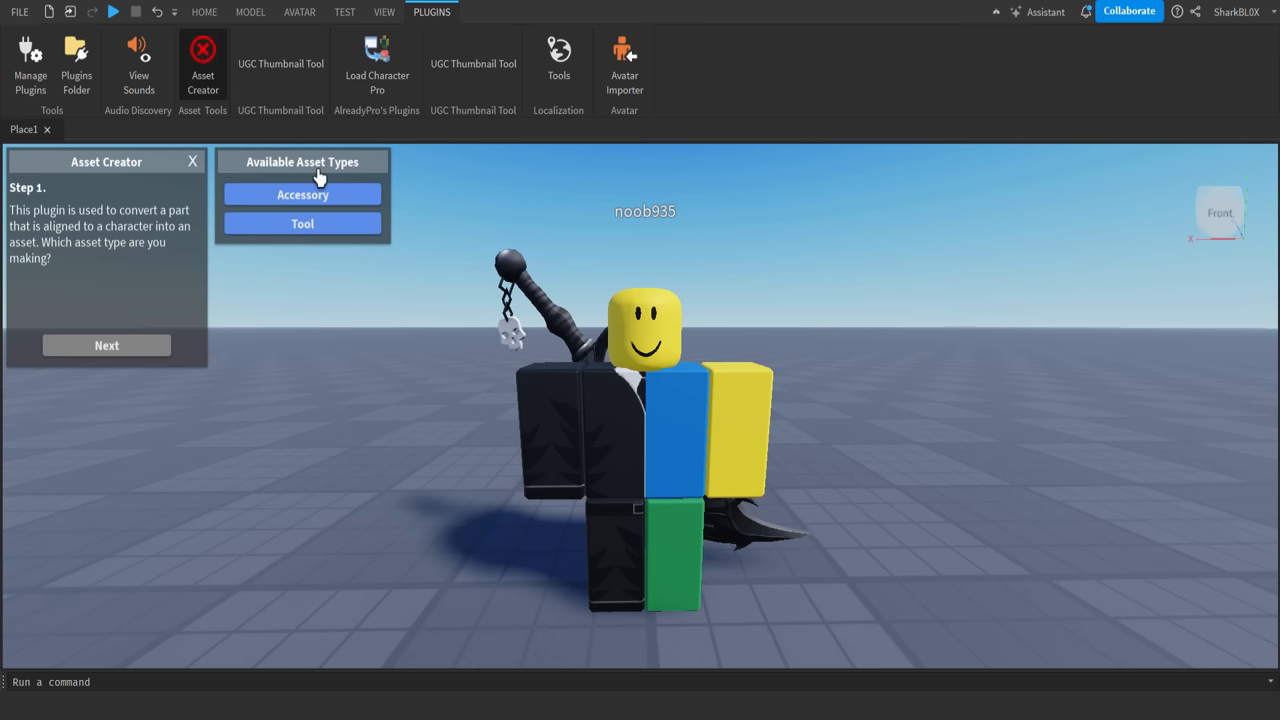
pyautogui.click(302, 194)
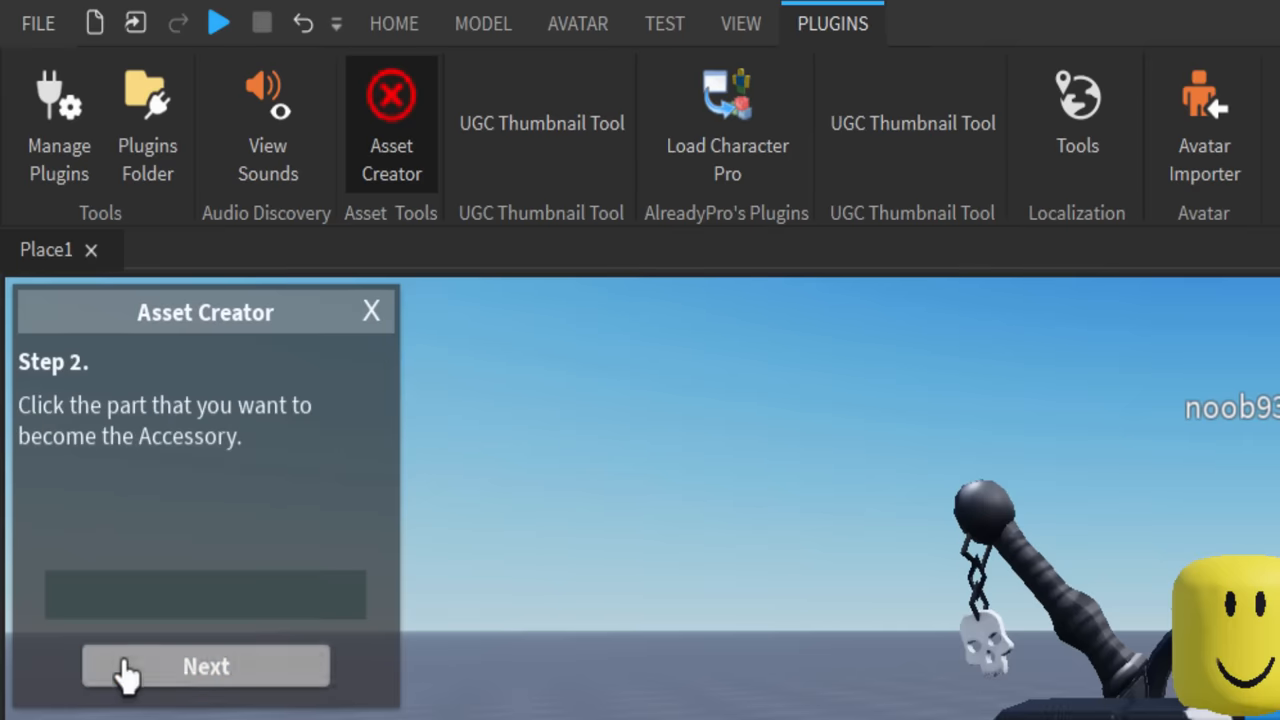
pyautogui.click(670, 350)
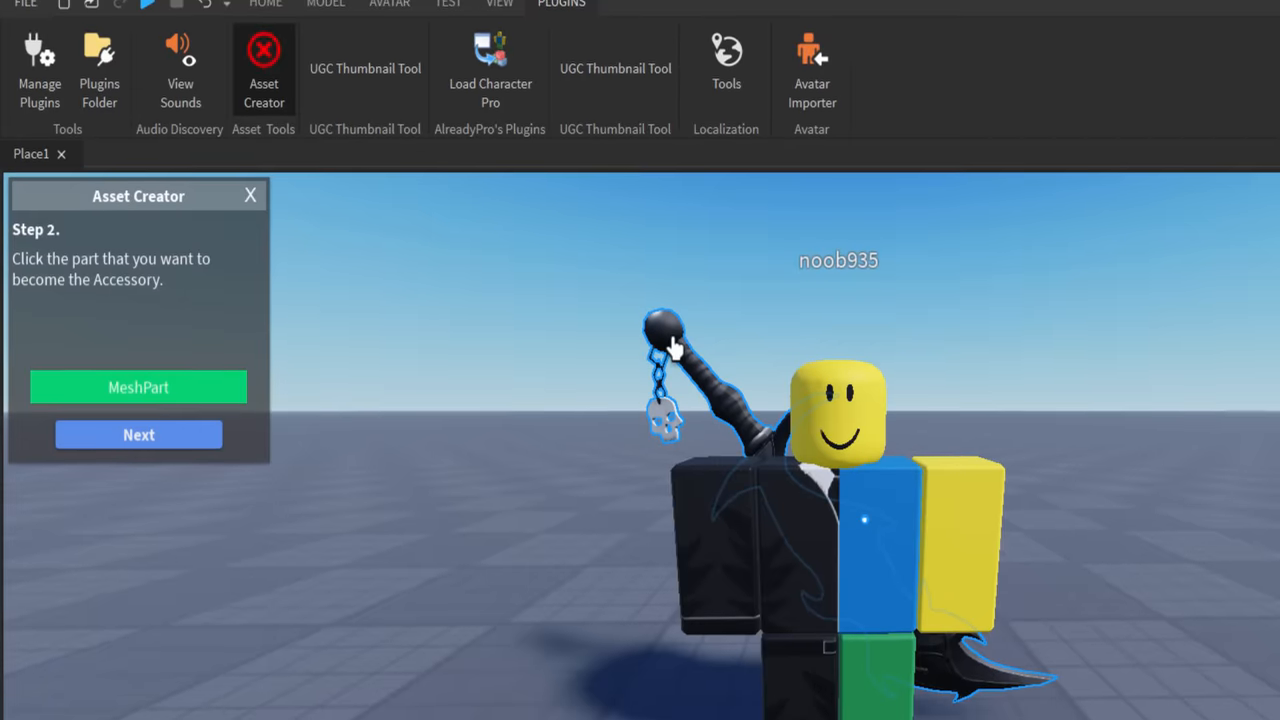
pyautogui.click(138, 434)
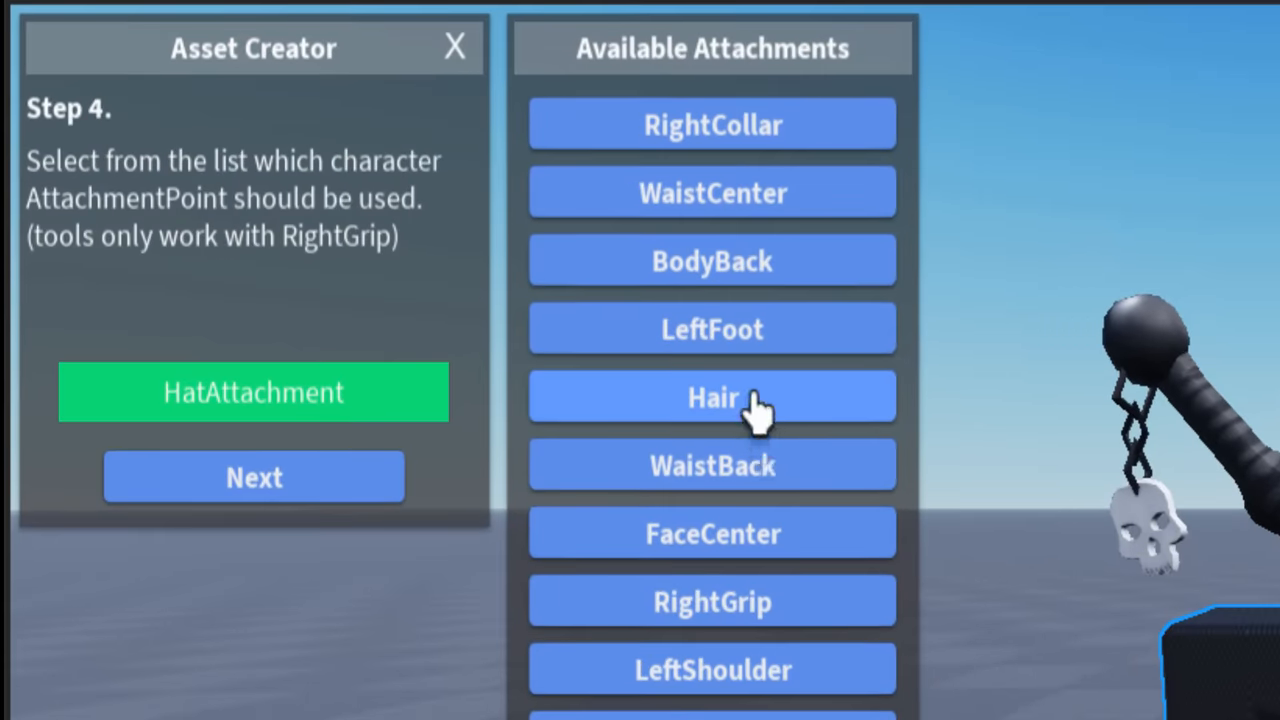
pyautogui.click(712, 261)
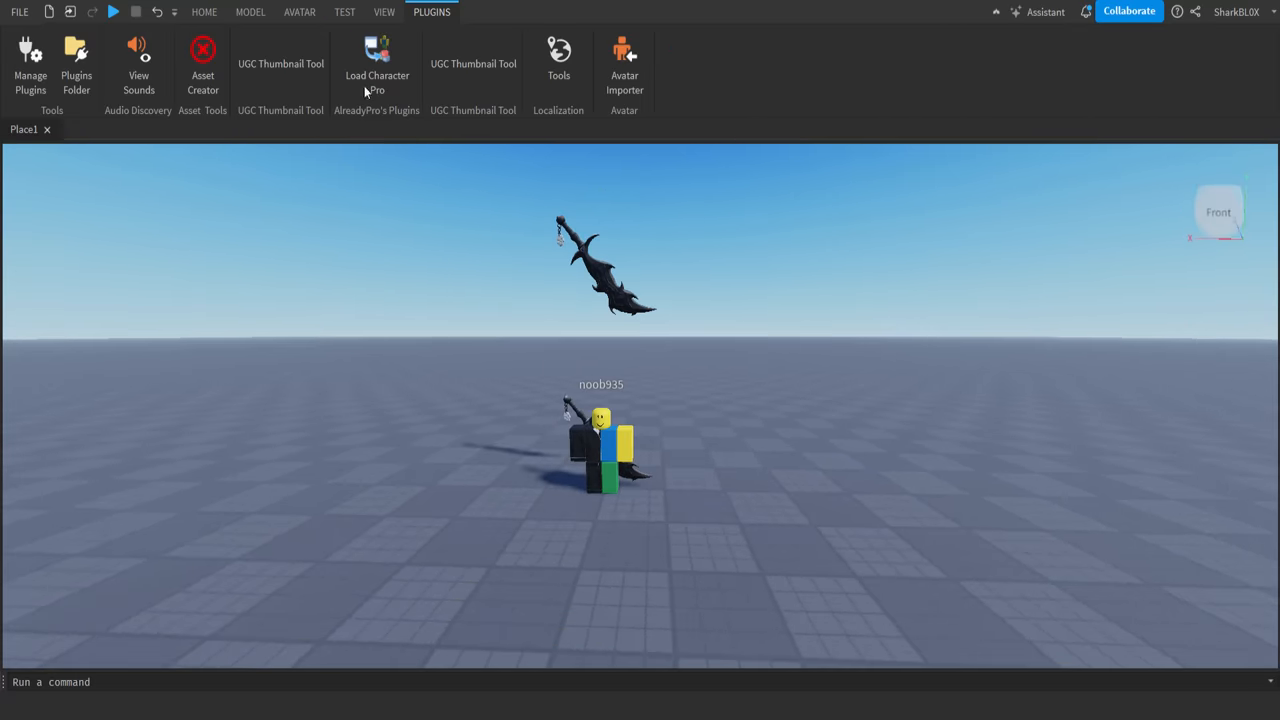
# - Load character bob943 and select its Sword accessory in the Explorer
pyautogui.click(377, 63)
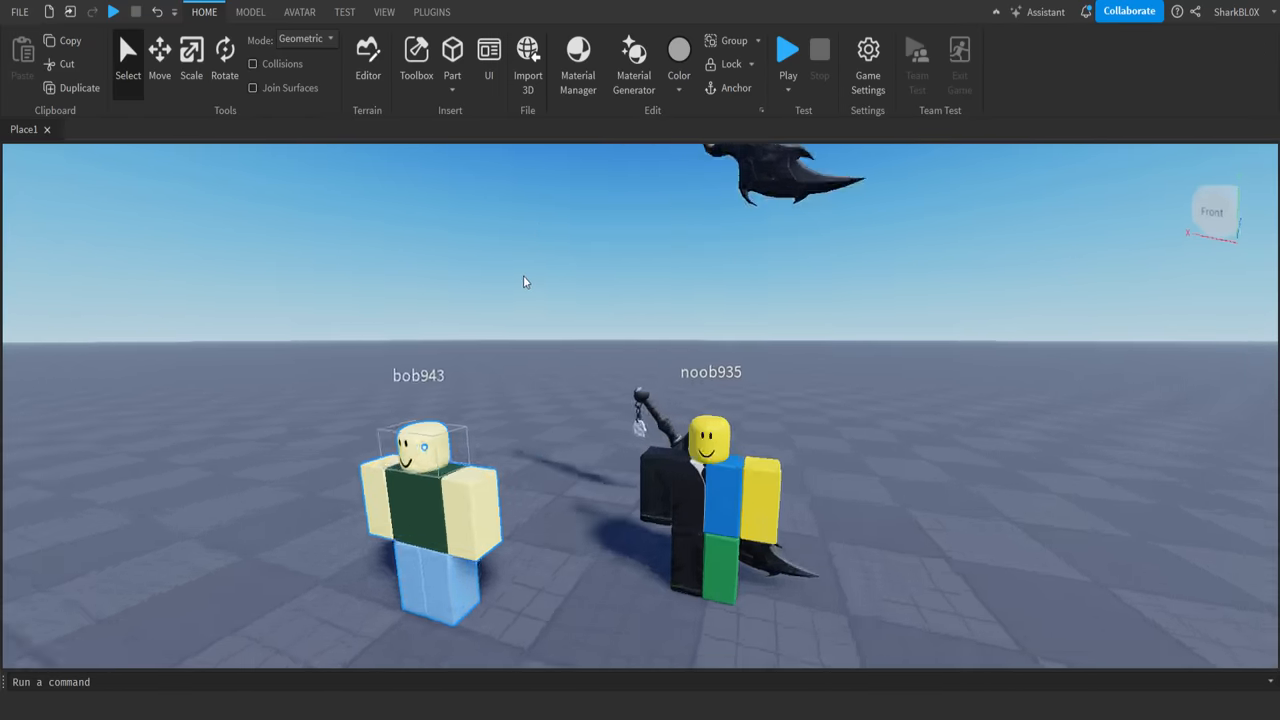
pyautogui.click(384, 12)
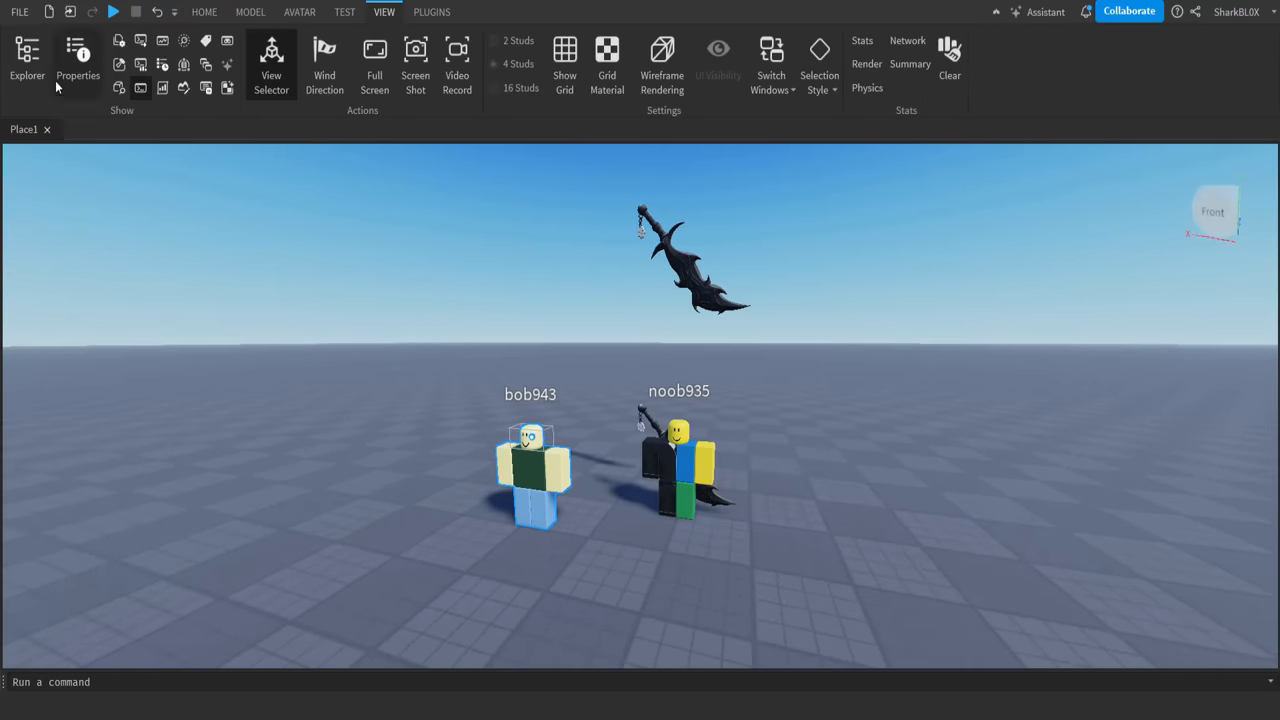
pyautogui.click(27, 60)
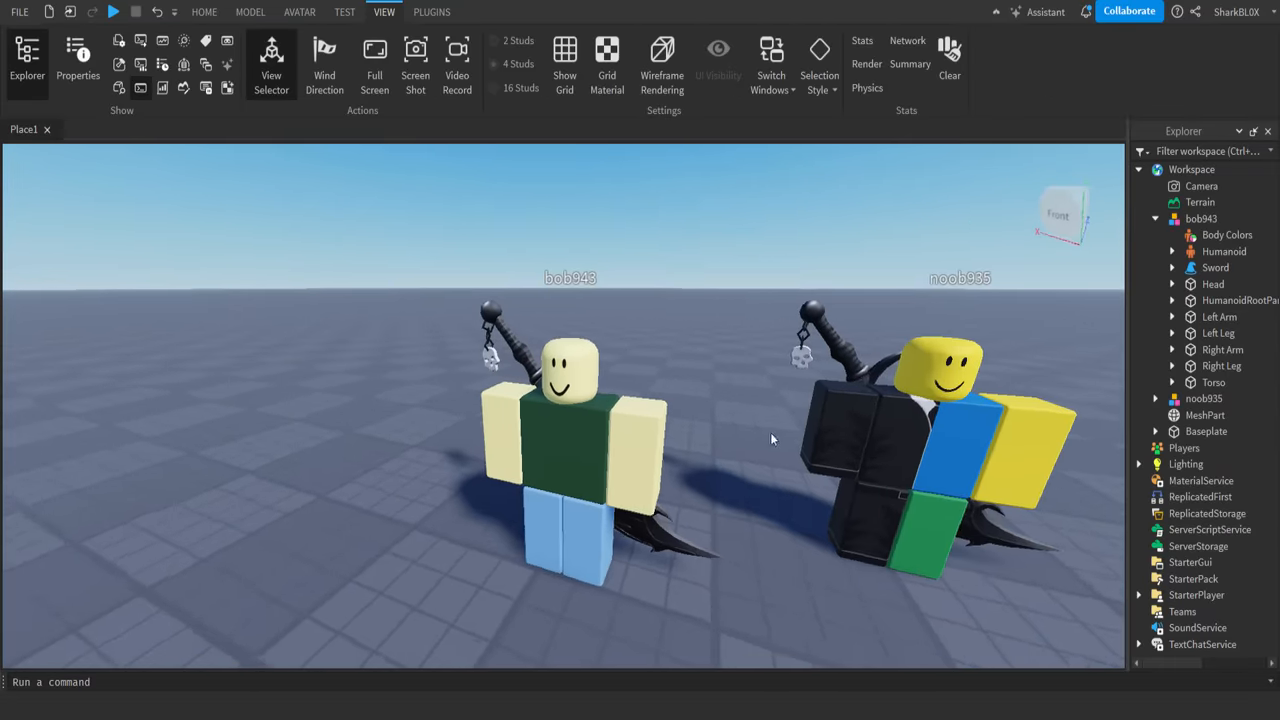
pyautogui.click(1215, 267)
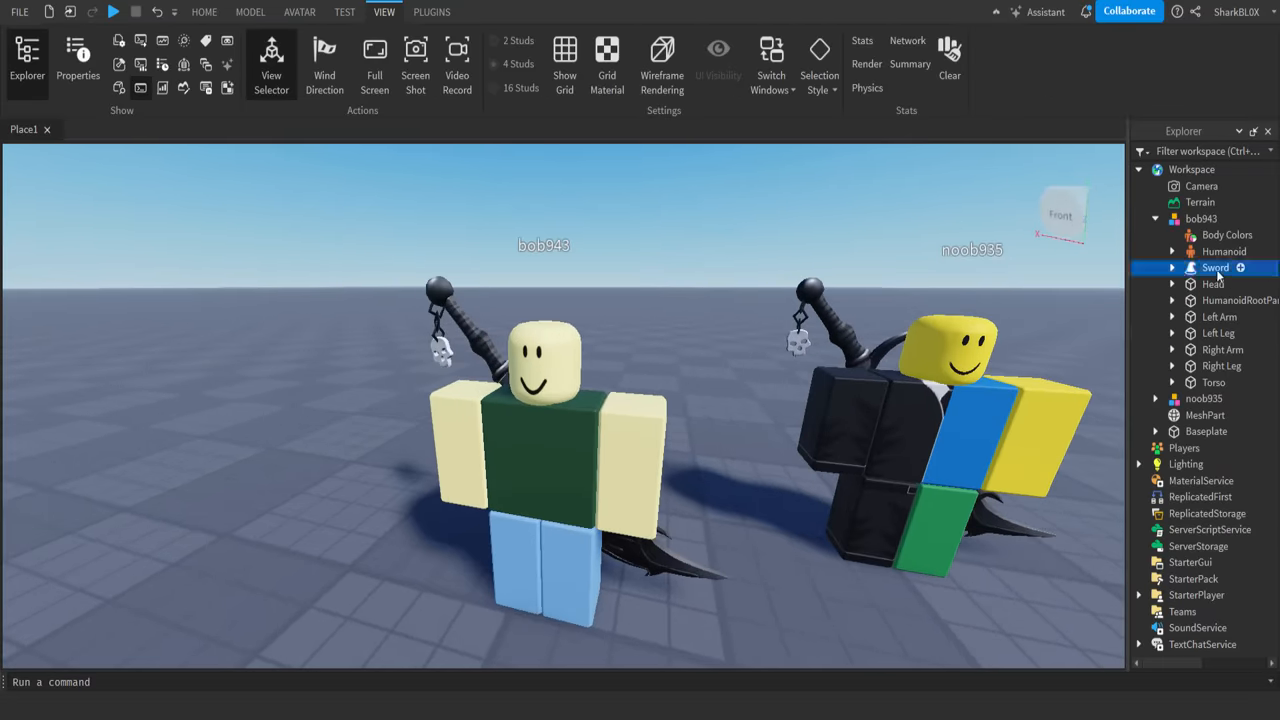
pyautogui.click(431, 11)
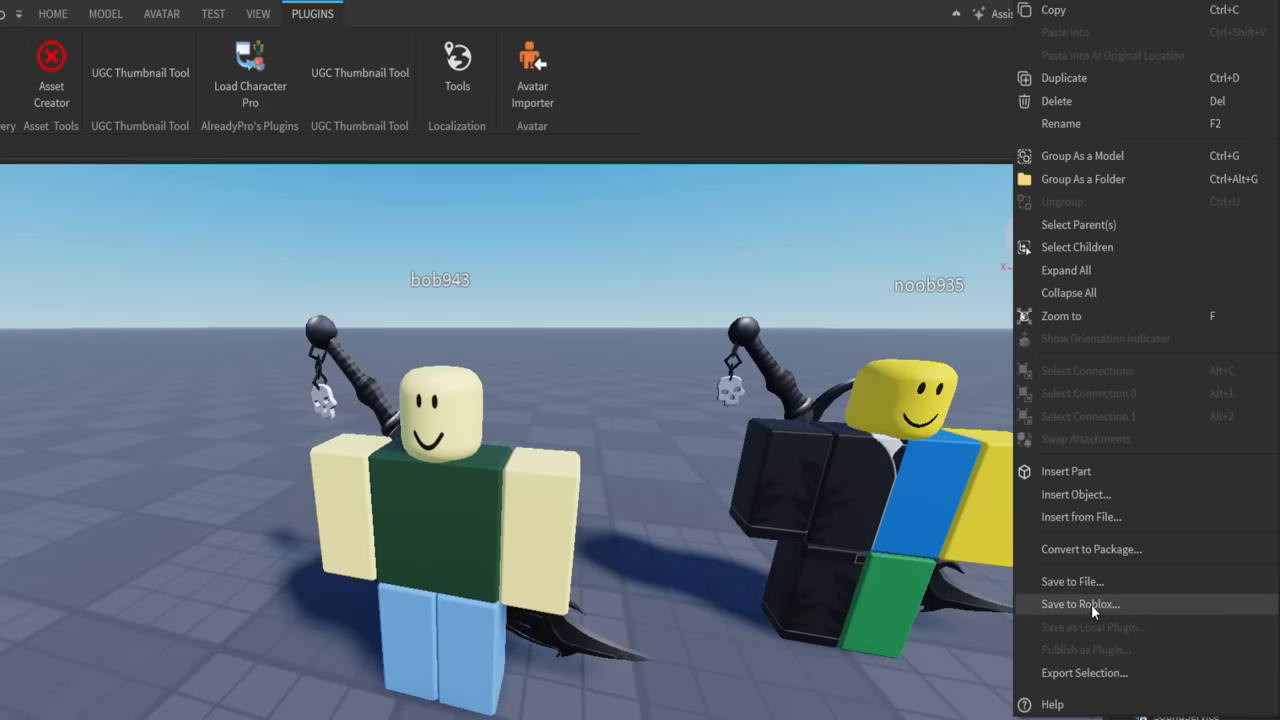
# - Save the Sword as an Avatar Item and pick Back Accessory as its category
pyautogui.click(1080, 603)
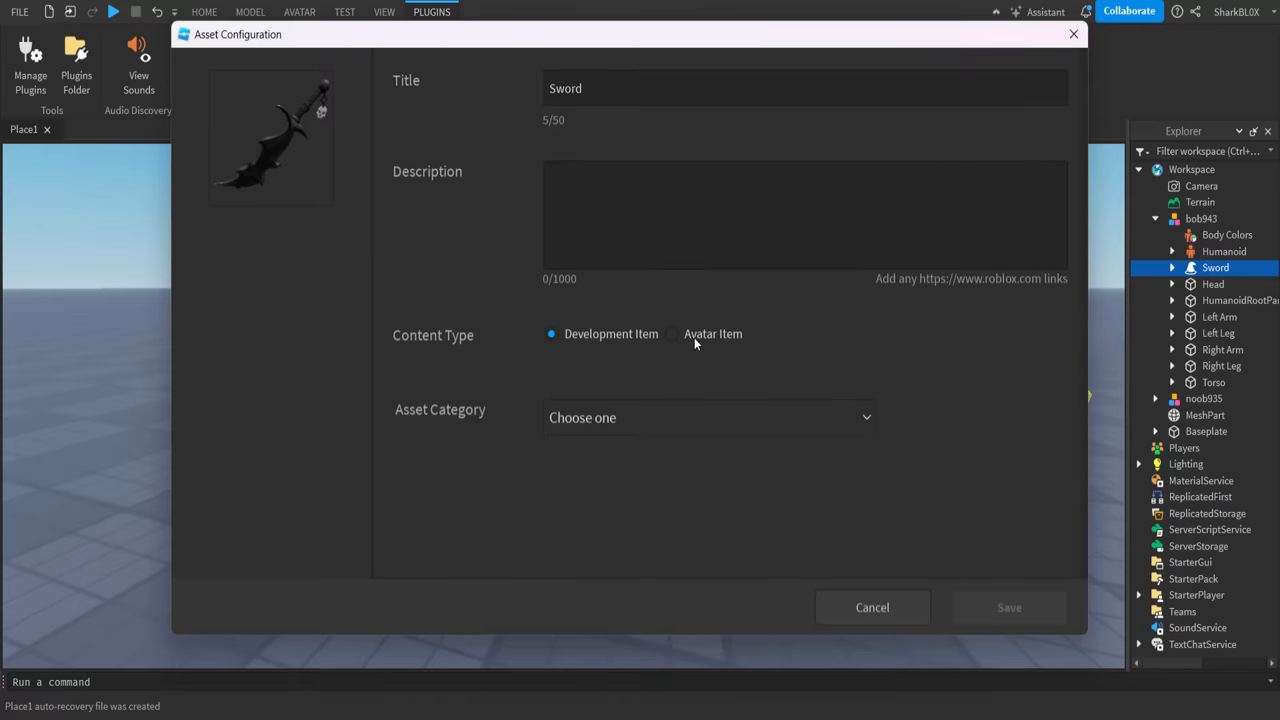
pyautogui.click(673, 333)
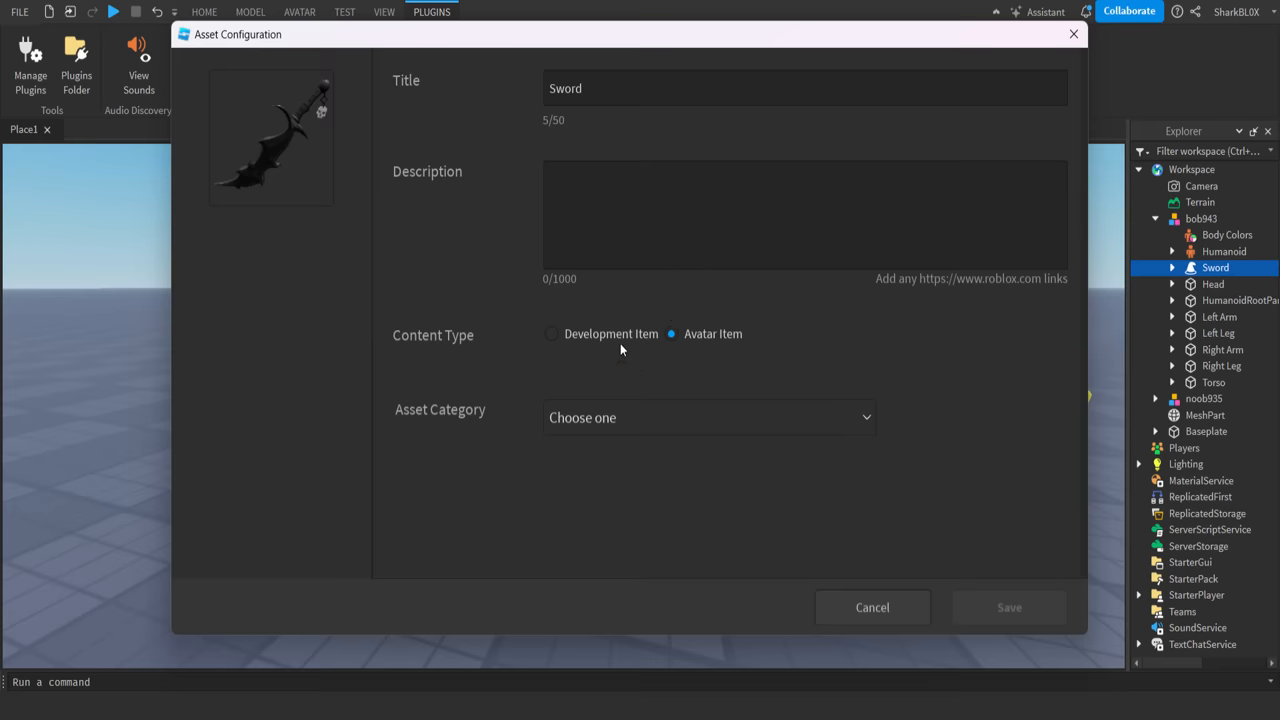
pyautogui.moveTo(612, 418)
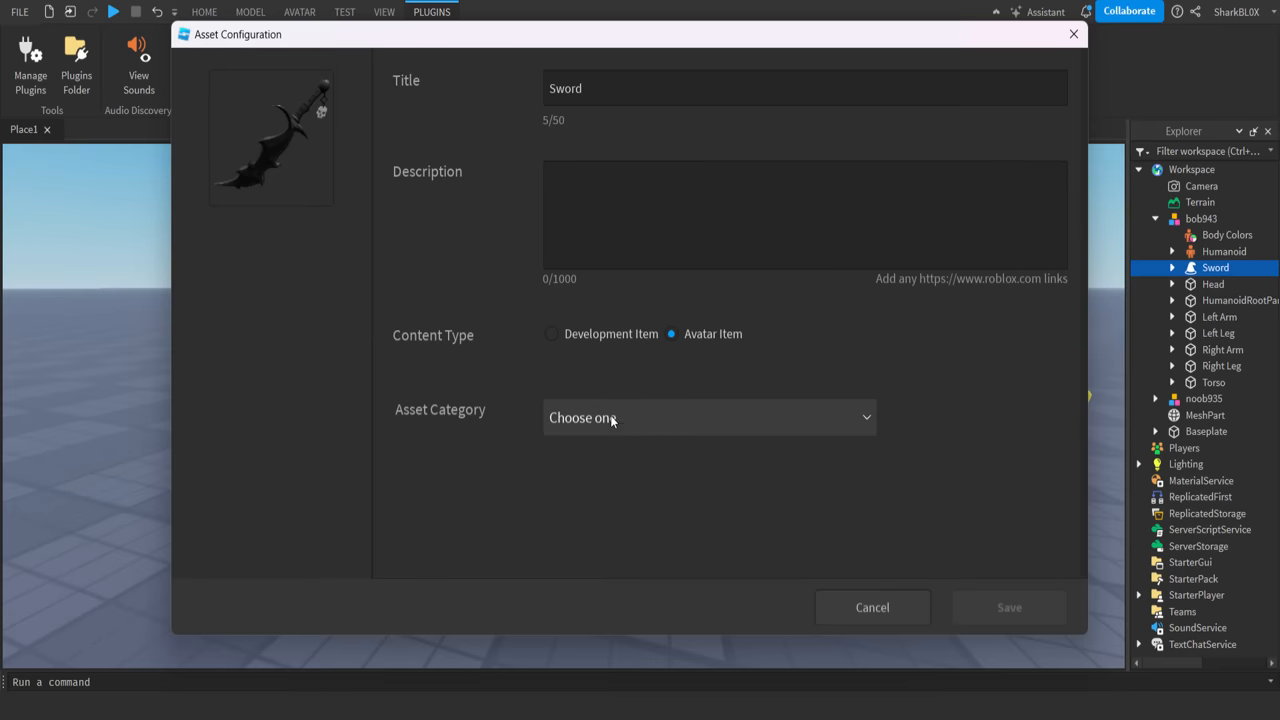
pyautogui.moveTo(619, 355)
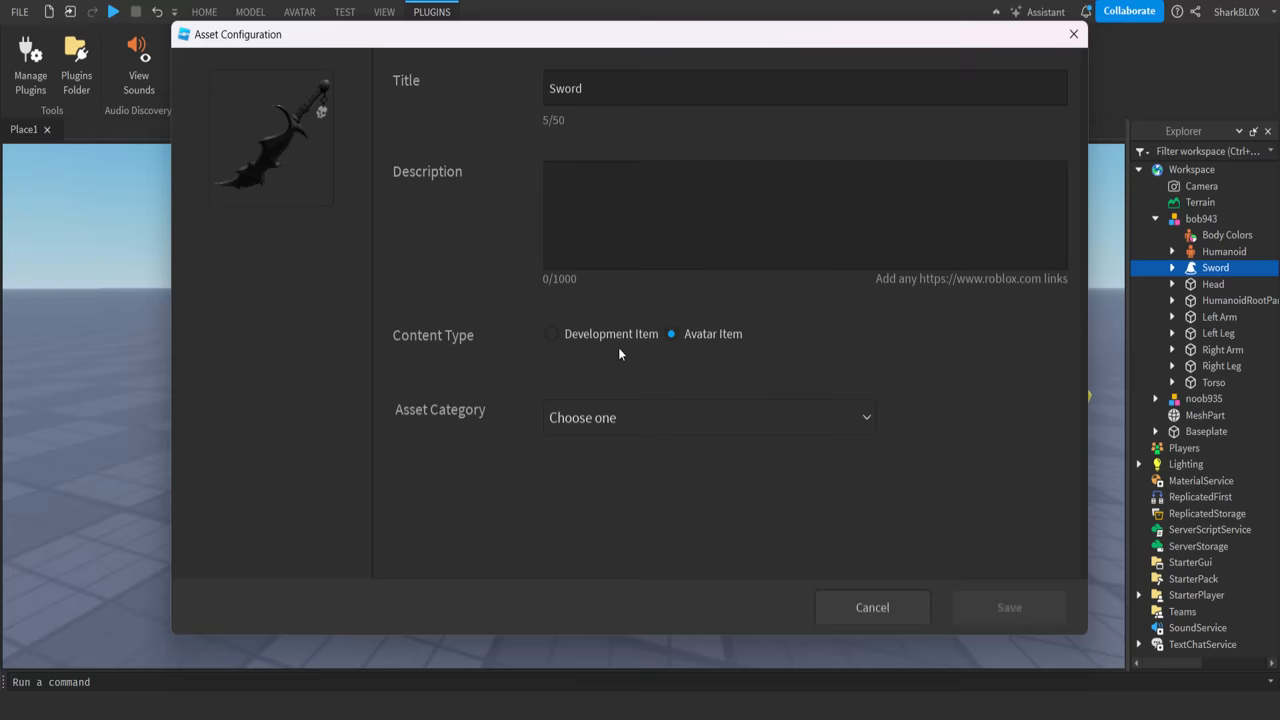
pyautogui.click(708, 417)
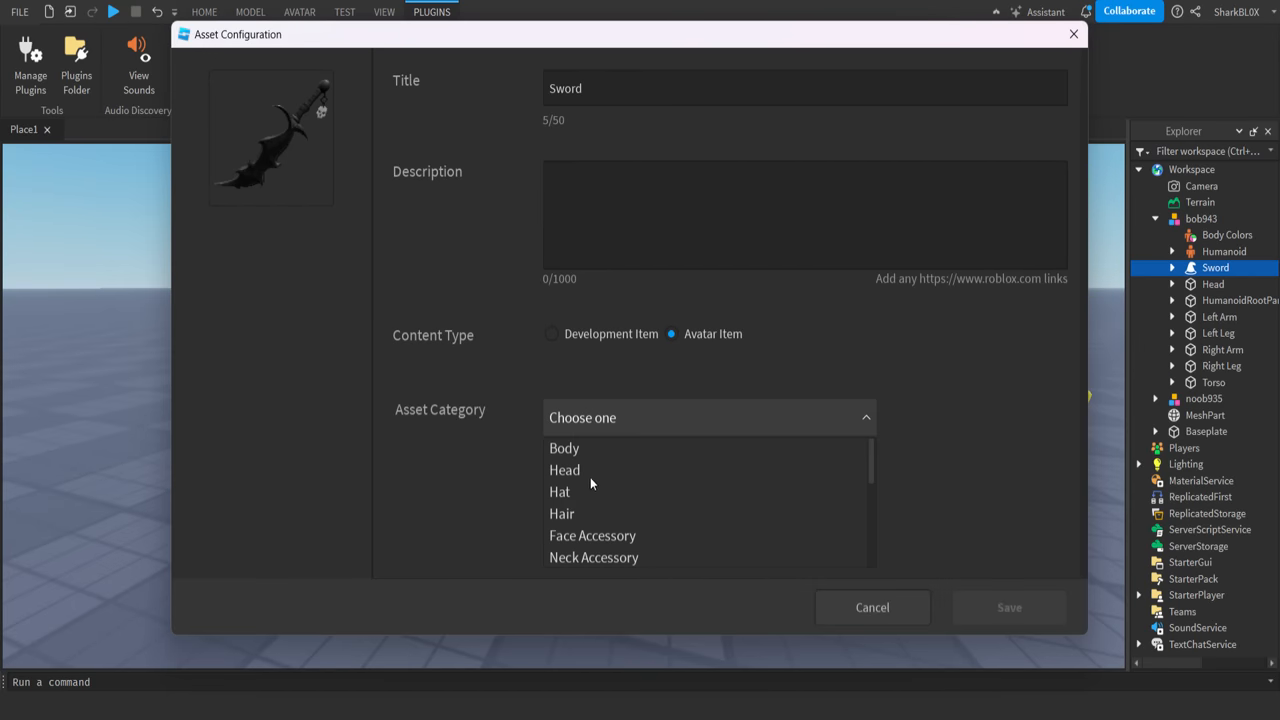
pyautogui.scroll(-3)
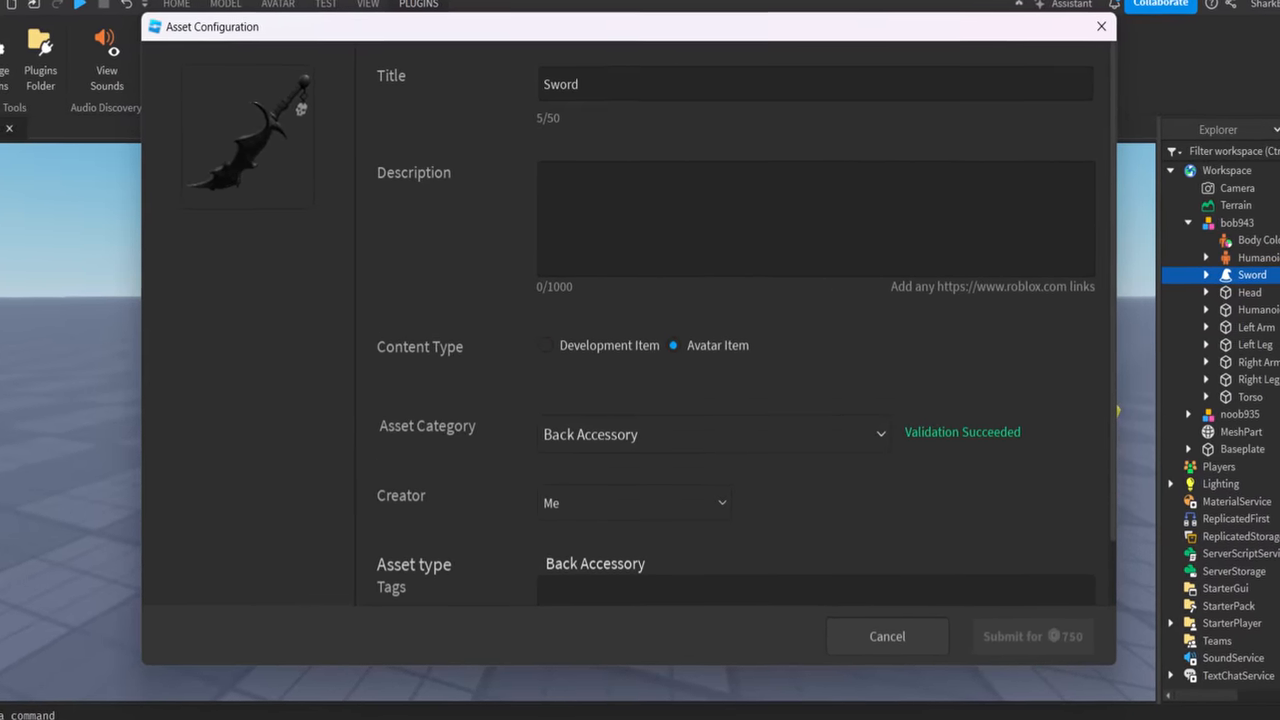
pyautogui.scroll(-3)
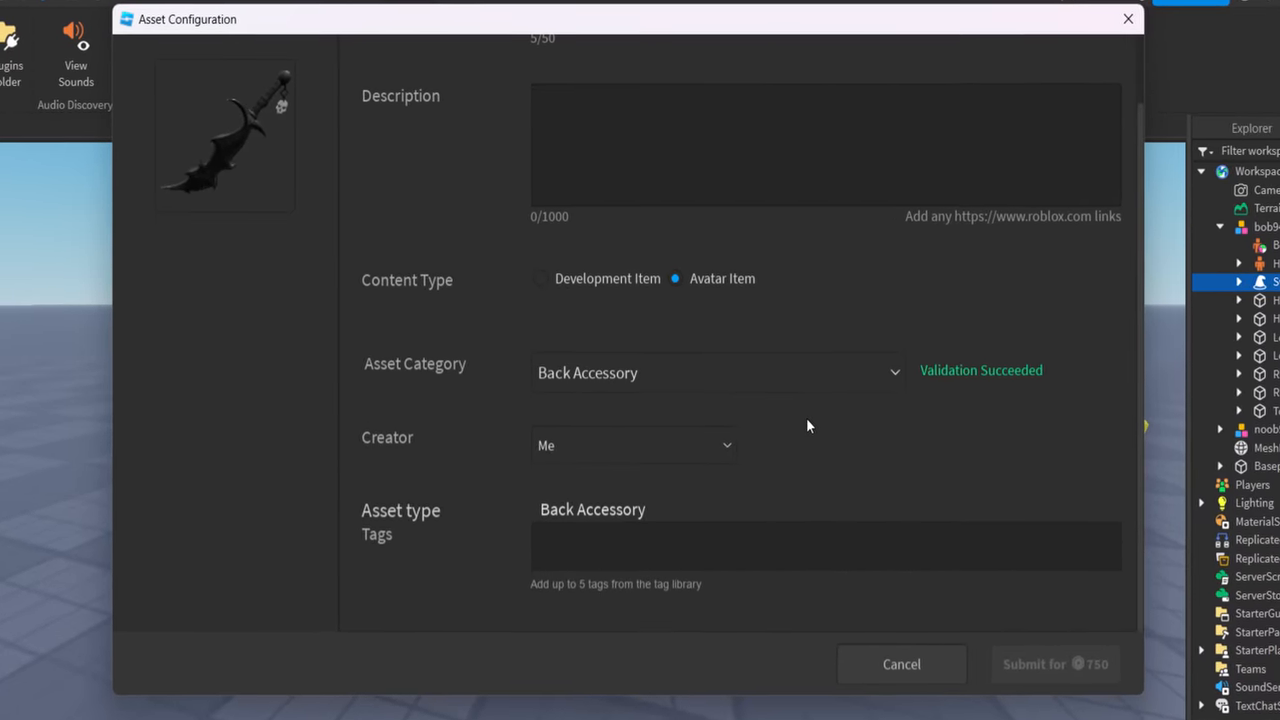
# - Add a description and tags Sword, Adventure, Skeleton, Knife, Werewolf, then pay 750 to submit
pyautogui.scroll(3)
pyautogui.write('...')
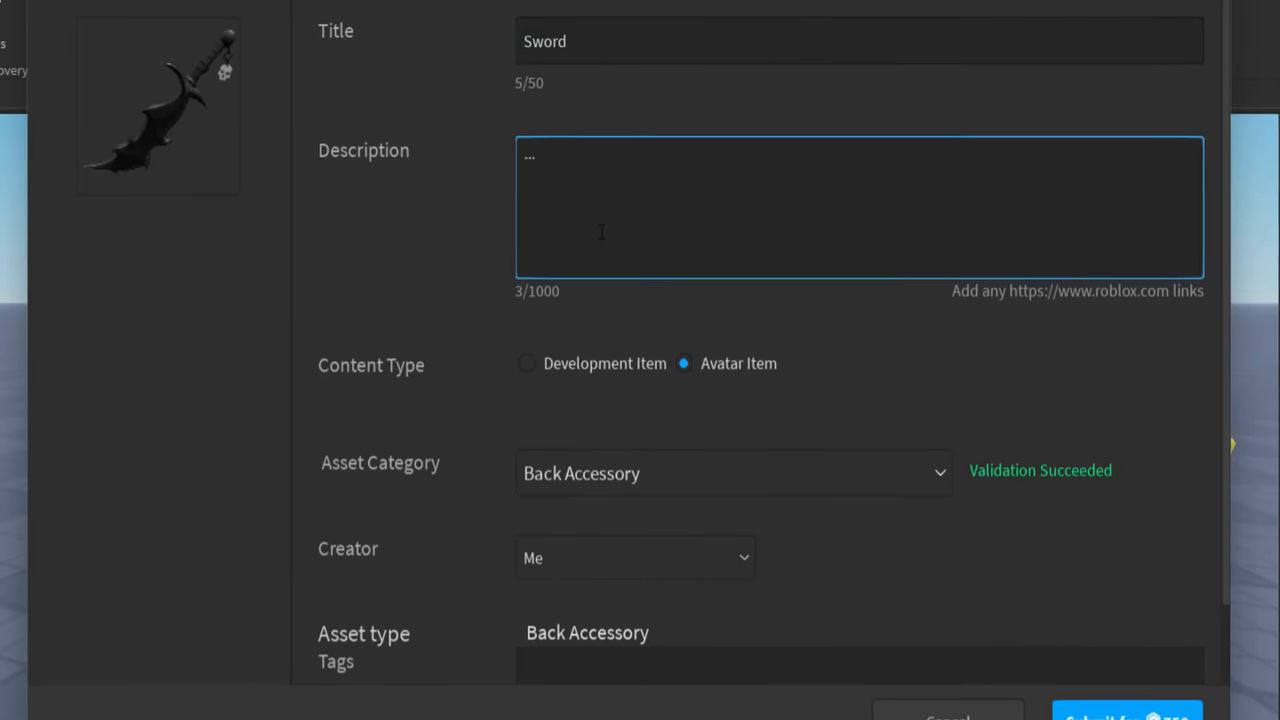
pyautogui.scroll(-3)
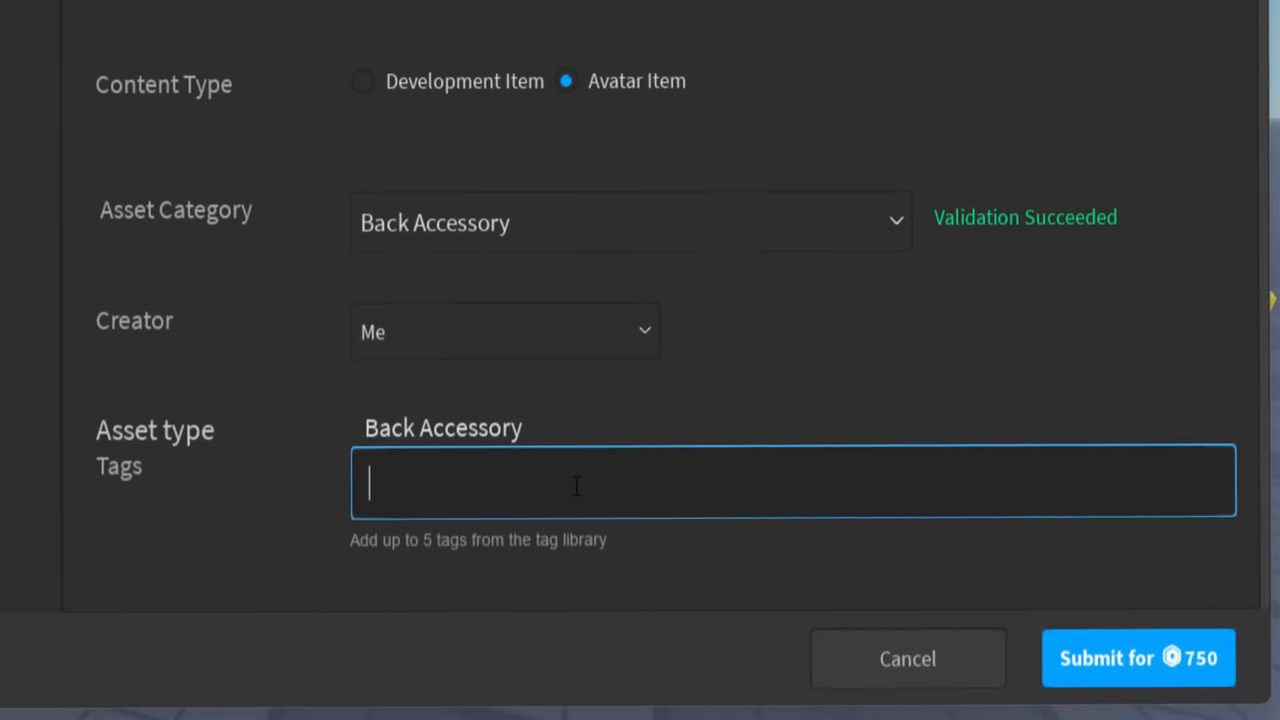
pyautogui.write('Sword')
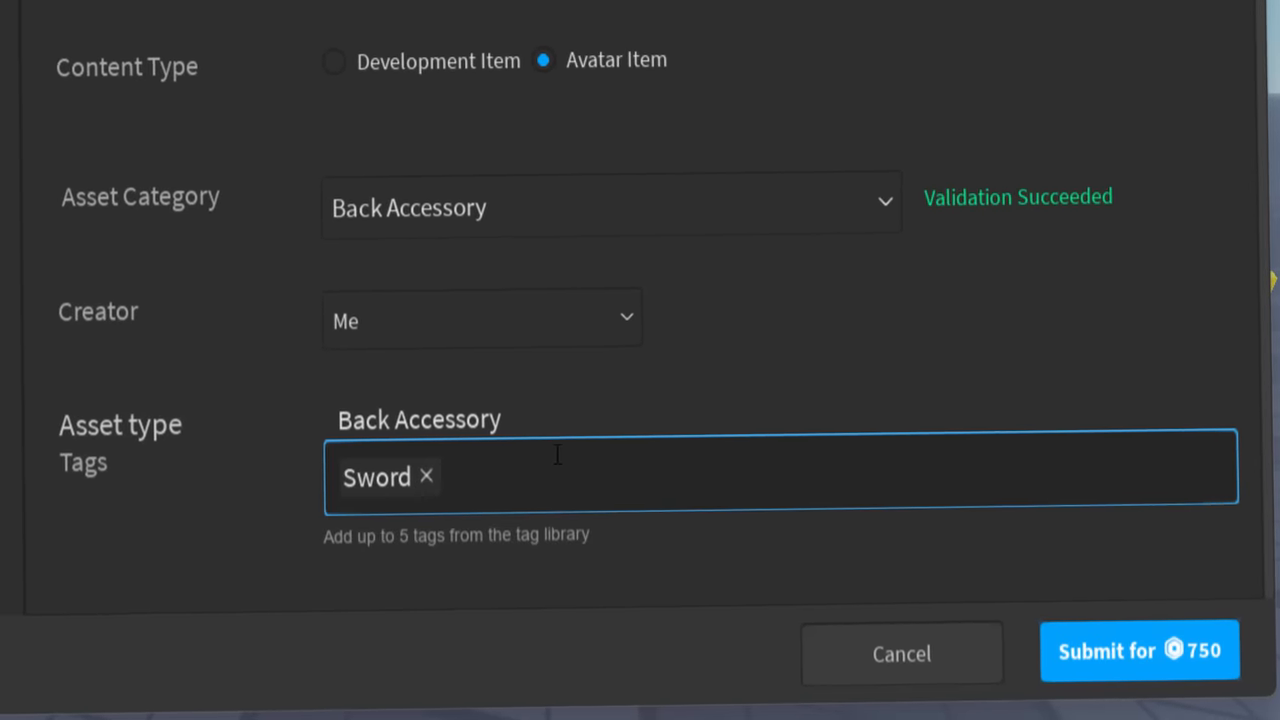
pyautogui.write('a')
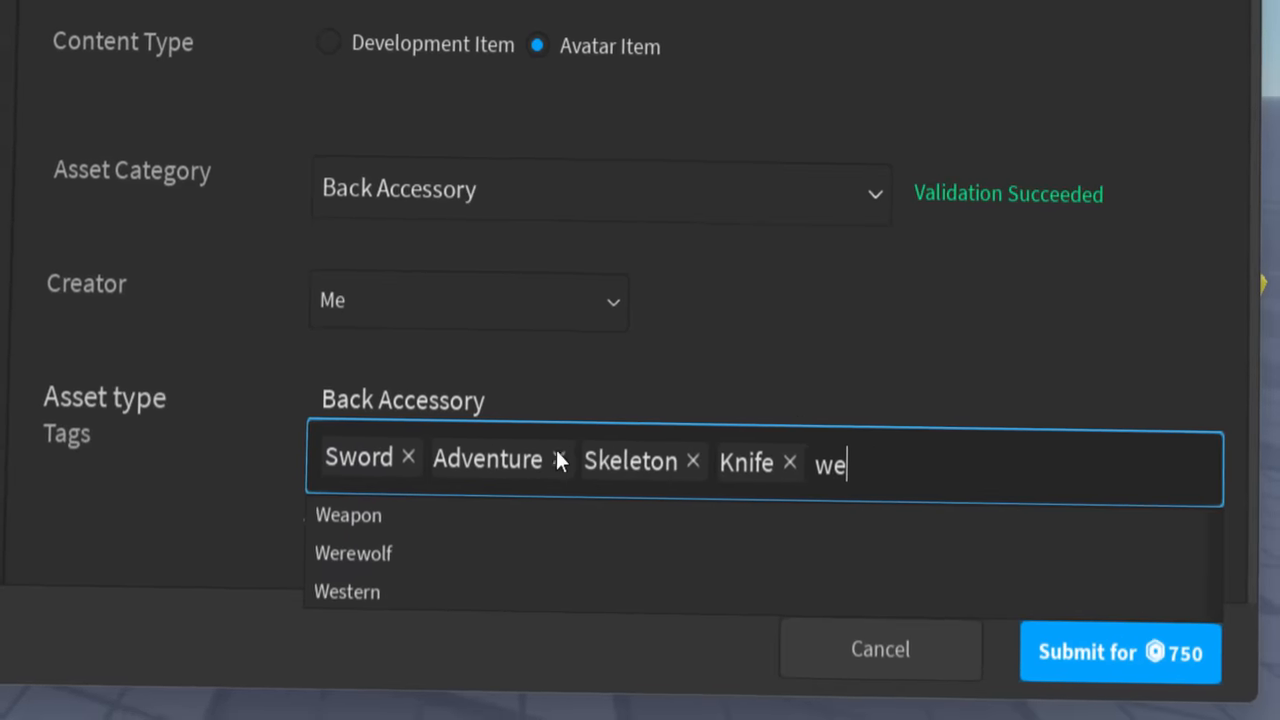
pyautogui.click(353, 553)
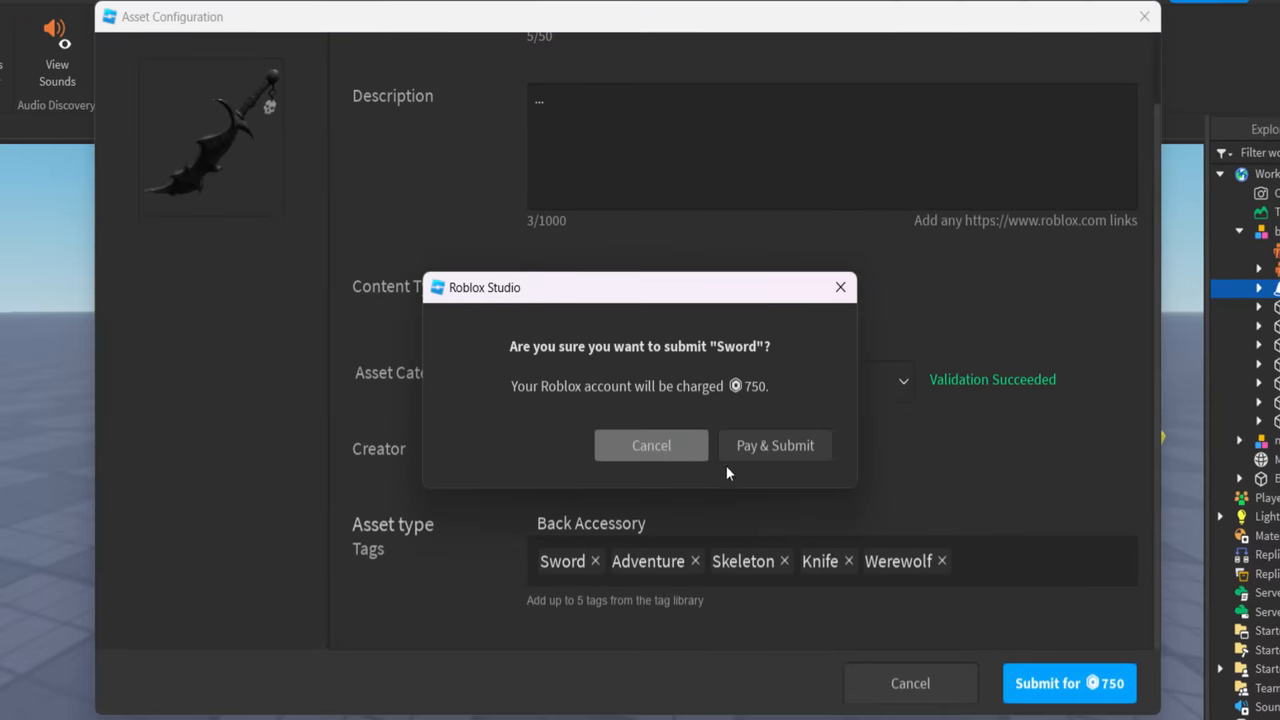
pyautogui.click(774, 445)
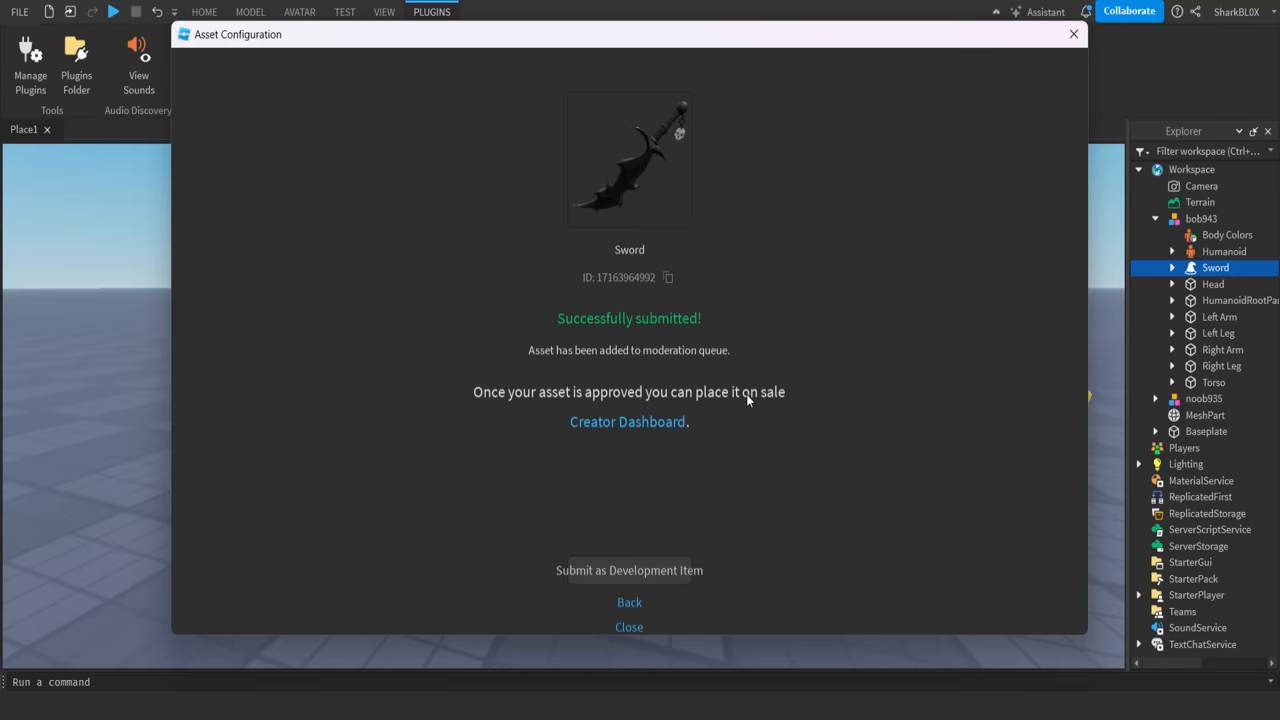
pyautogui.moveTo(659, 603)
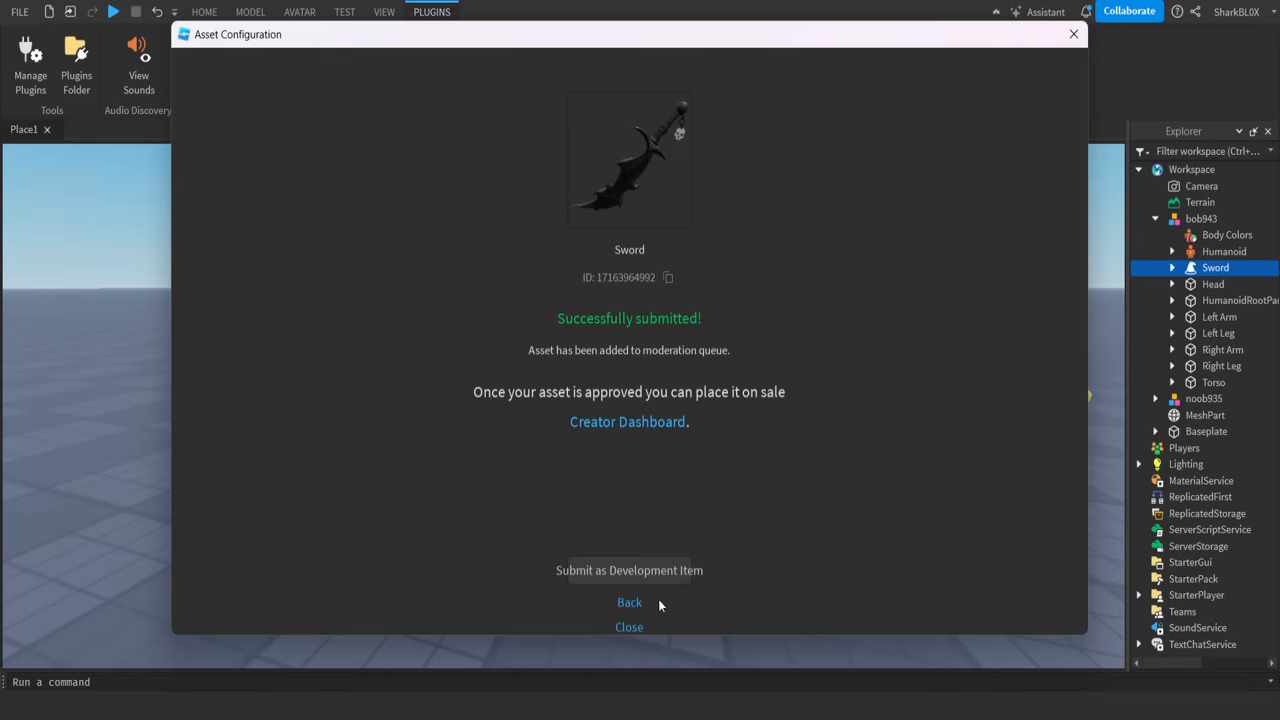
pyautogui.click(629, 627)
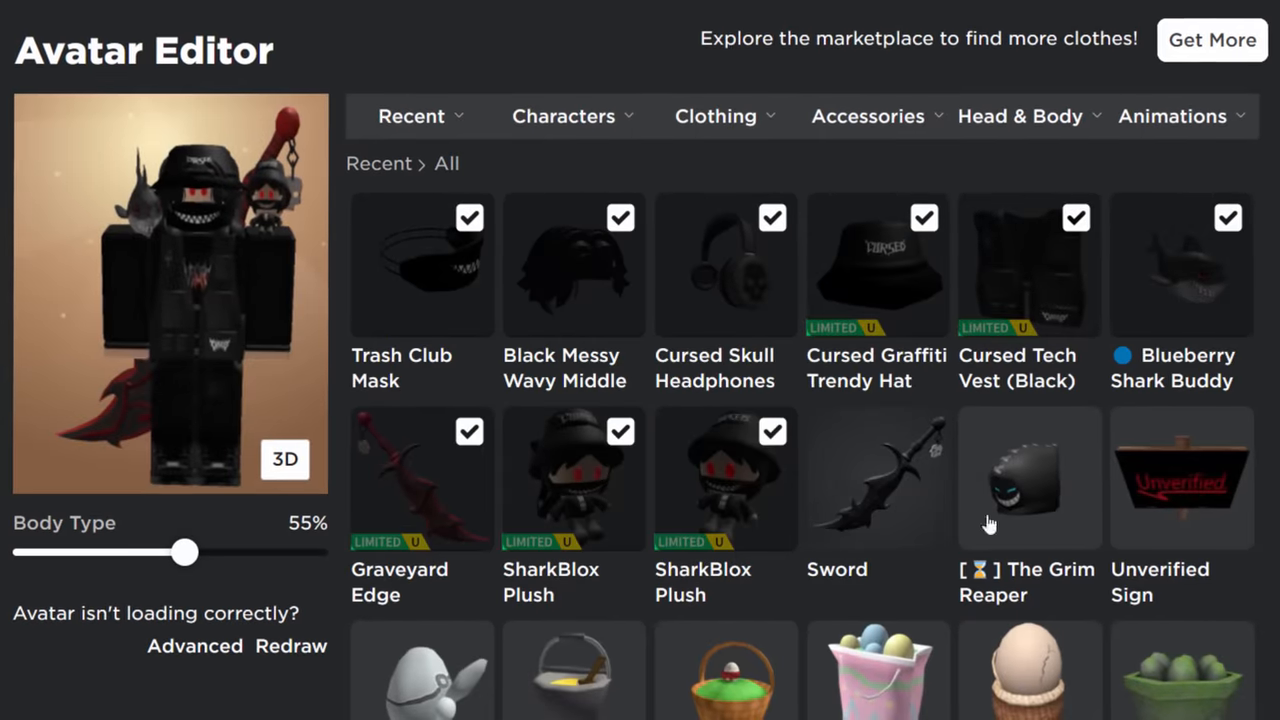
# - Open the owned Sword back item's page on roblox.com and show its options menu
pyautogui.click(877, 478)
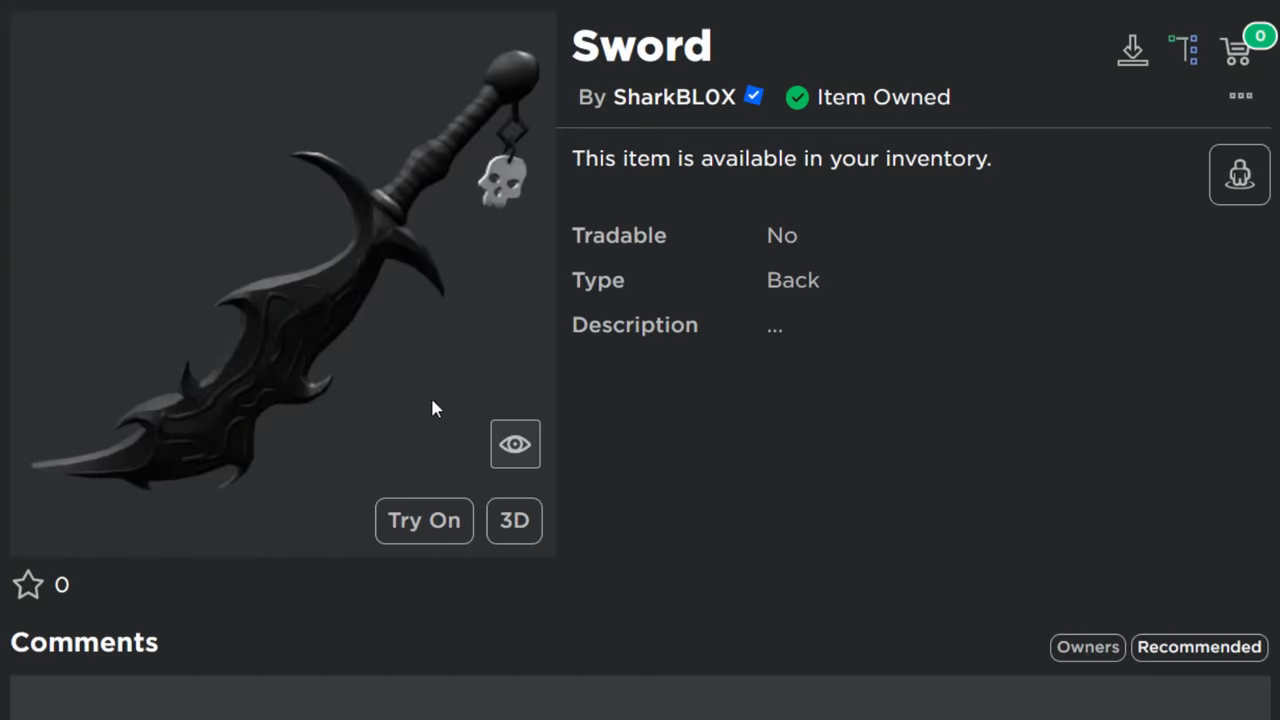
pyautogui.click(423, 520)
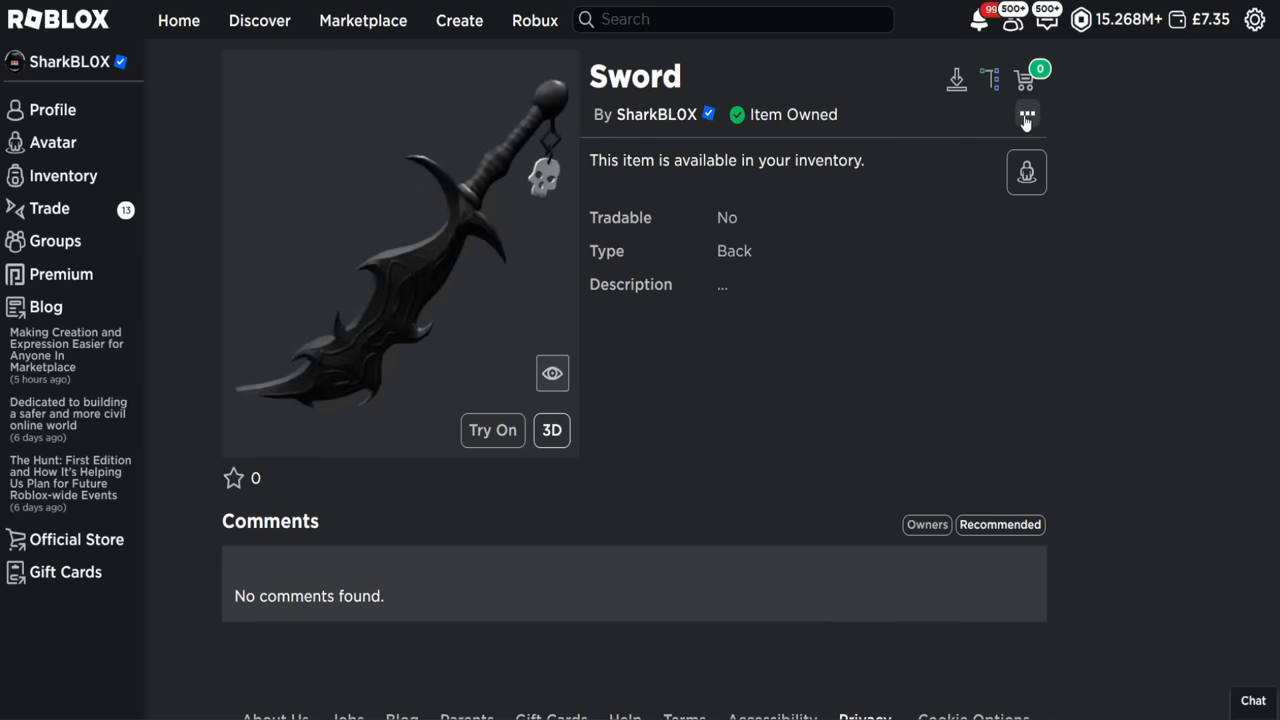
pyautogui.click(1026, 114)
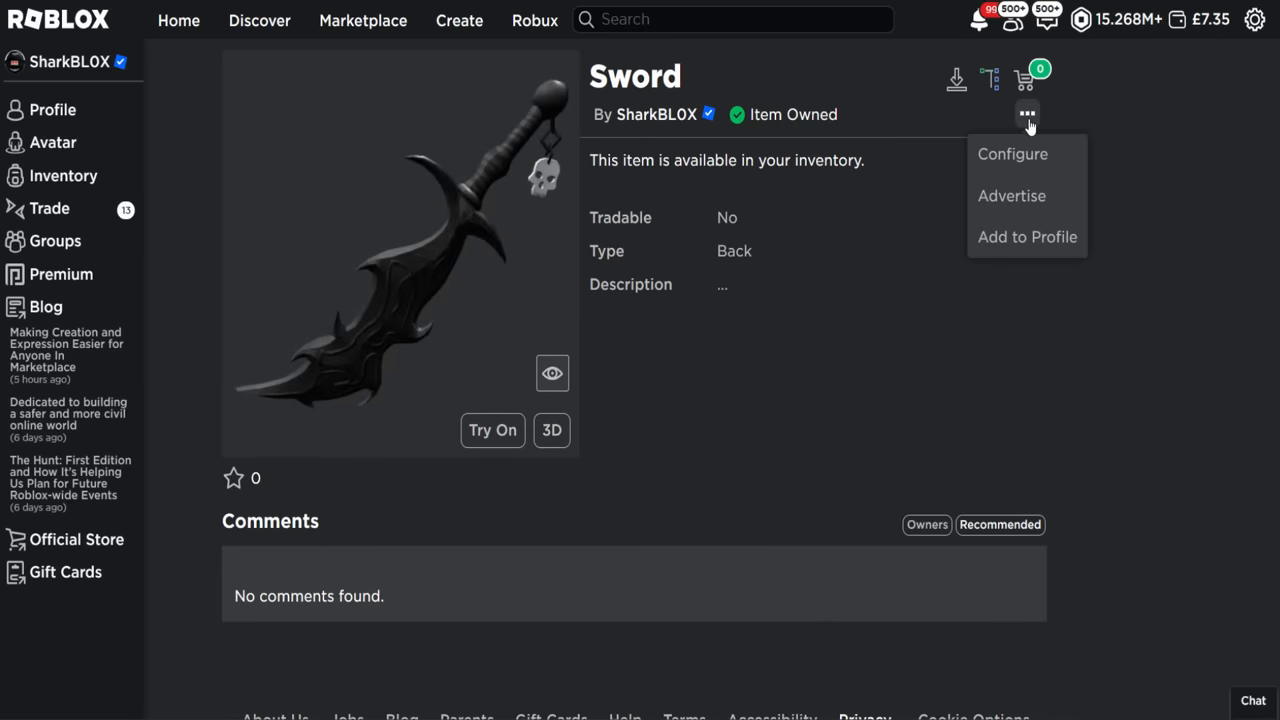
# - Open the Sword's Manage Item page in Creator Hub and review its Non-Limited item attributes
pyautogui.click(1012, 154)
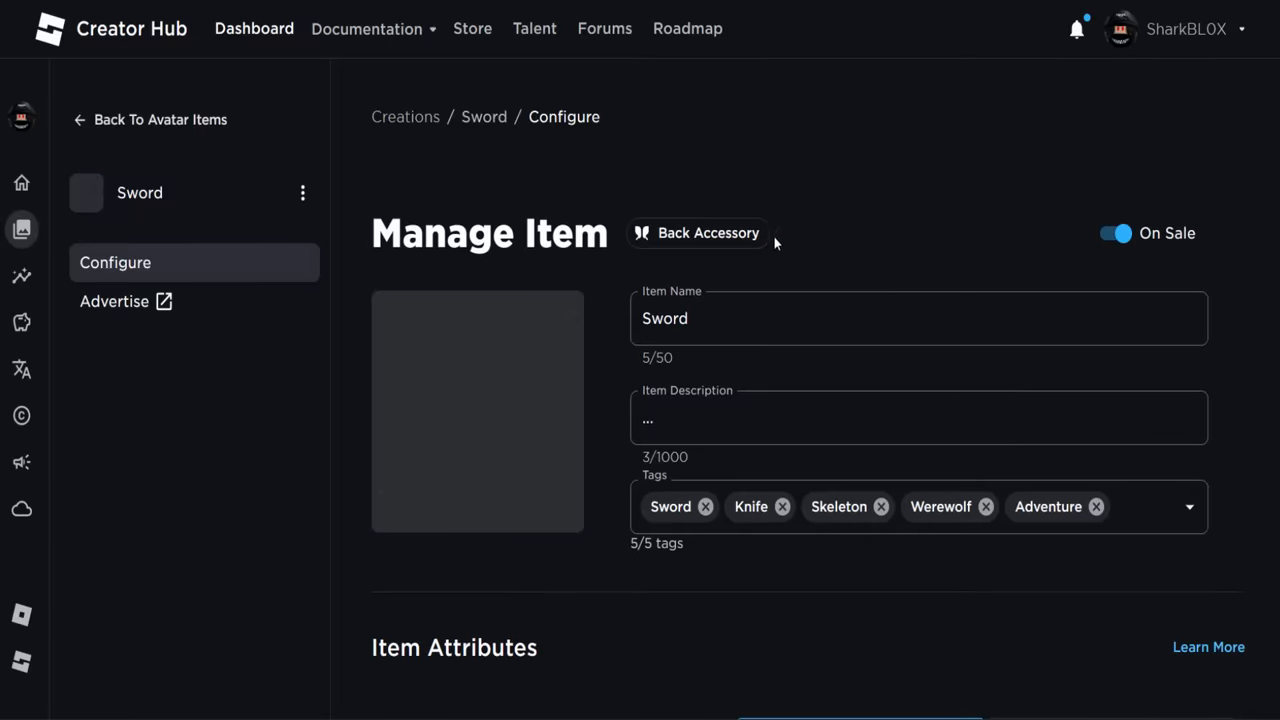
pyautogui.scroll(-3)
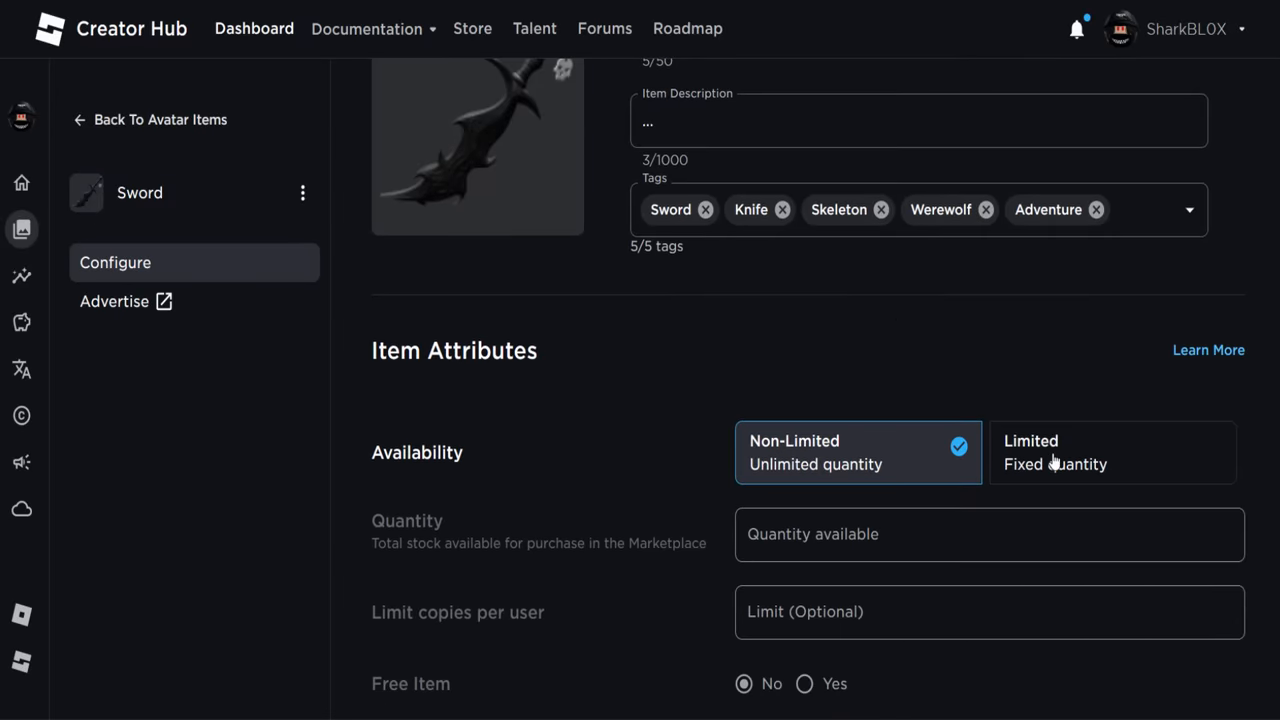
pyautogui.scroll(-3)
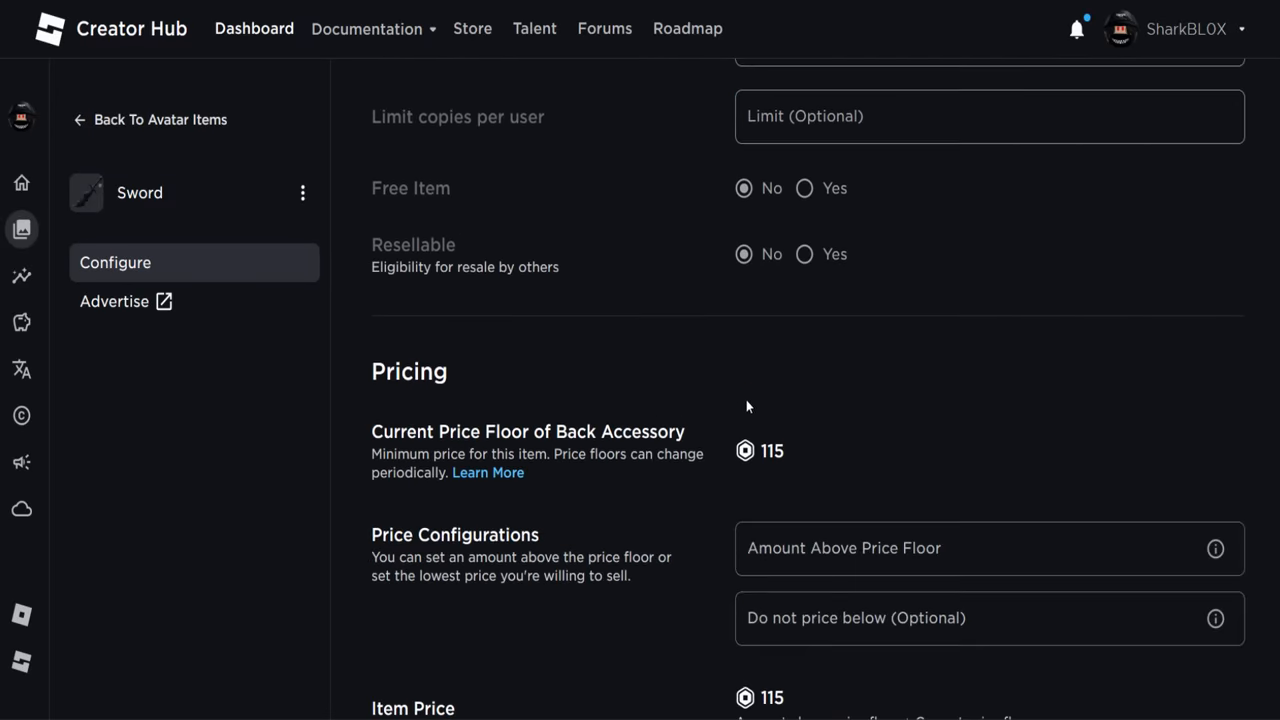
pyautogui.scroll(-3)
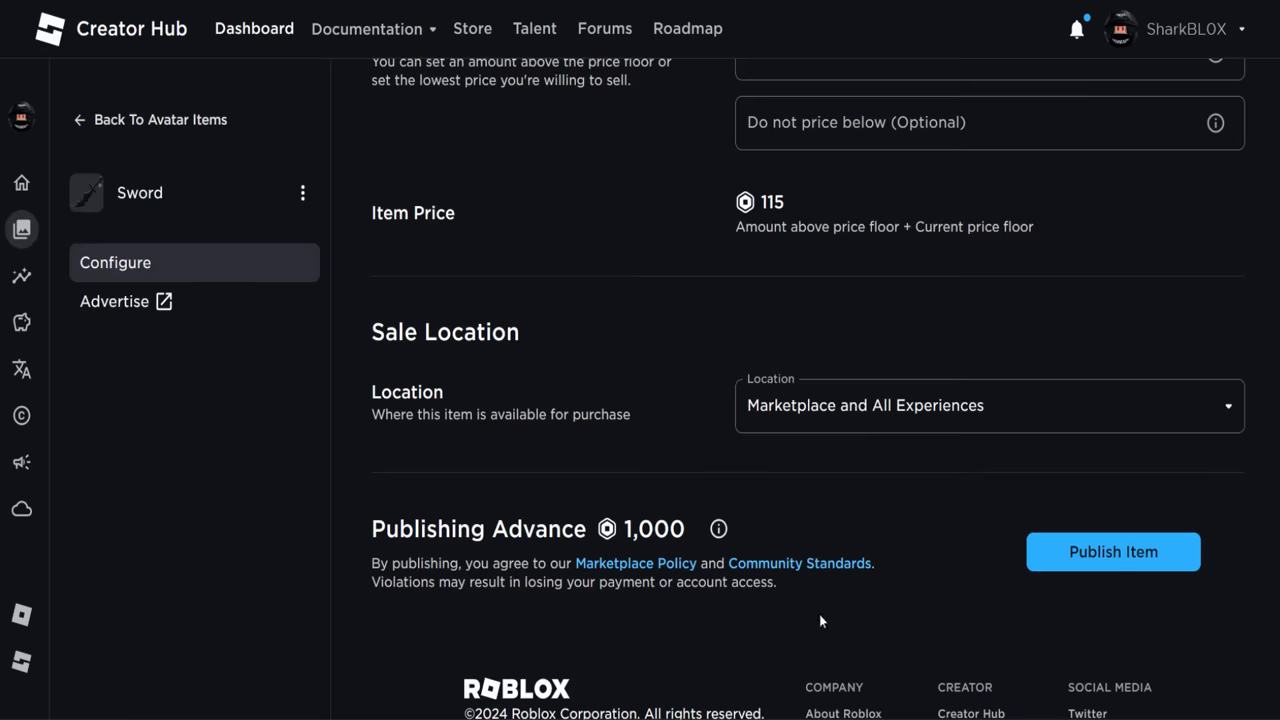
pyautogui.scroll(-3)
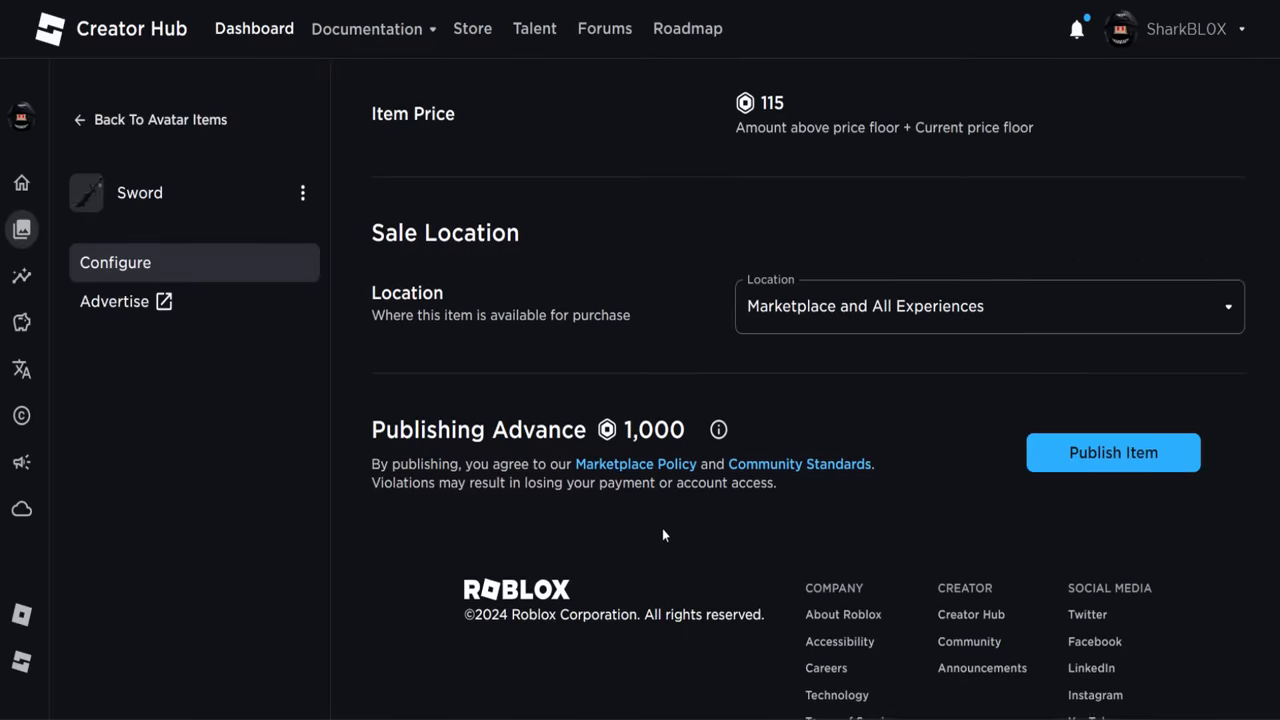
pyautogui.scroll(3)
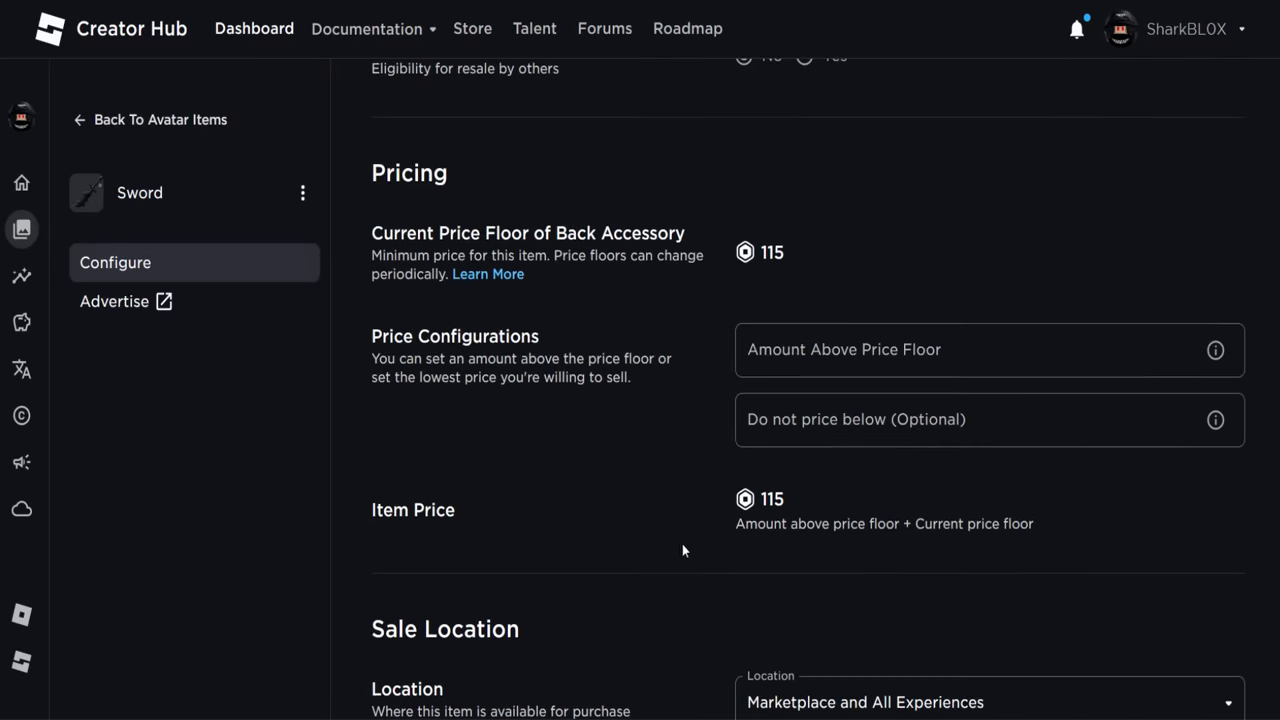
pyautogui.scroll(3)
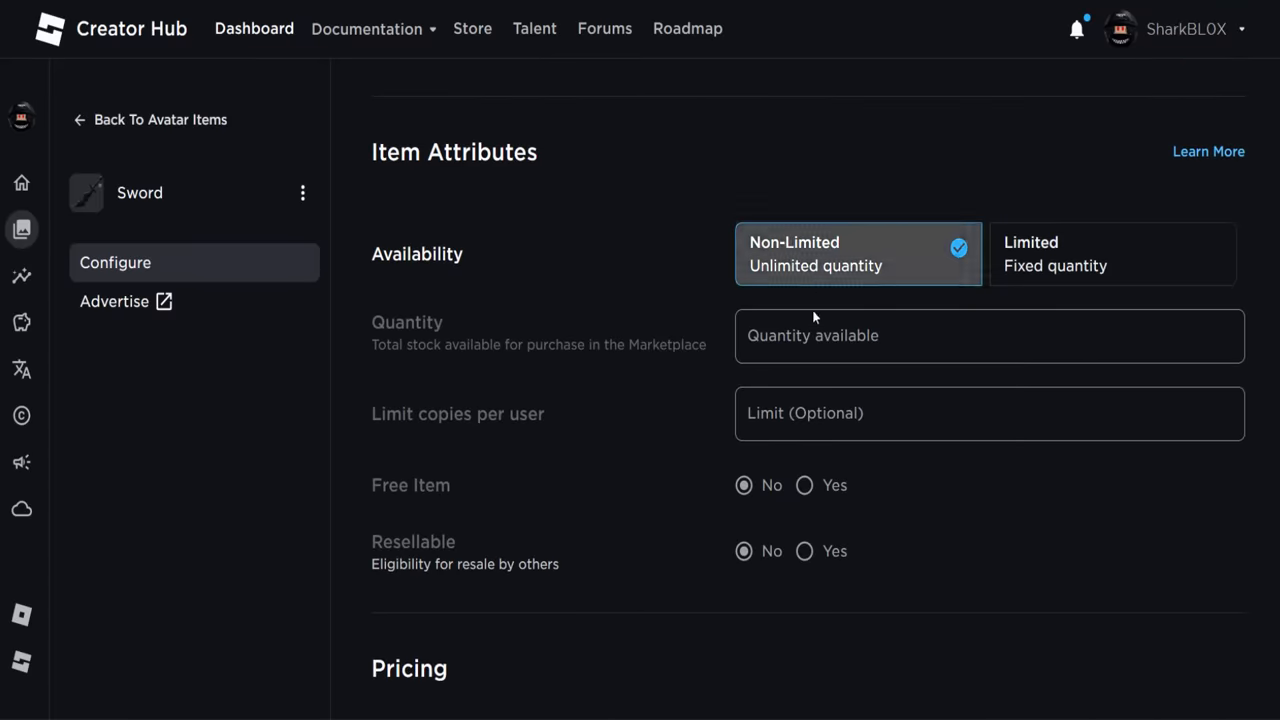
# - Review the 115 price and the Marketplace and All Experiences sale locations
pyautogui.scroll(-3)
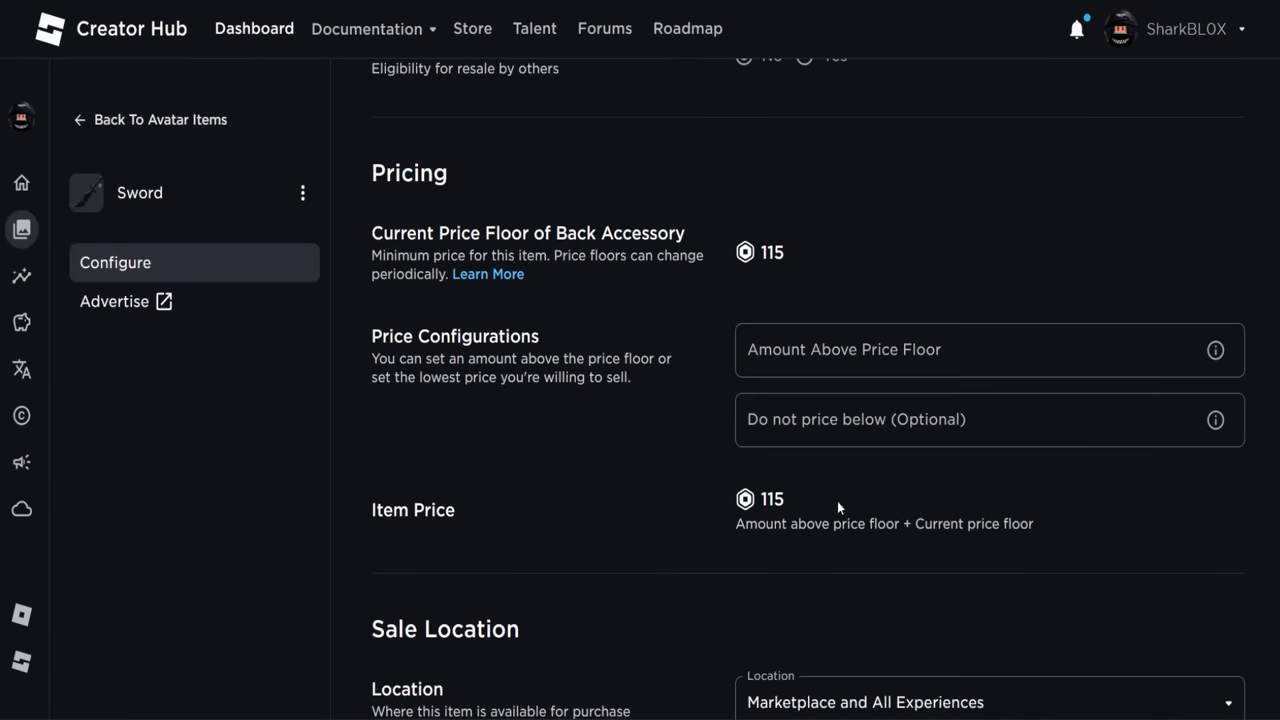
pyautogui.scroll(-3)
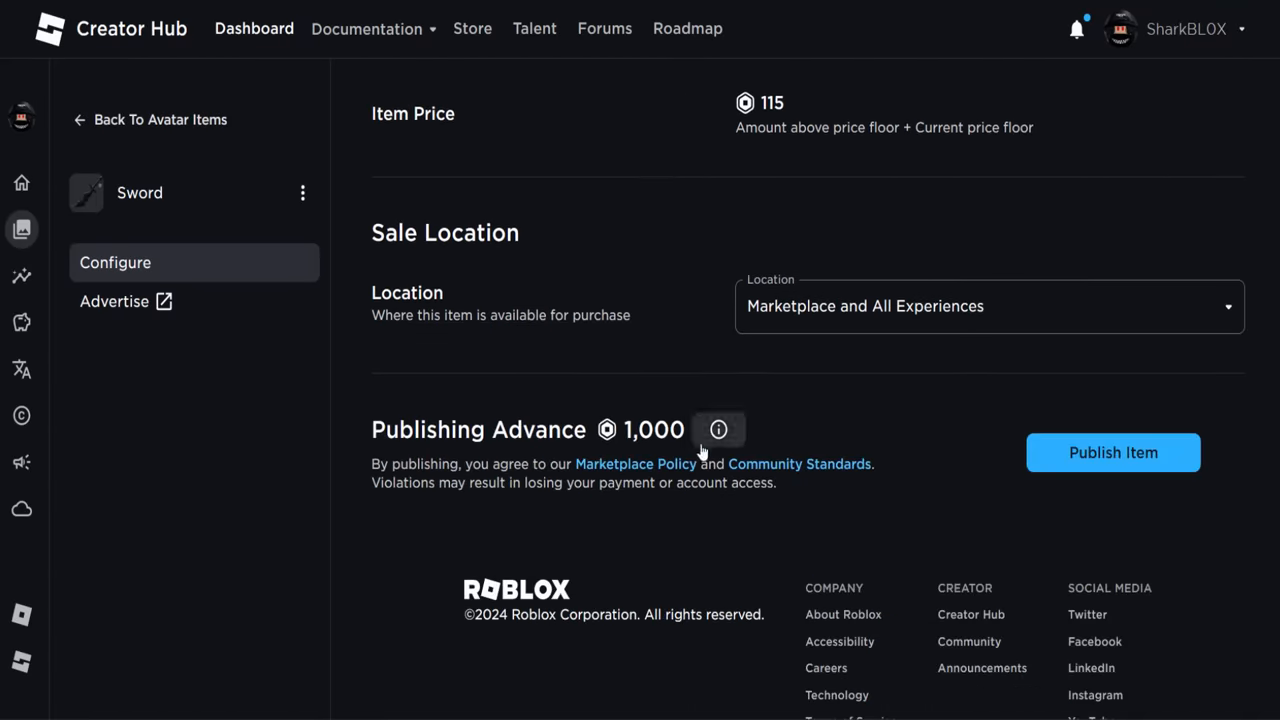
pyautogui.scroll(3)
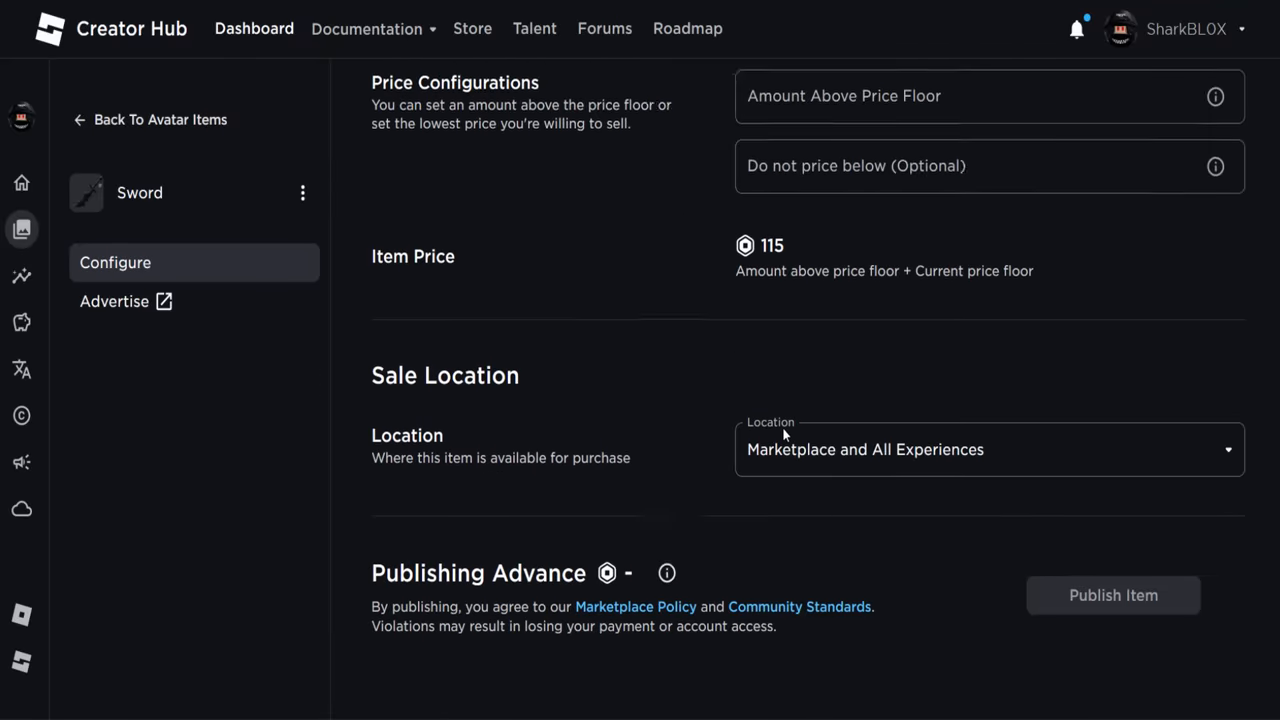
pyautogui.scroll(3)
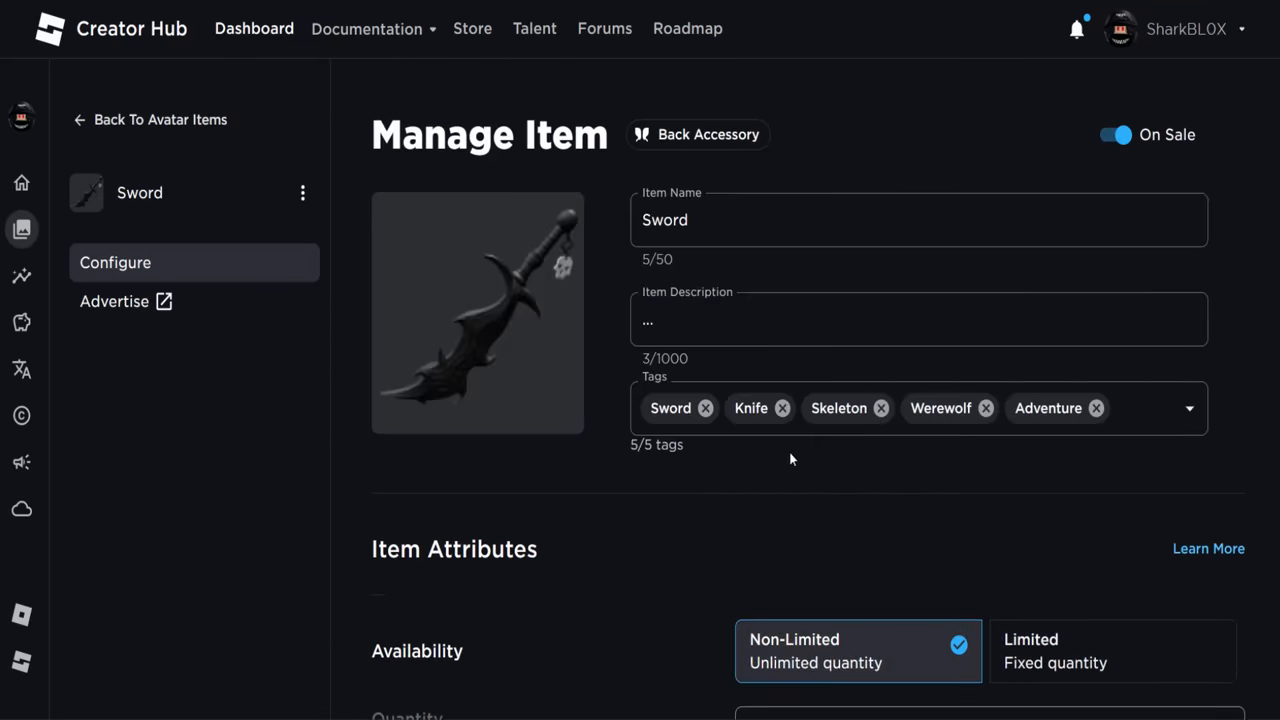
pyautogui.scroll(-3)
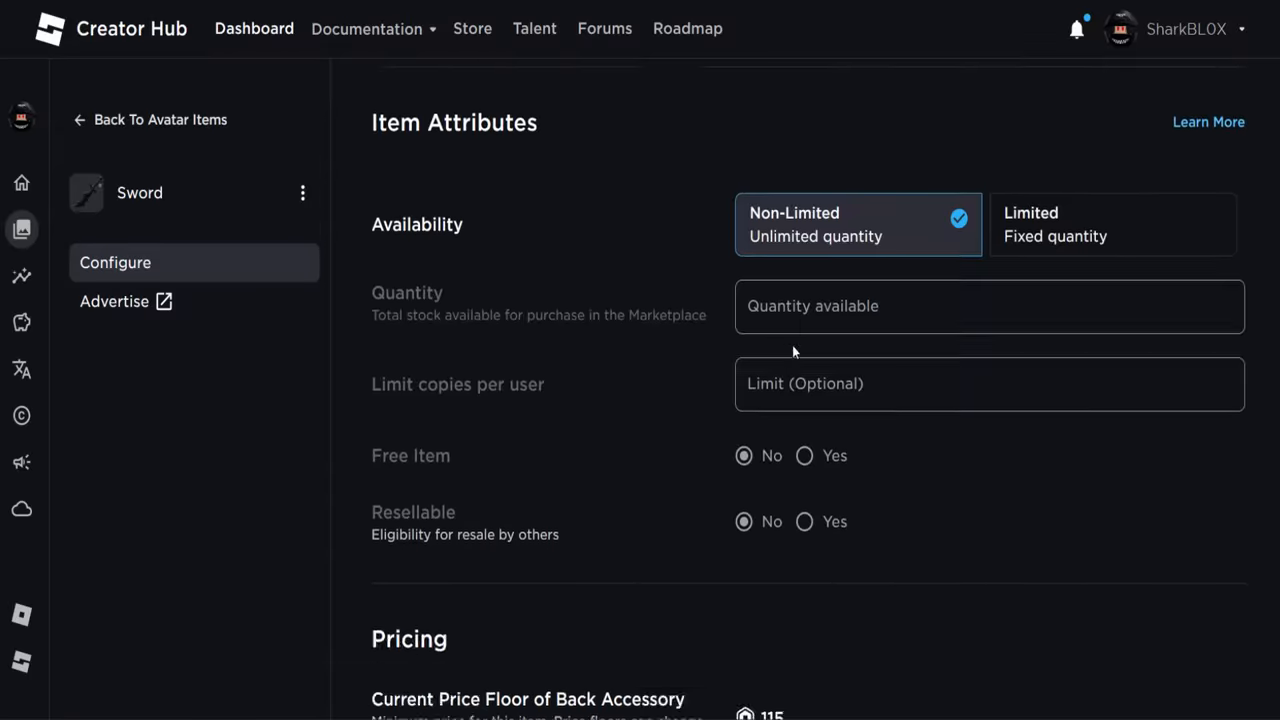
pyautogui.scroll(-3)
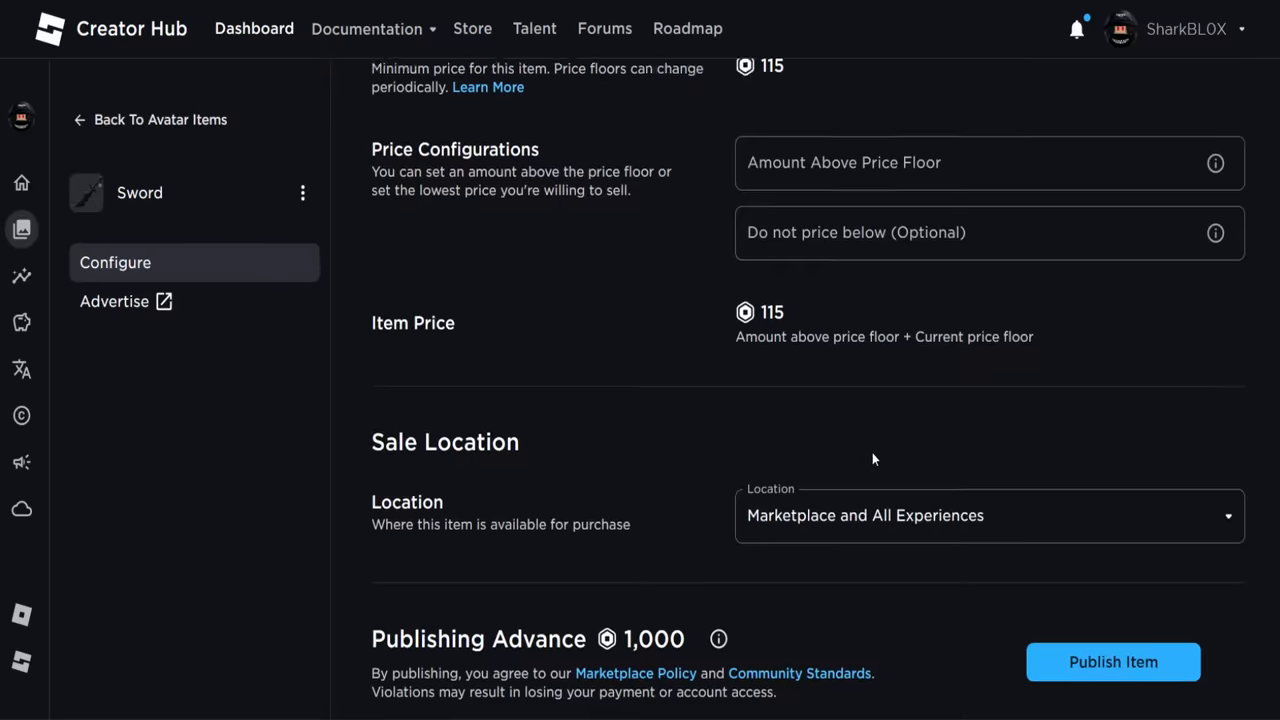
pyautogui.scroll(-3)
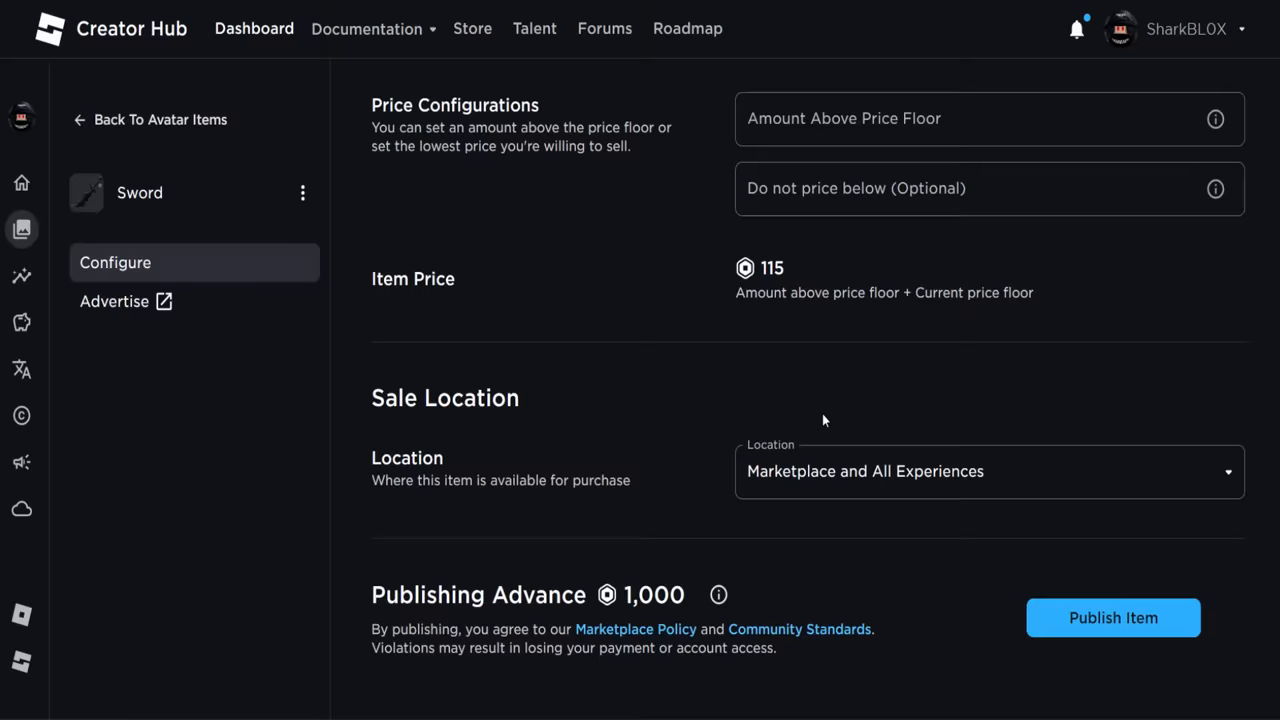
pyautogui.scroll(-3)
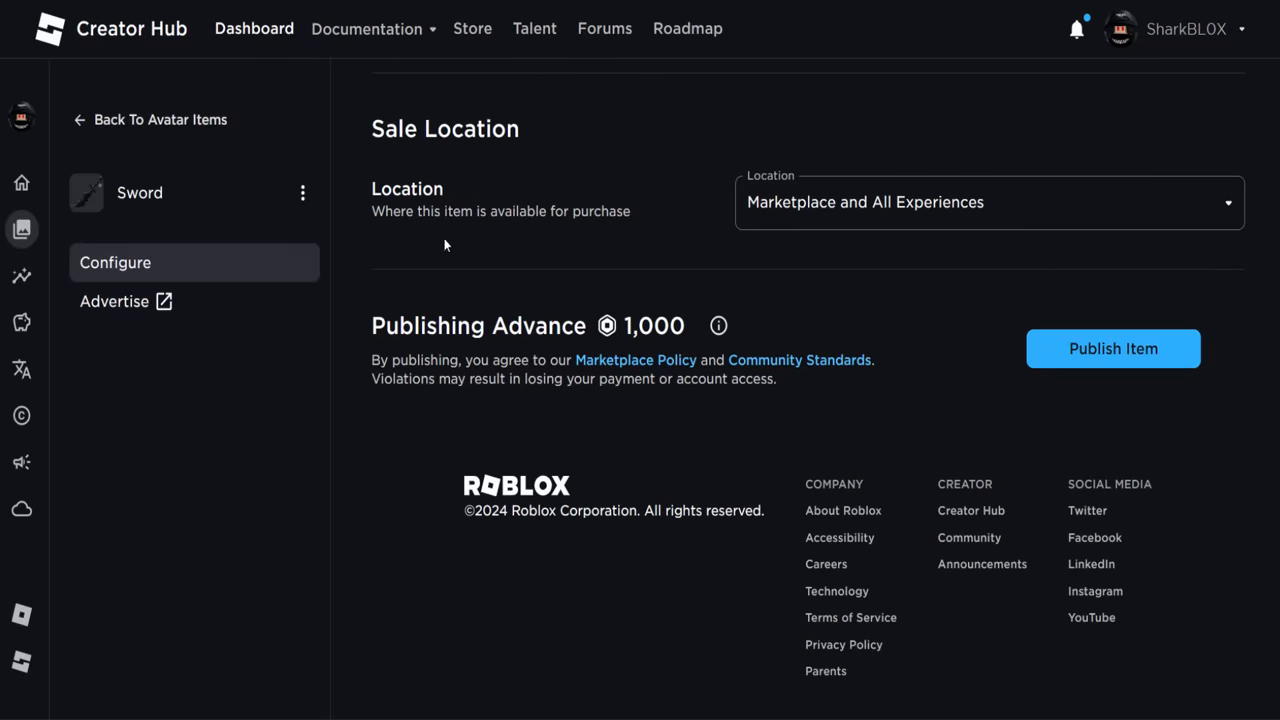